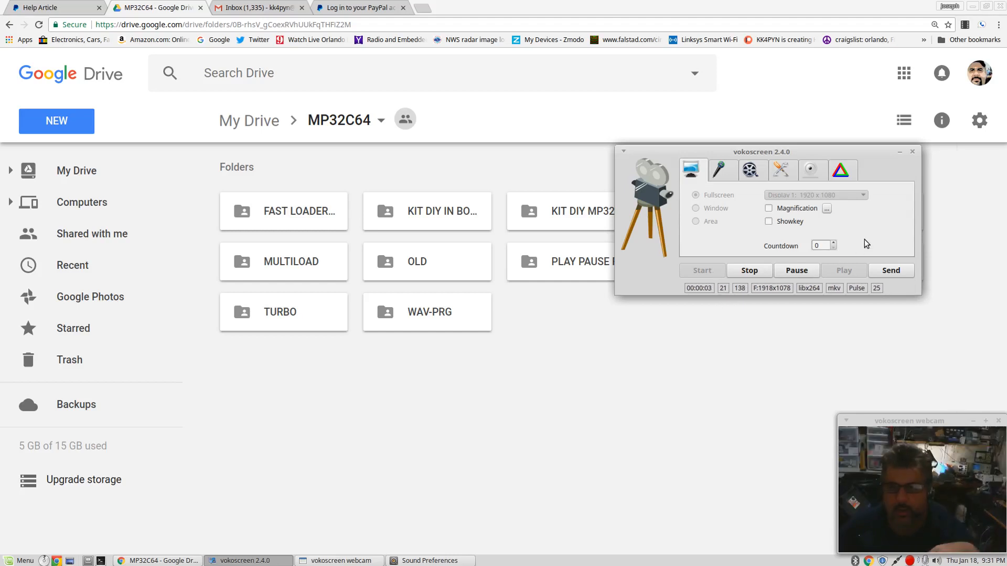
Browse into the SHARED GAMES folder and dismiss the failed archive preview
left_click(900, 151)
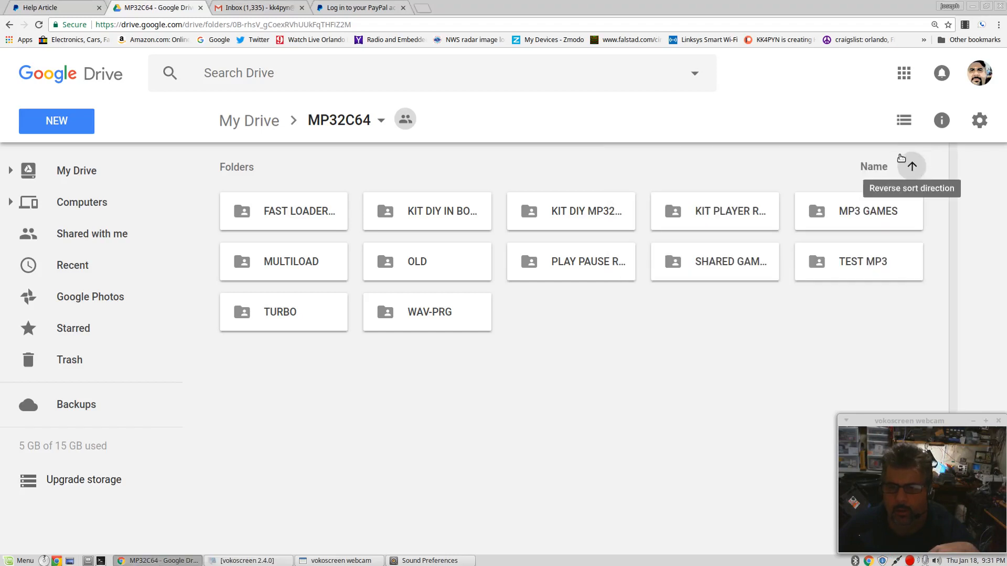
mouse_move(825, 403)
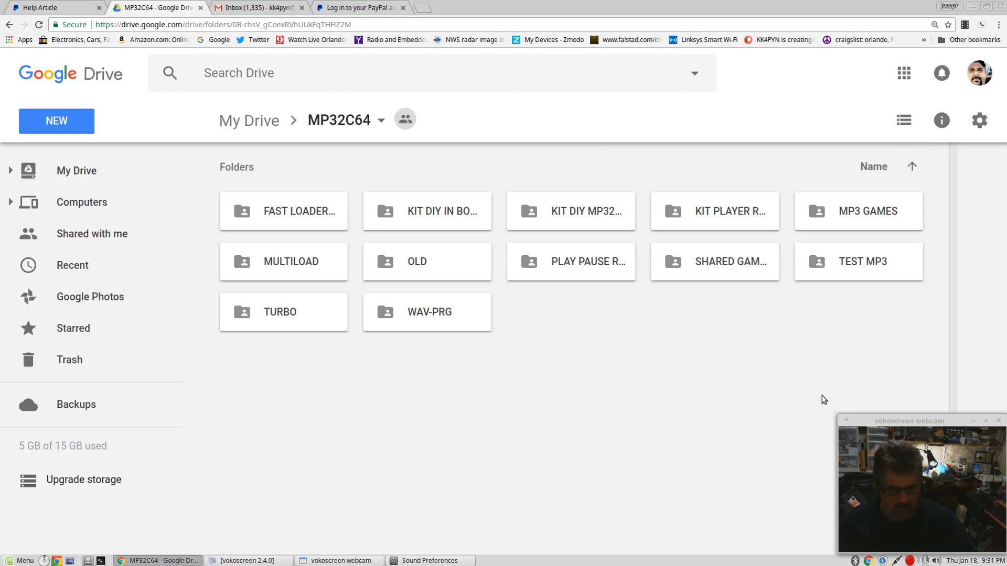
mouse_move(647, 363)
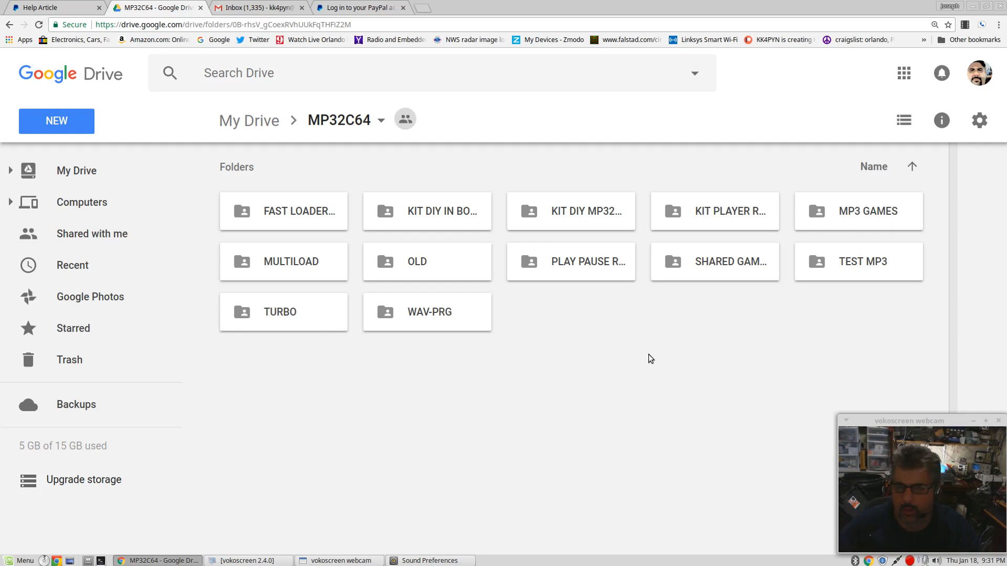
mouse_move(653, 360)
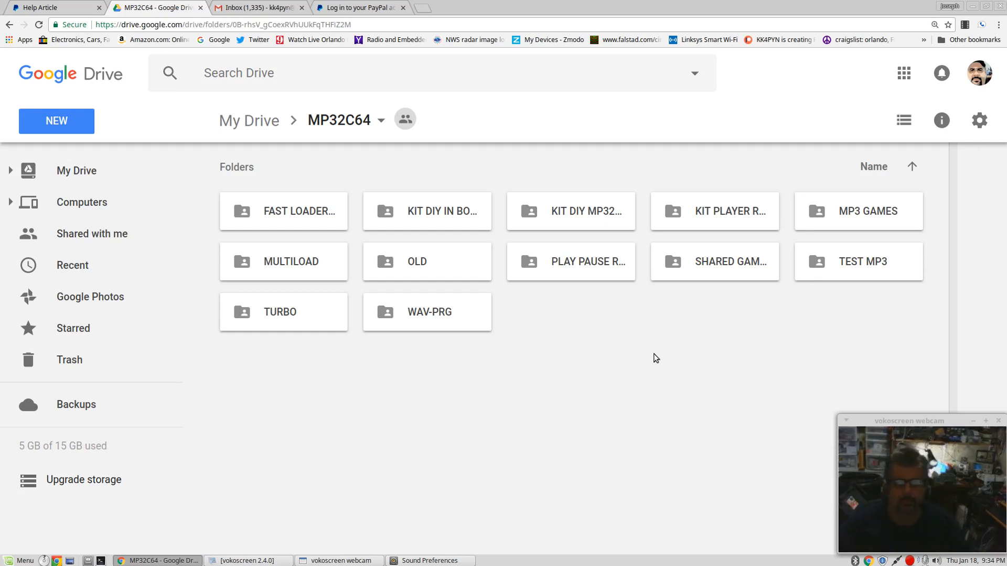
mouse_move(321, 399)
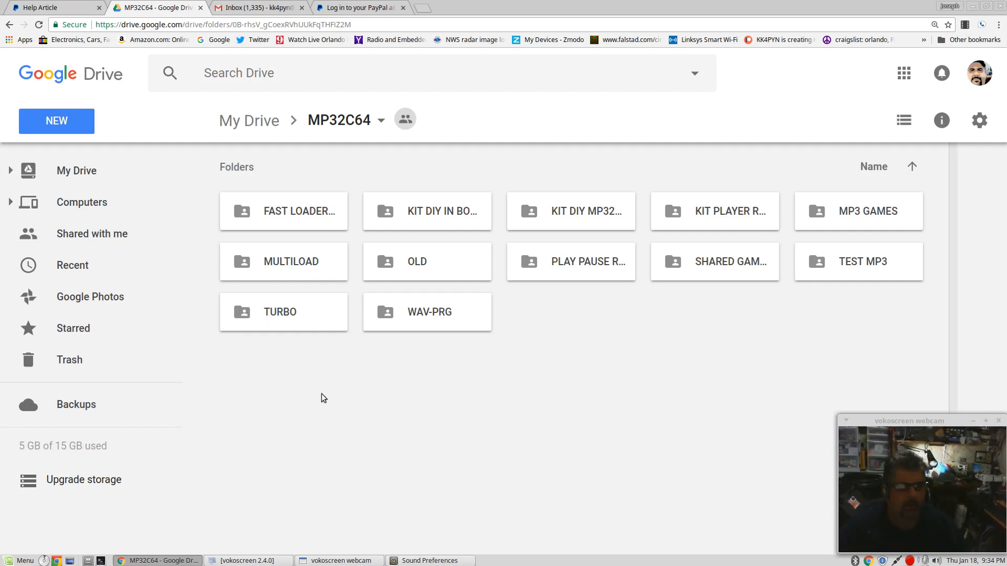
mouse_move(423, 422)
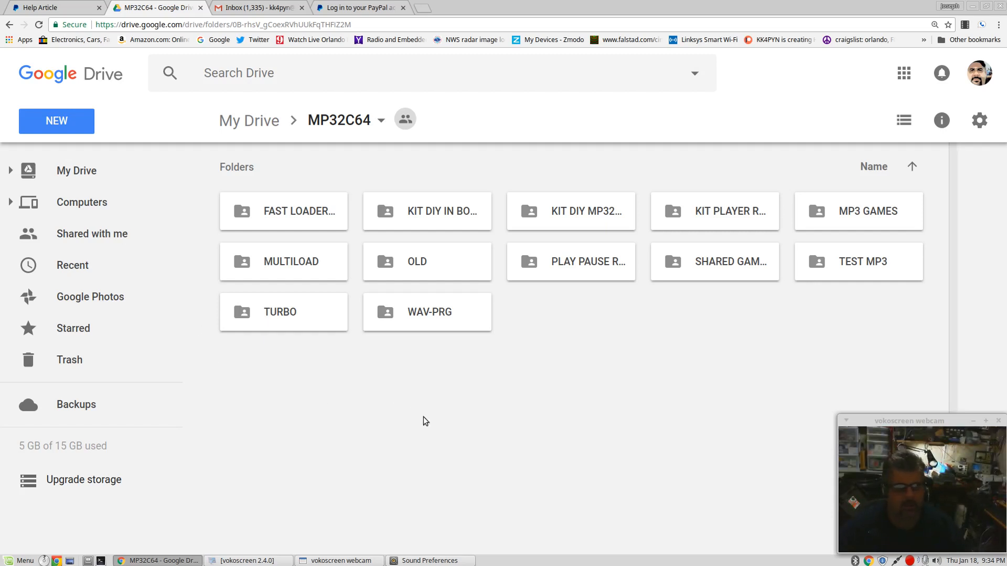
mouse_move(610, 308)
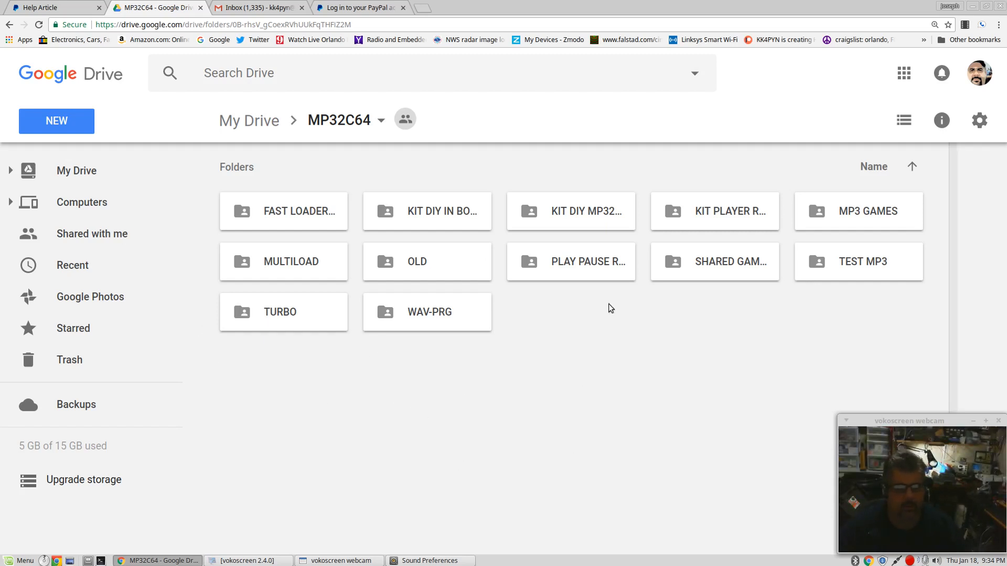
mouse_move(395, 302)
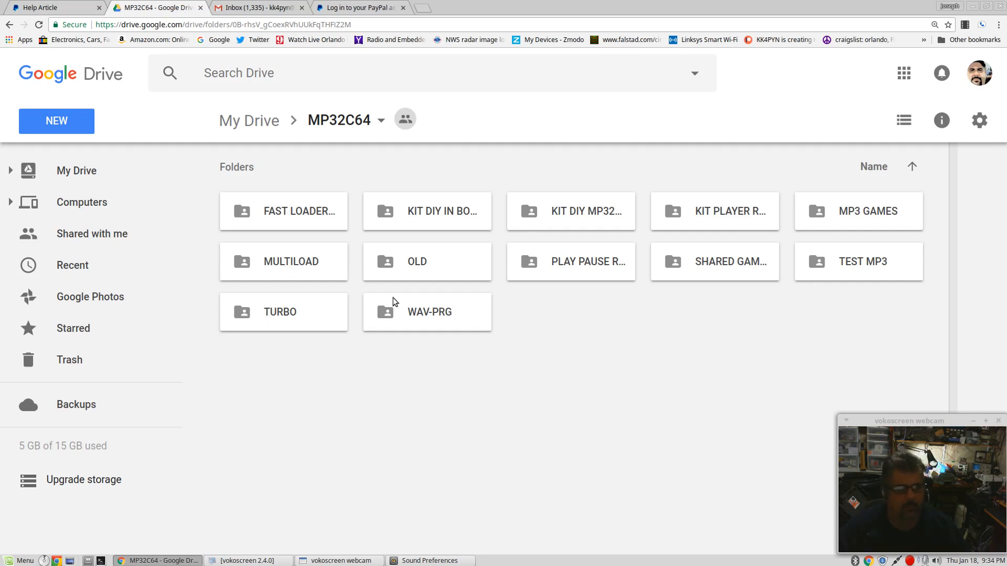
mouse_move(393, 308)
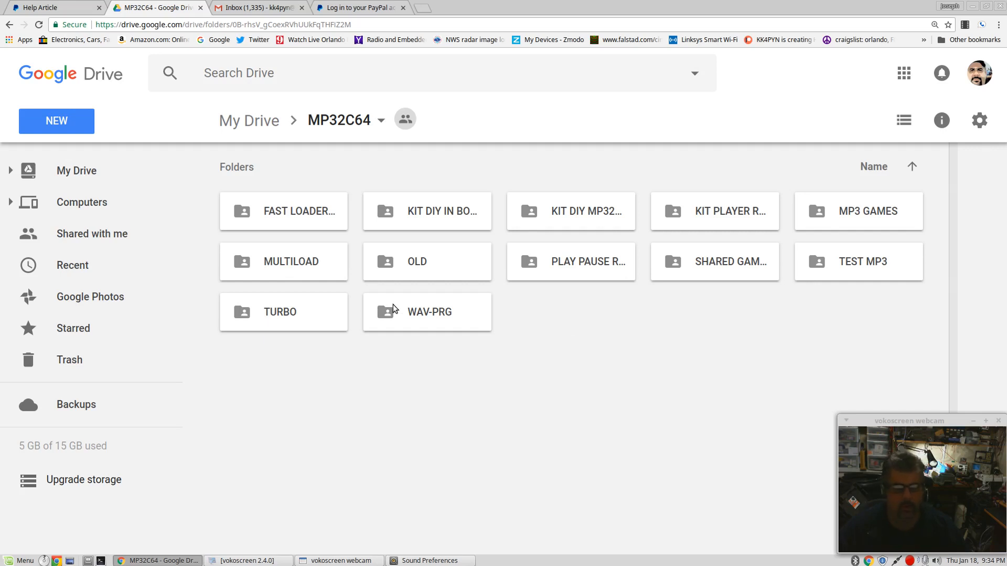
mouse_move(662, 290)
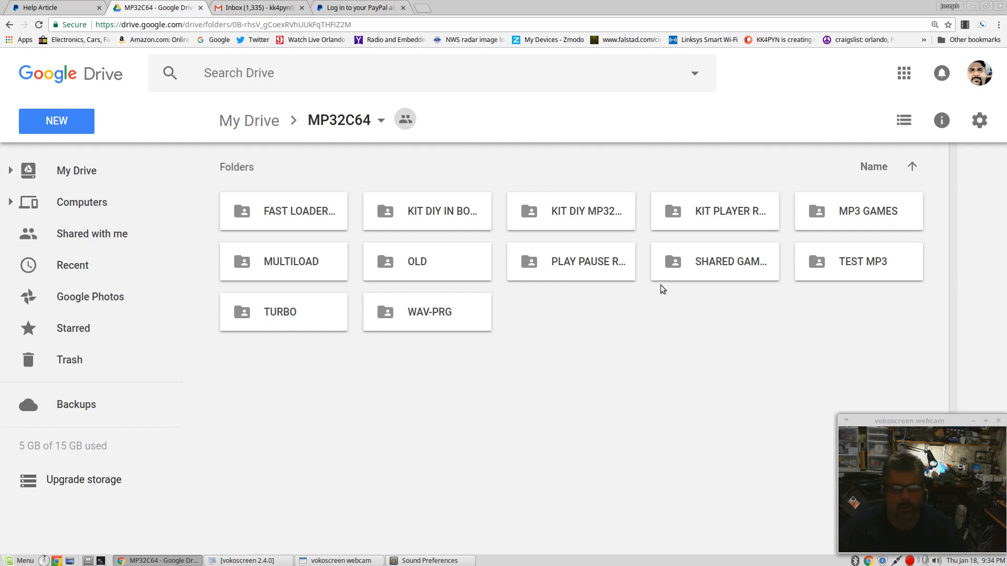
mouse_move(724, 274)
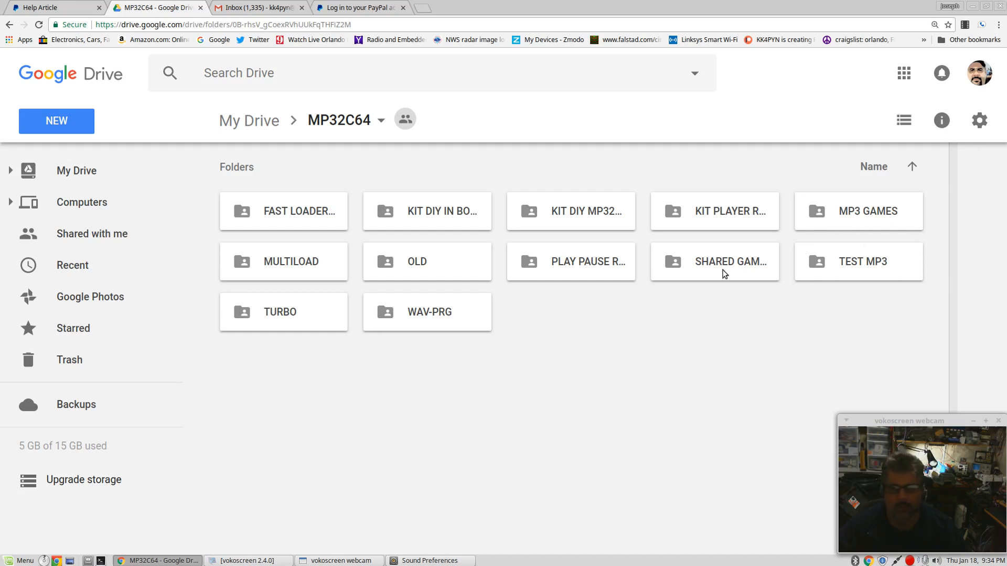
left_click(713, 261)
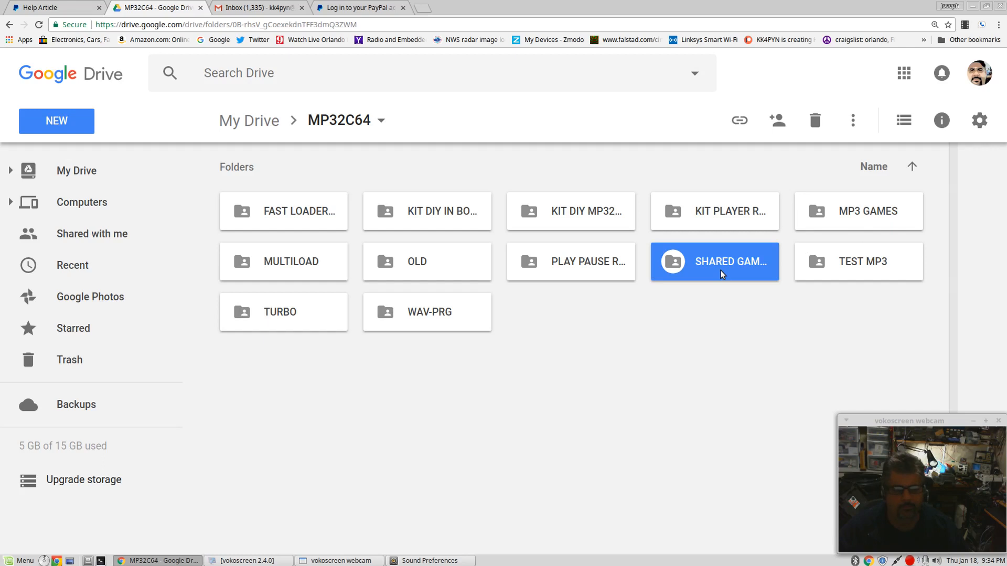
double_click(714, 261)
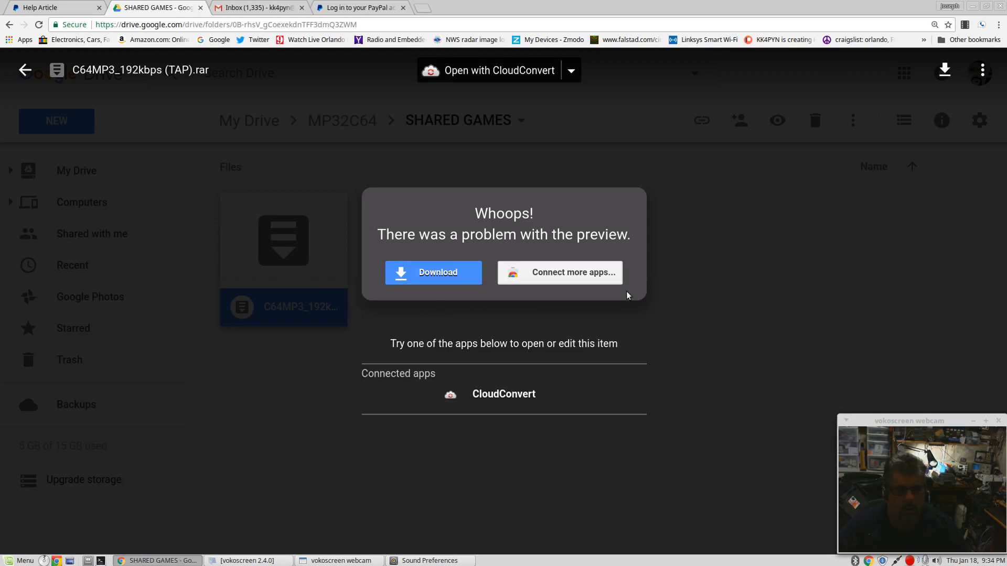
mouse_move(753, 293)
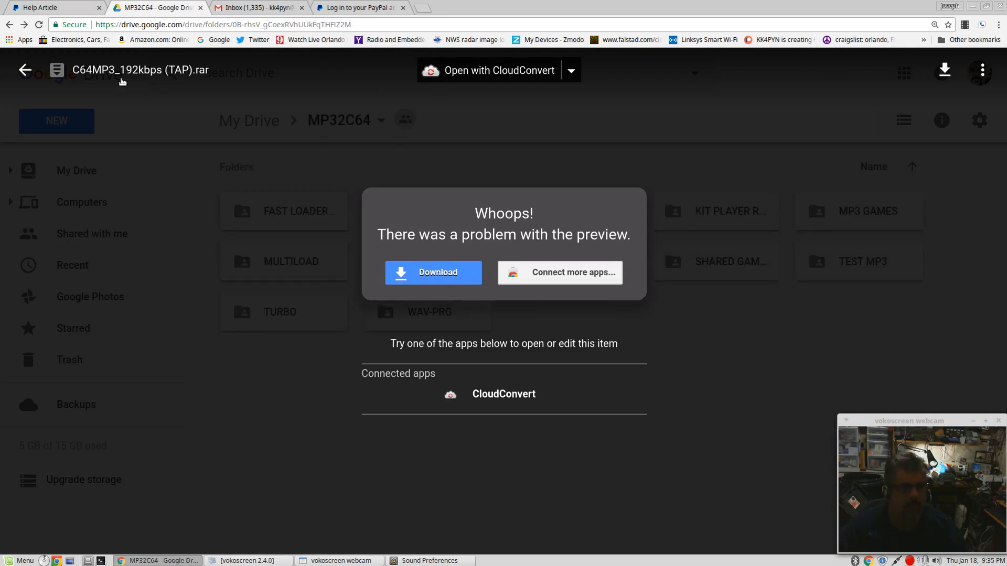
left_click(25, 70)
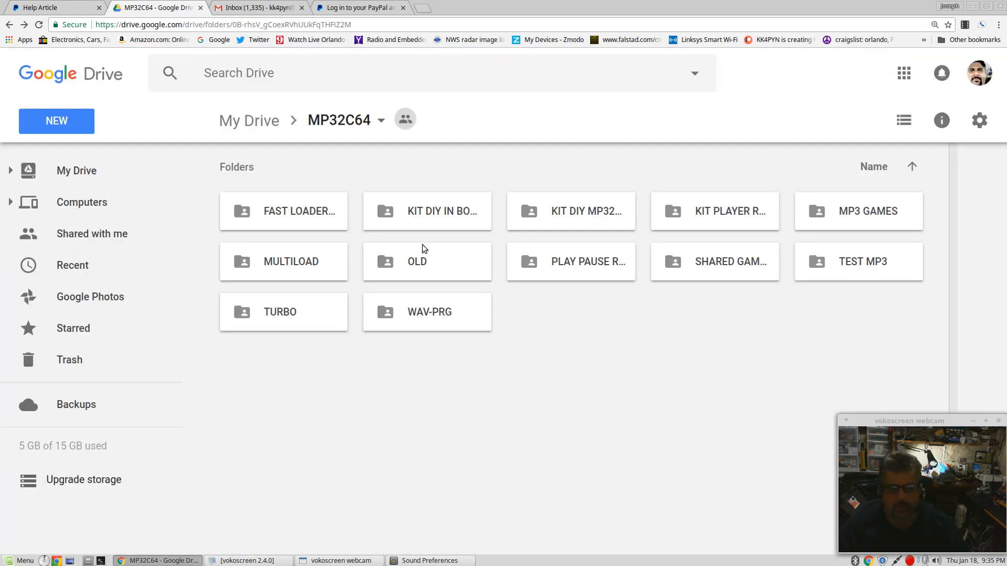
mouse_move(684, 410)
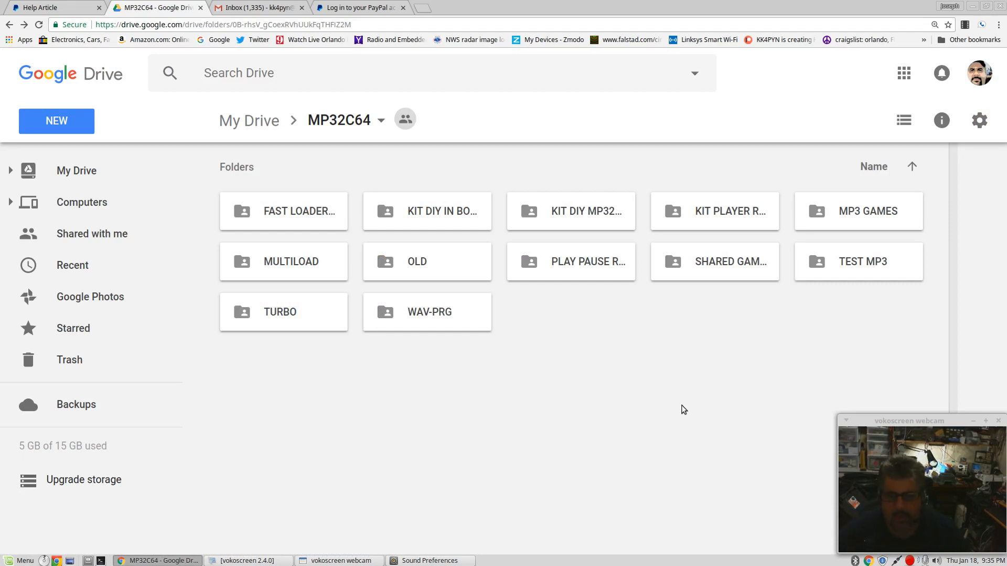
mouse_move(594, 359)
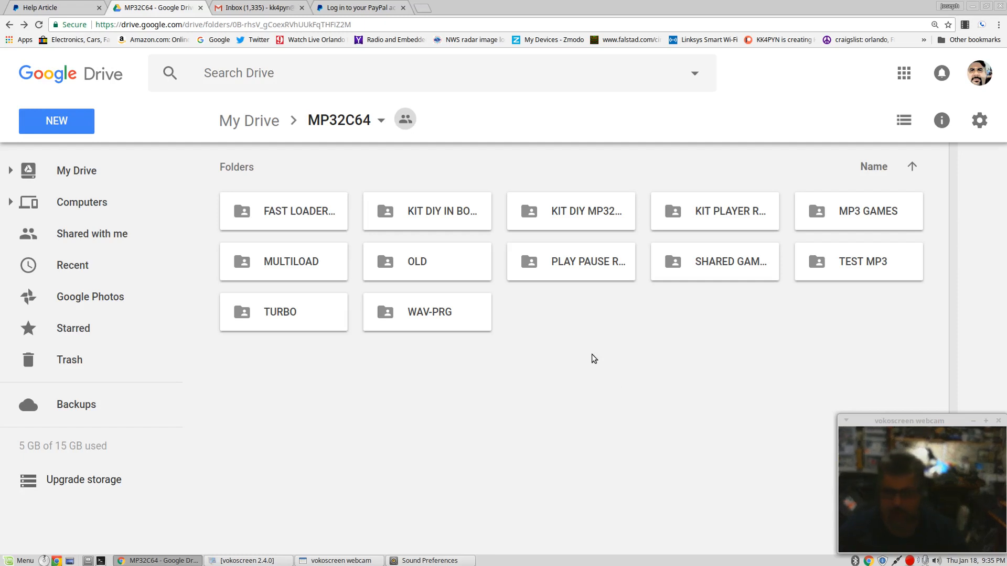
mouse_move(966, 408)
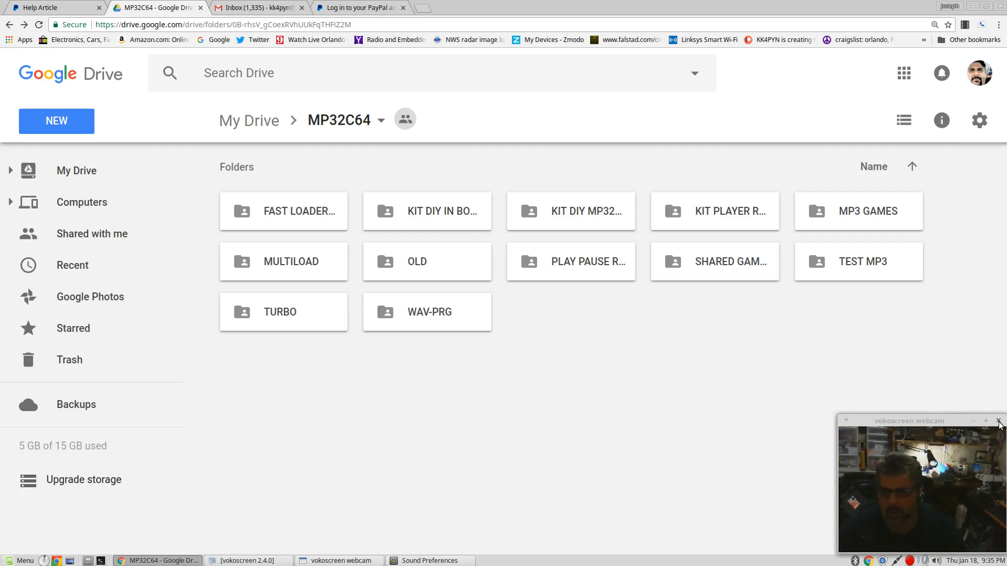
mouse_move(999, 422)
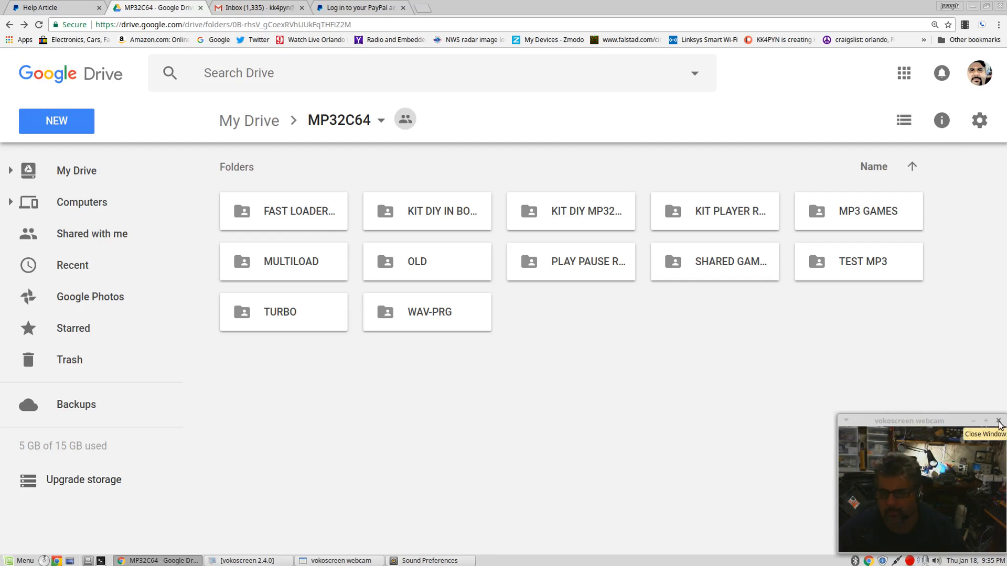
left_click(999, 420)
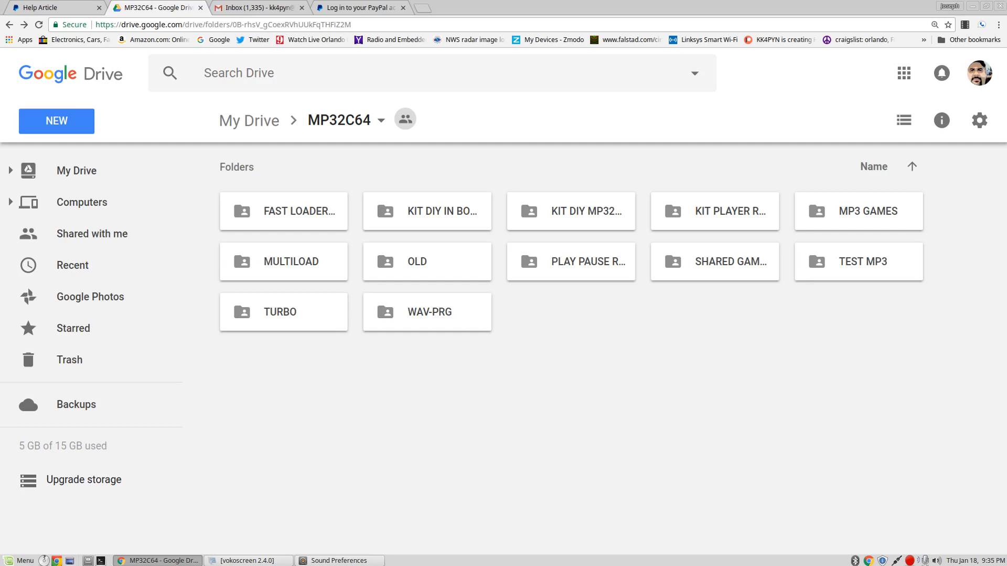
mouse_move(571, 311)
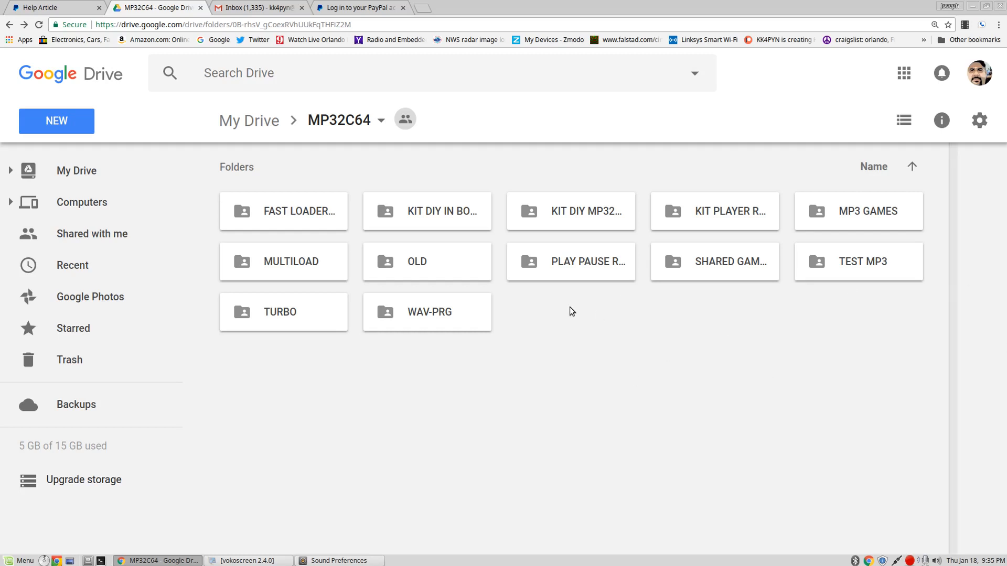
mouse_move(554, 223)
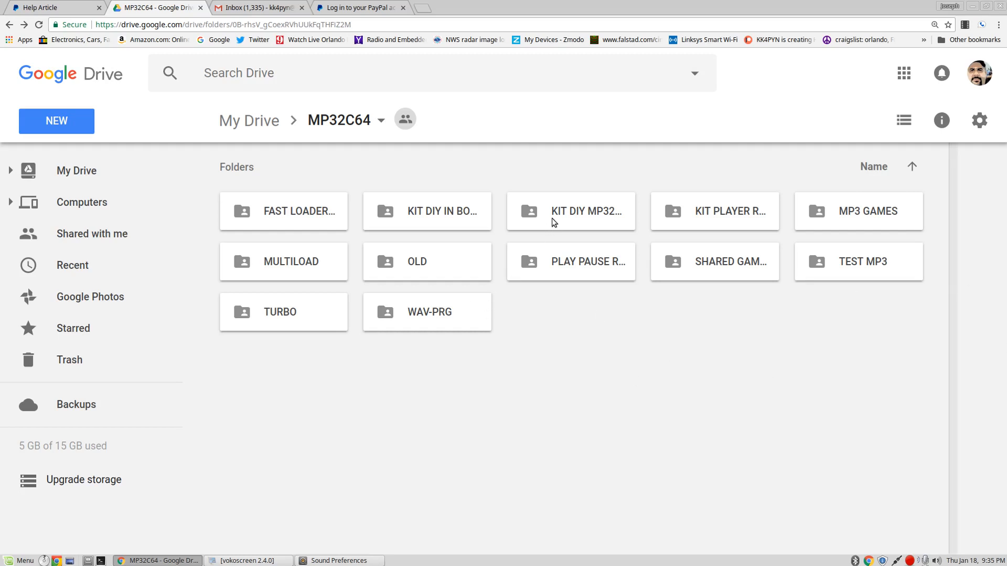
Enter the KIT DIY MP32C64 folder and preview the kit assembly PDF from its cover
left_click(570, 211)
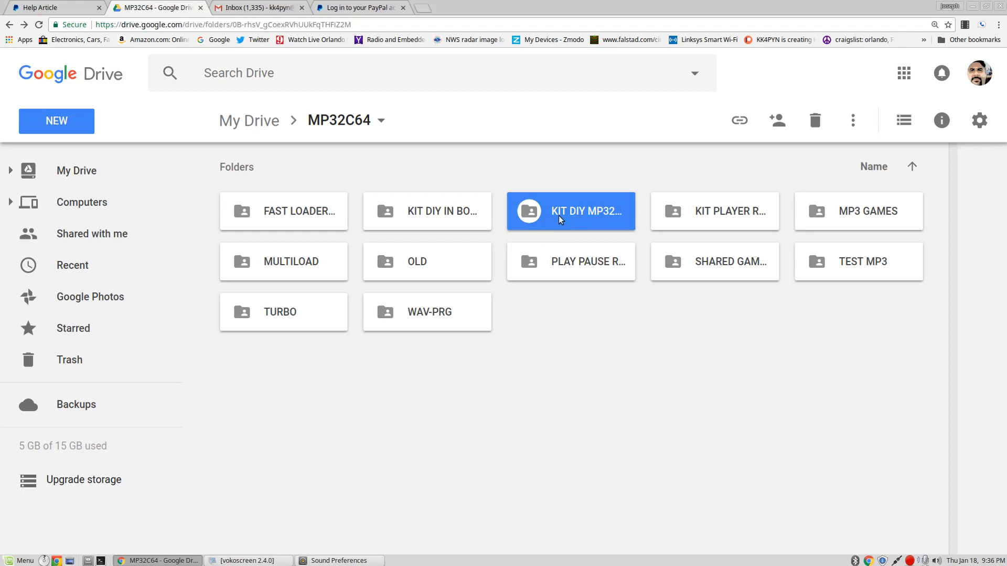
double_click(570, 210)
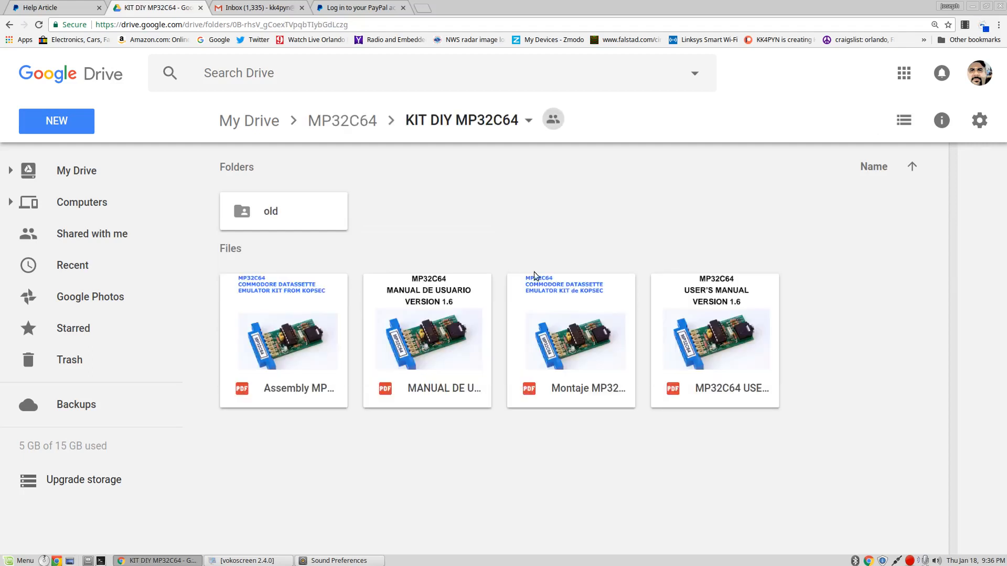
mouse_move(302, 354)
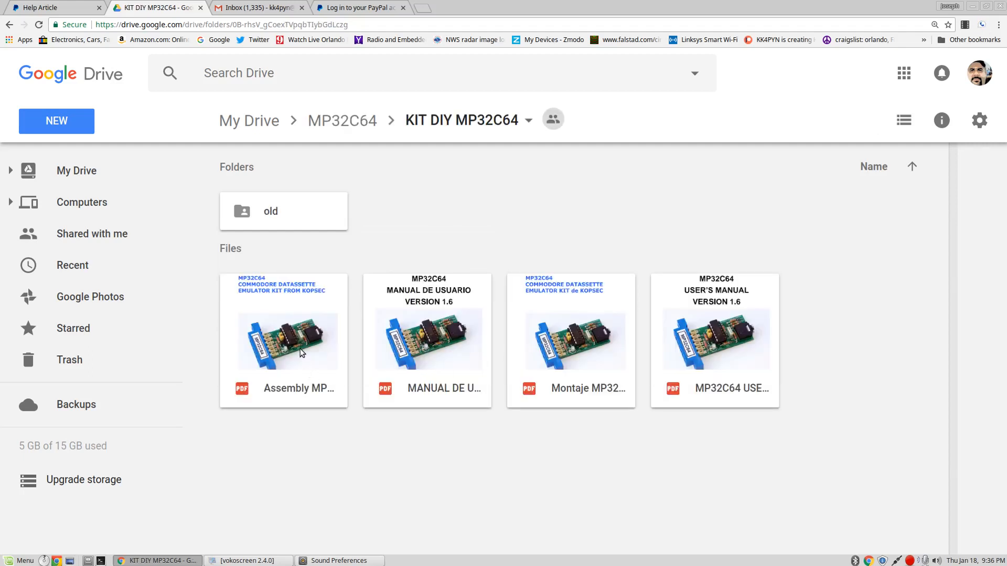
double_click(283, 340)
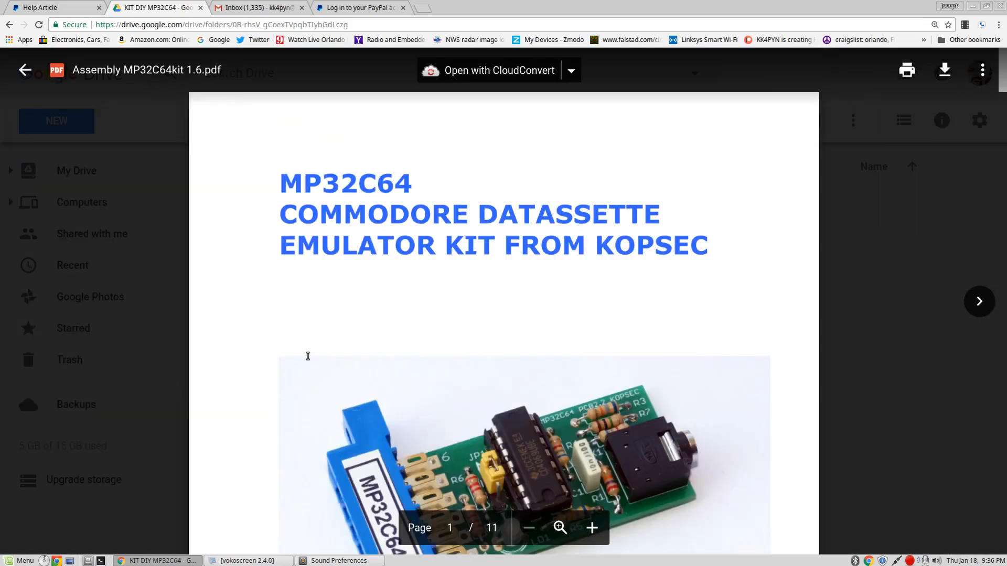
mouse_move(318, 356)
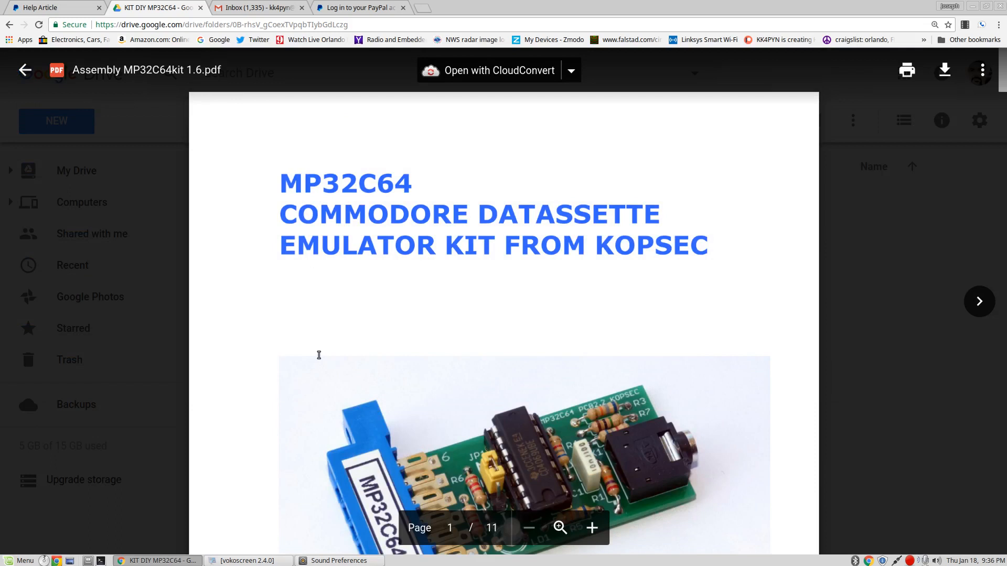
scroll("down", 3)
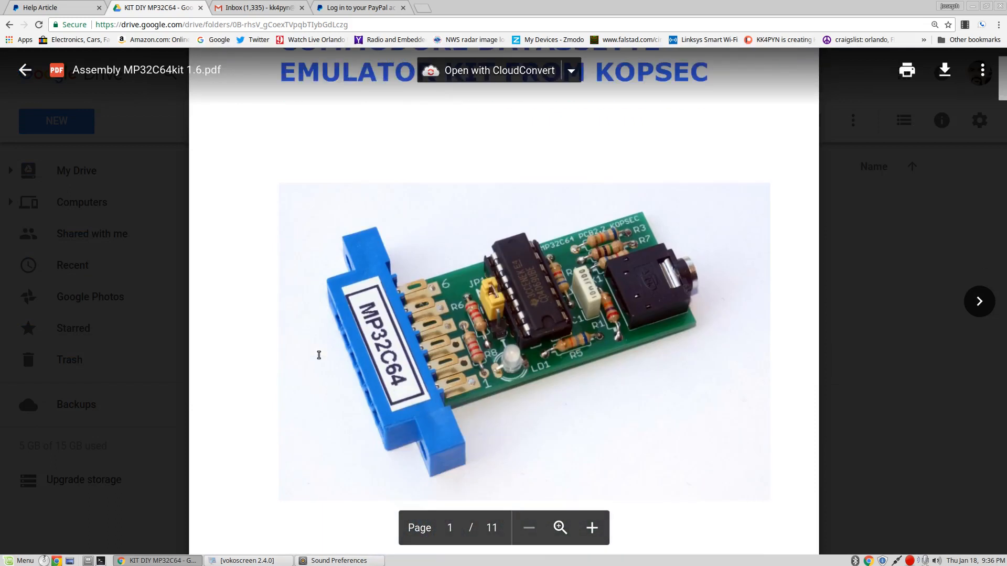
scroll("down", 3)
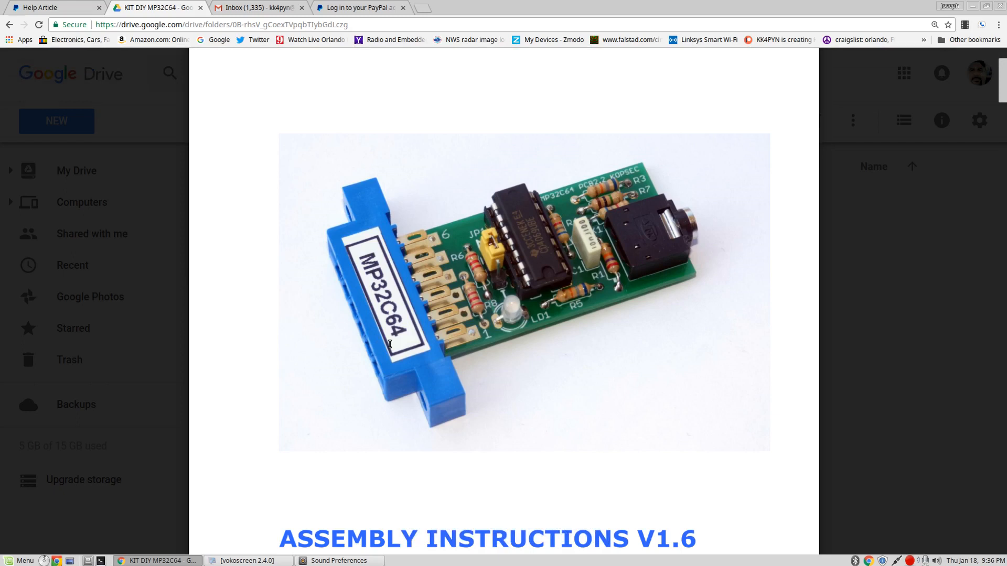
mouse_move(497, 281)
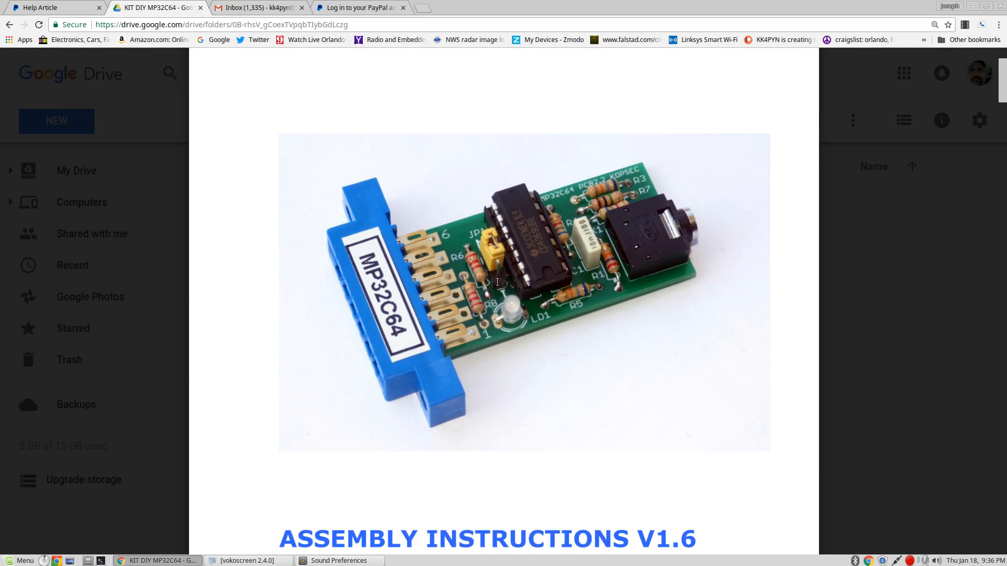
mouse_move(487, 317)
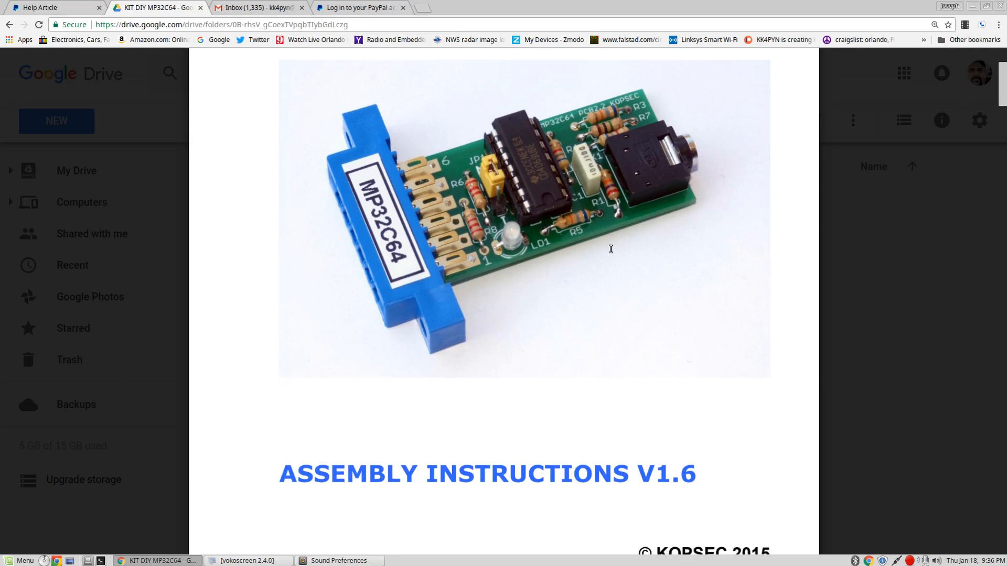
Read down through page 2's Preparation section of the assembly manual
scroll("down", 3)
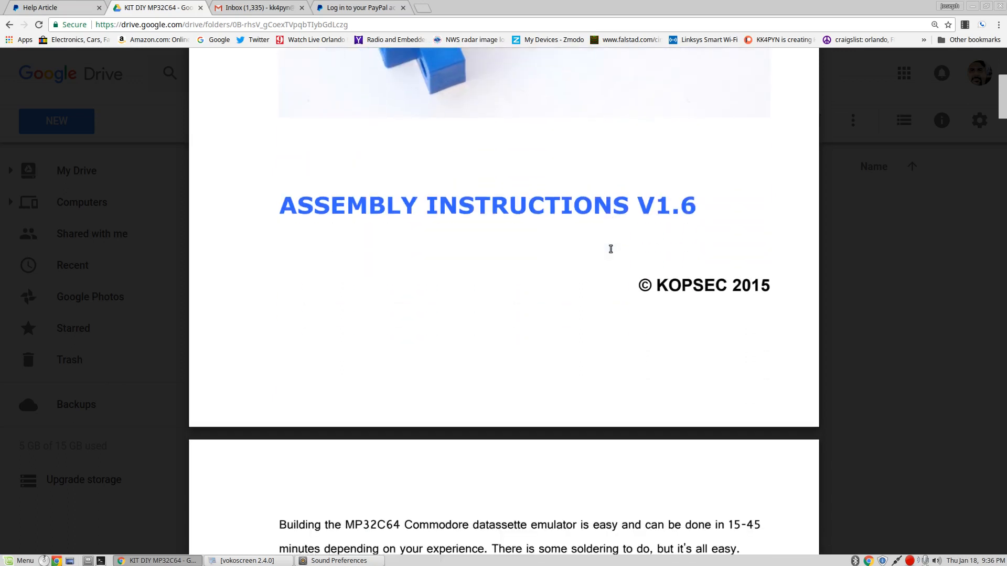
scroll("down", 3)
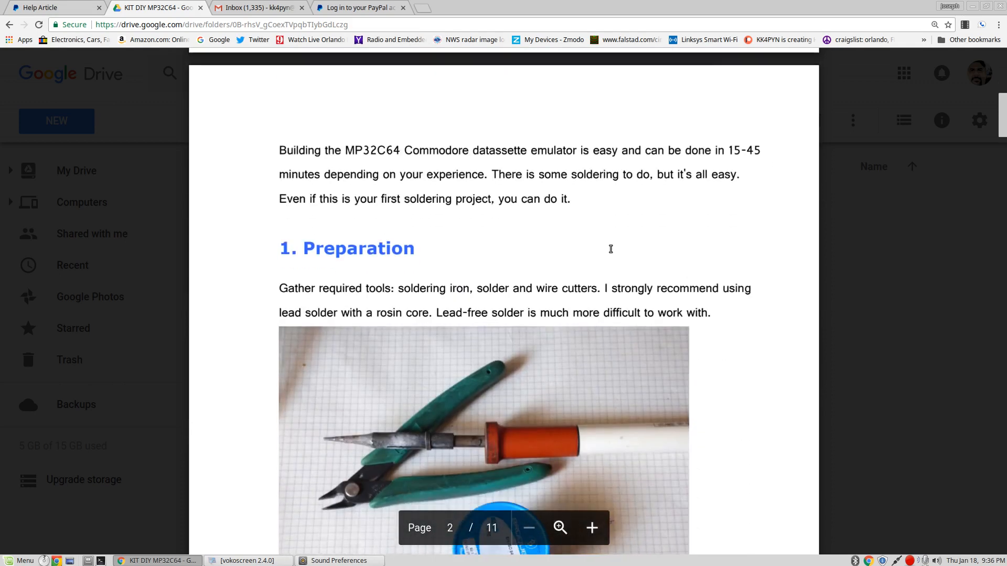
scroll("down", 3)
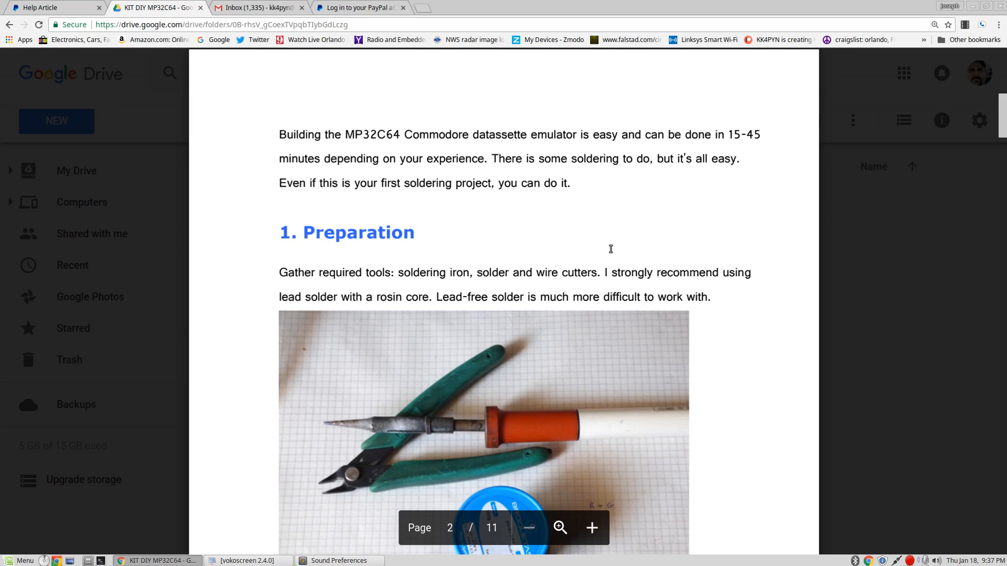
scroll("down", 3)
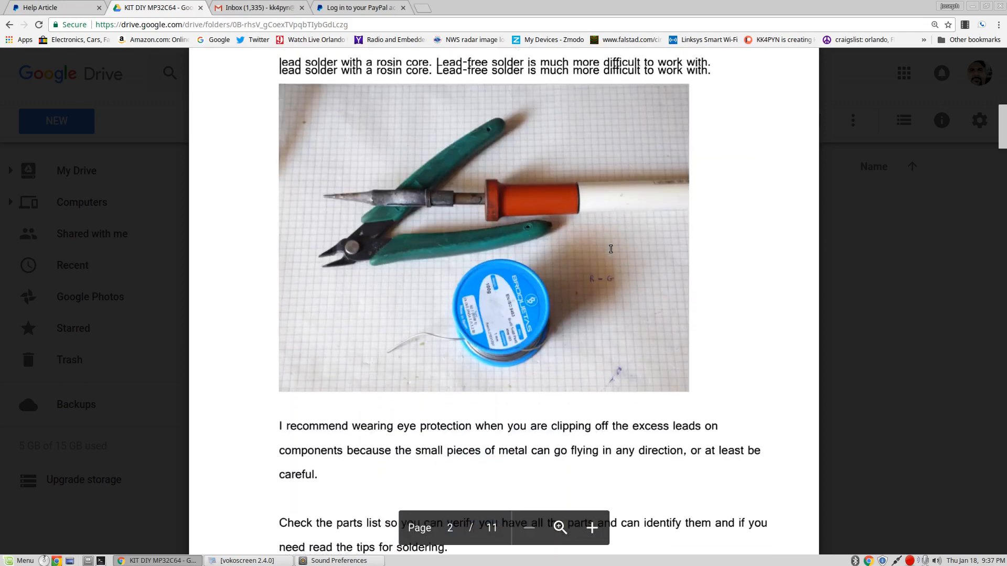
scroll("down", 3)
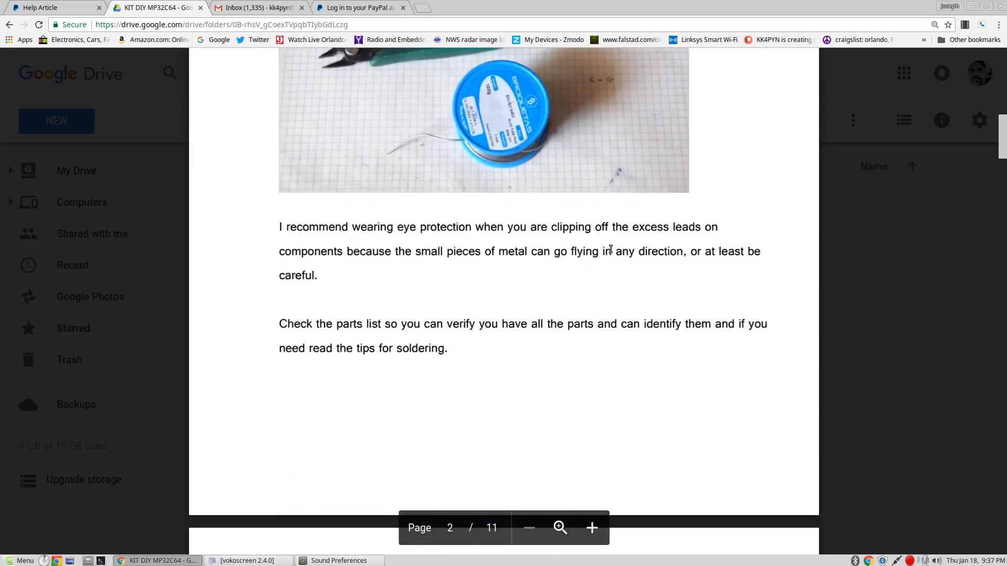
scroll("down", 3)
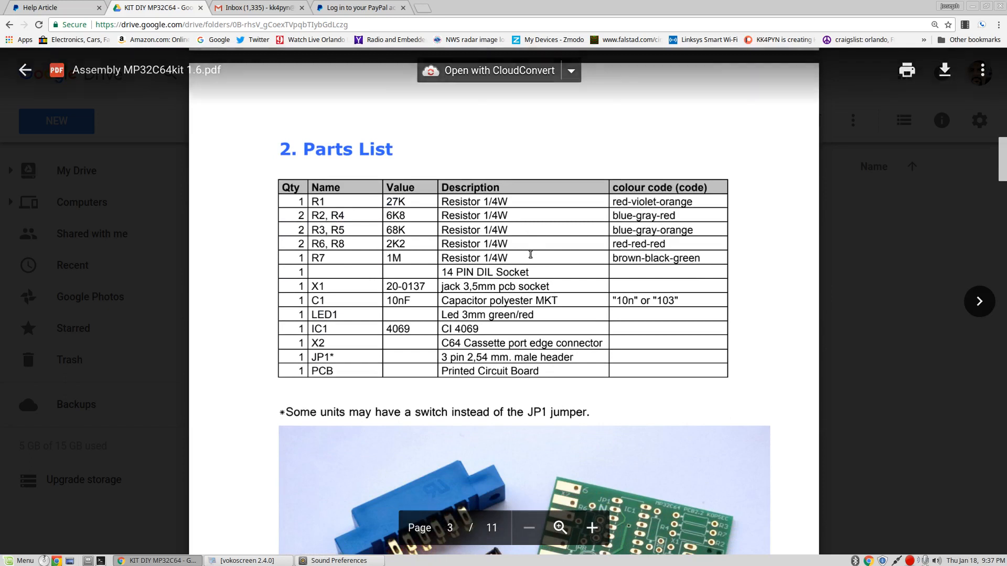
scroll("up", 3)
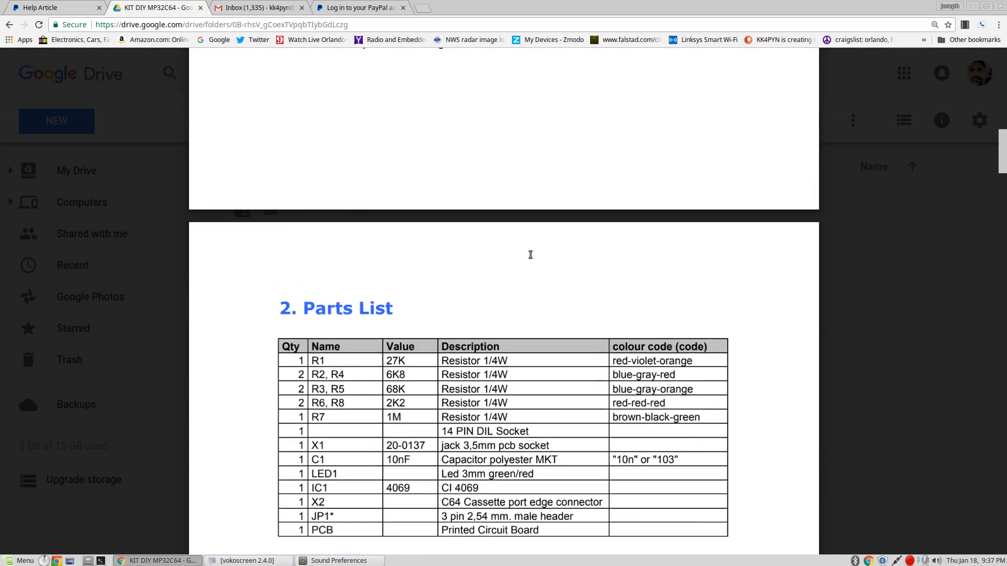
scroll("up", 3)
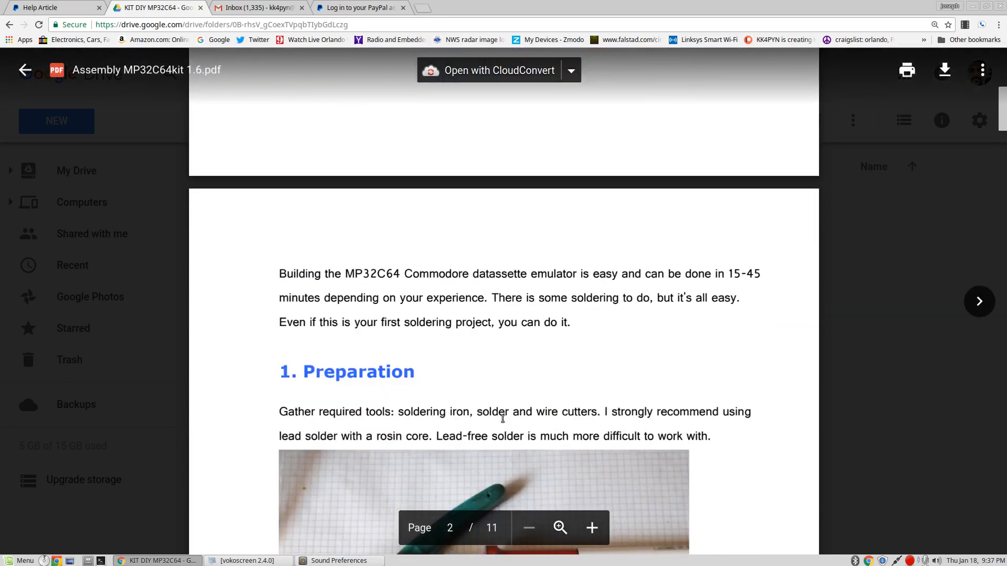
scroll("down", 3)
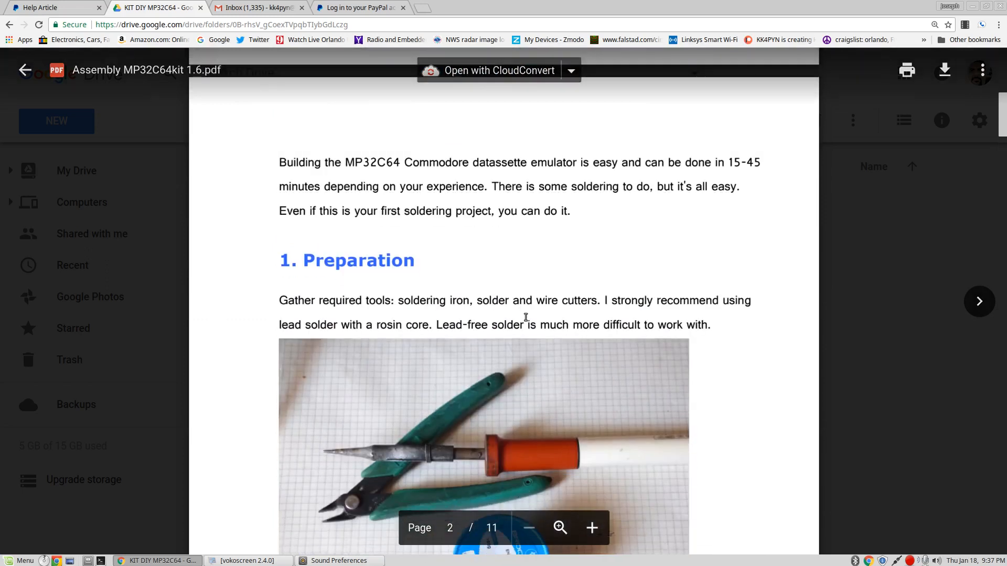
scroll("down", 3)
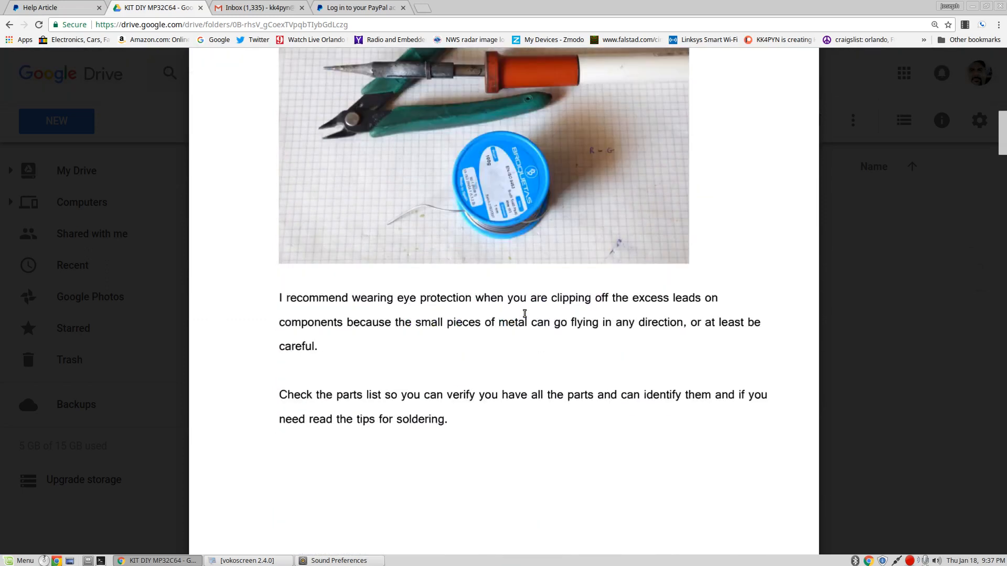
Continue to page 3's Parts List and the kit components photo
scroll("down", 3)
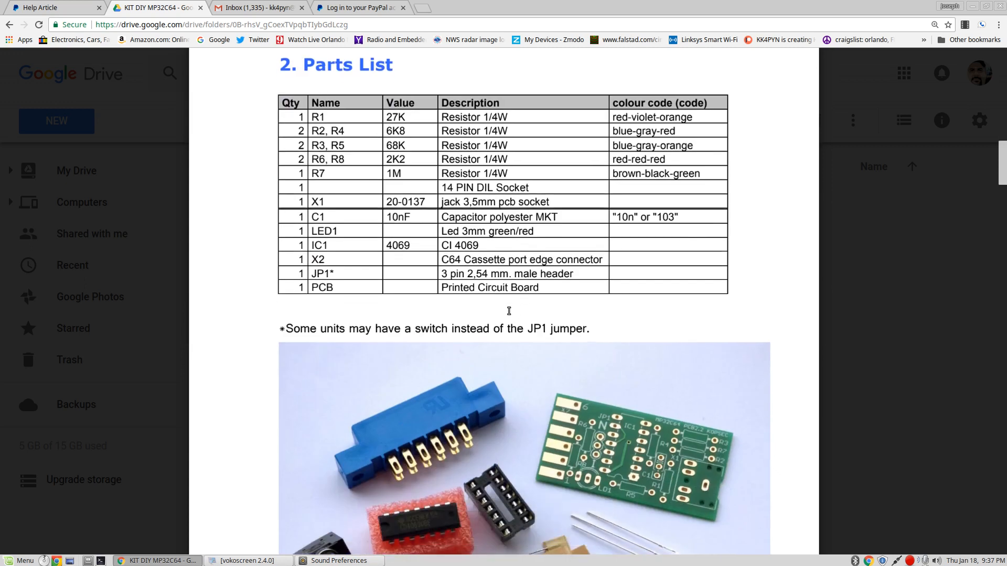
scroll("down", 3)
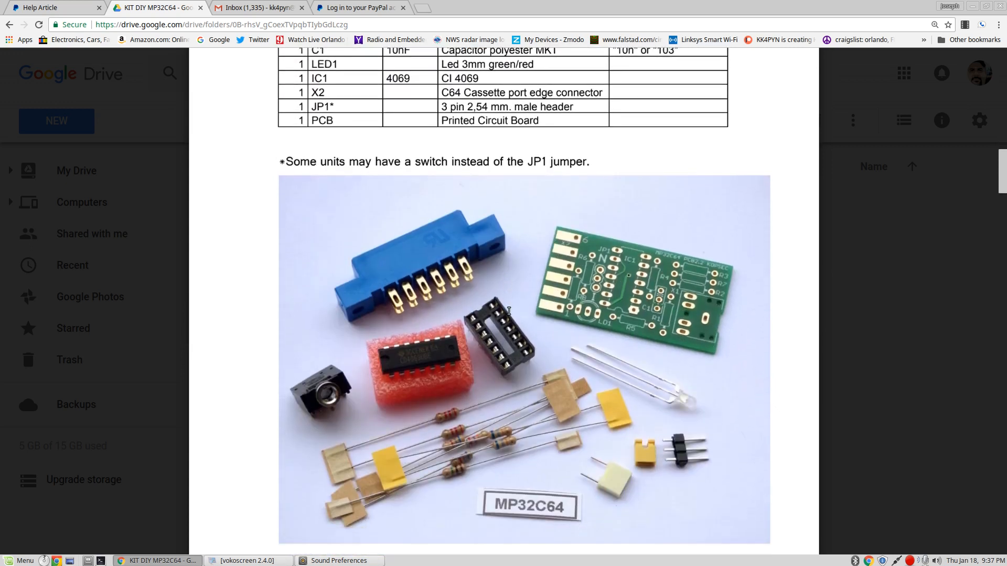
mouse_move(459, 465)
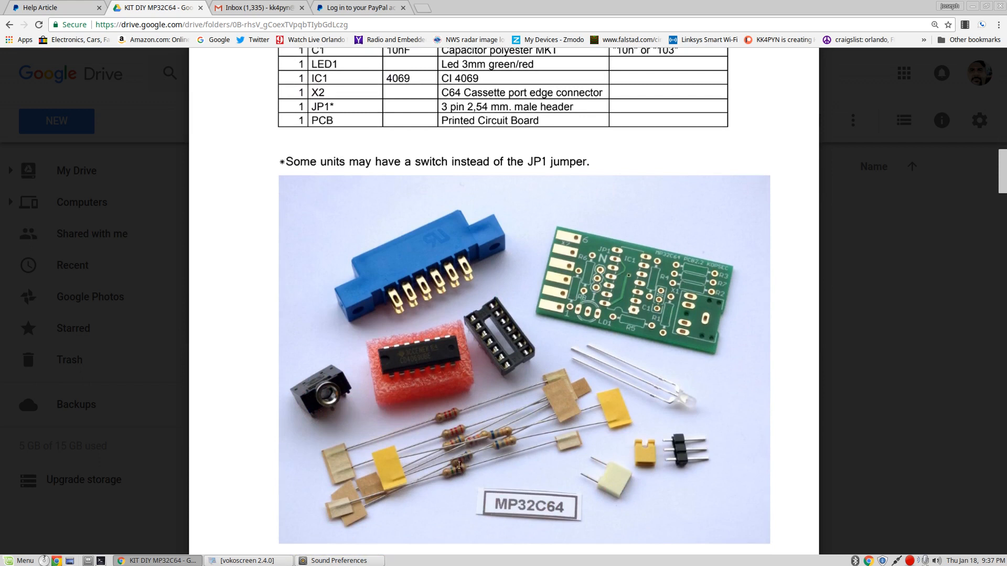
mouse_move(507, 450)
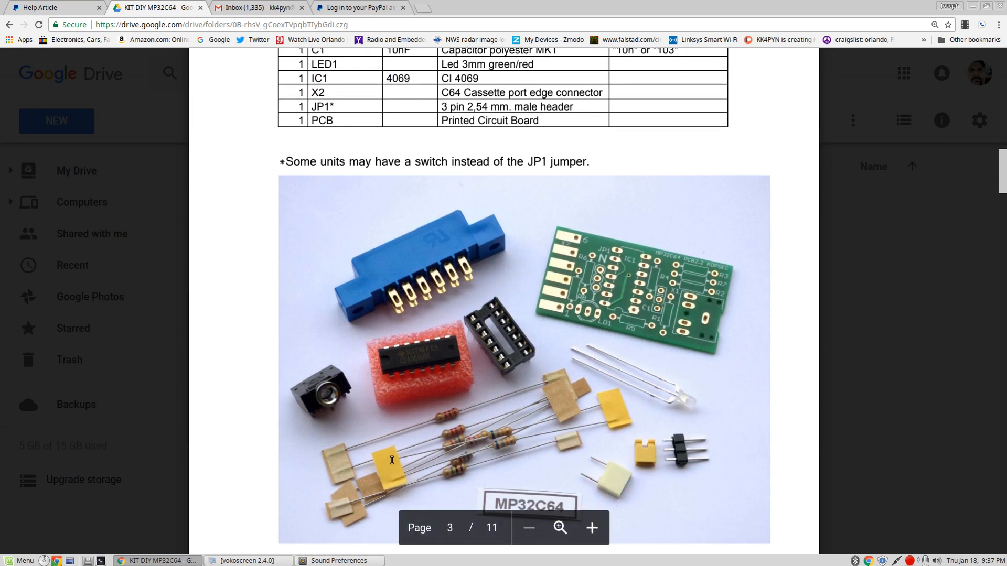
mouse_move(435, 450)
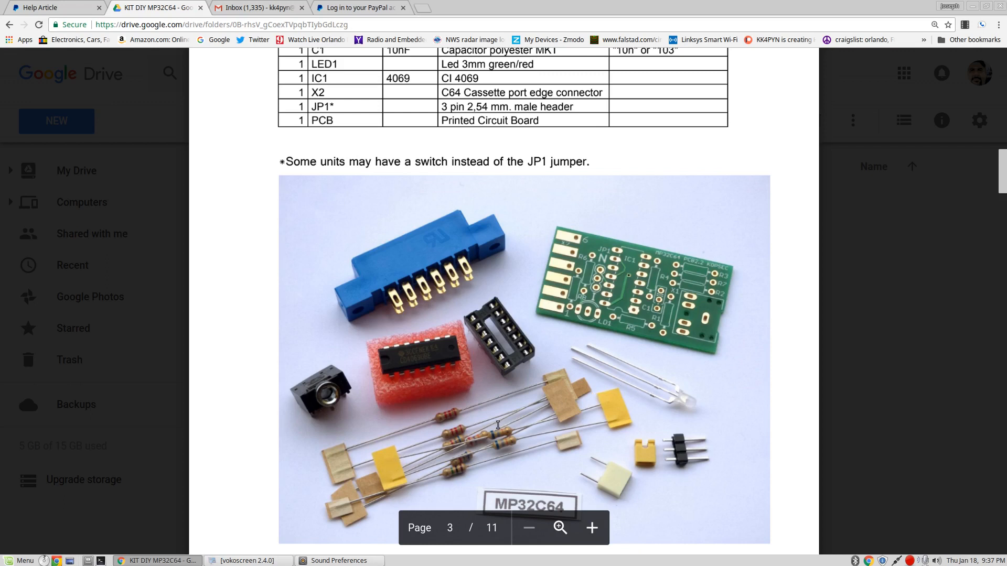
scroll("down", 3)
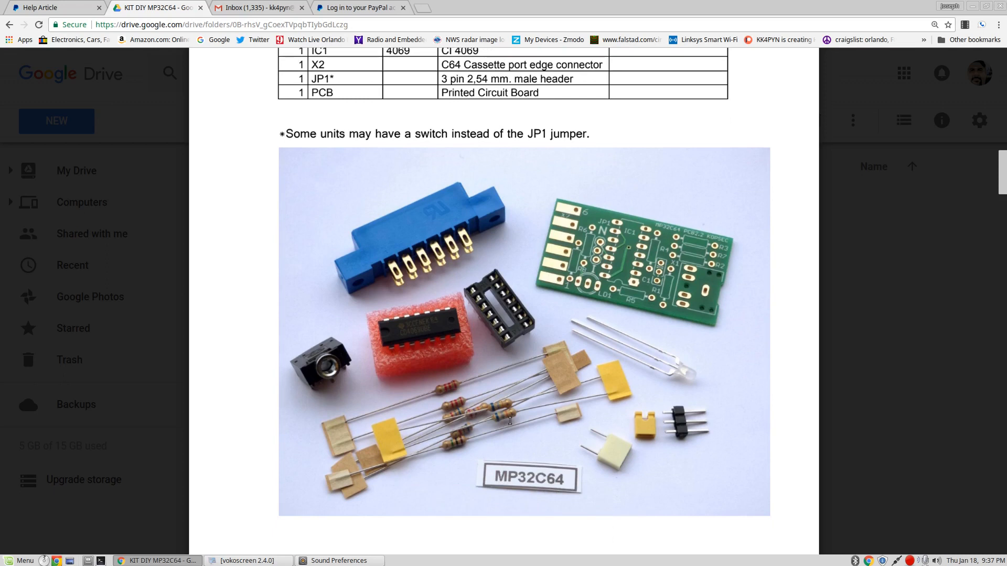
mouse_move(437, 411)
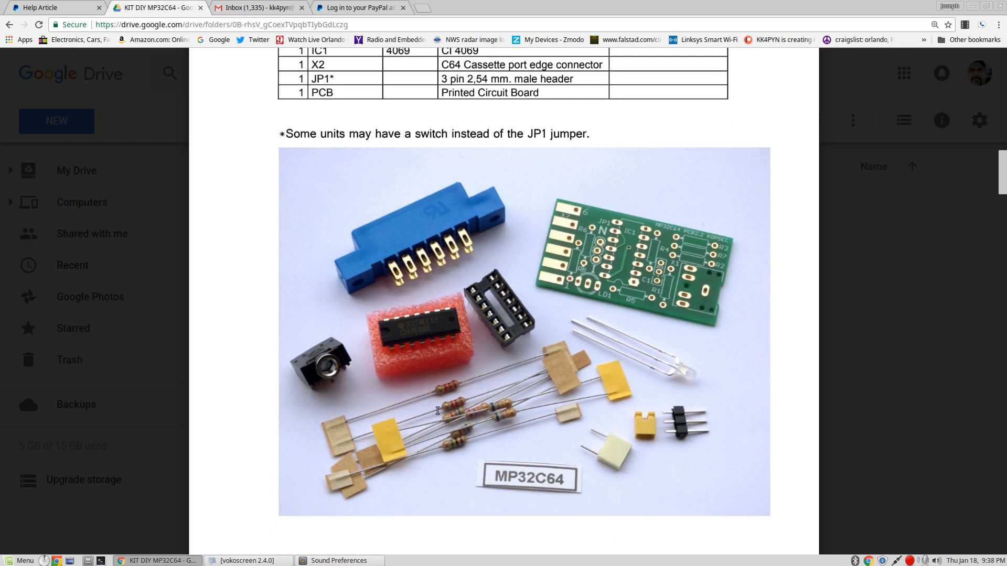
scroll("down", 3)
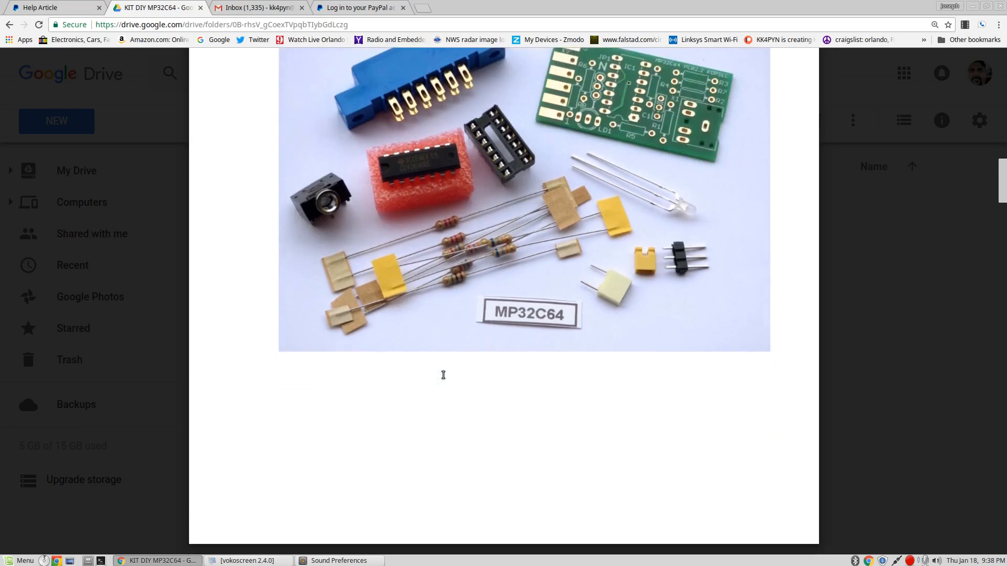
scroll("down", 3)
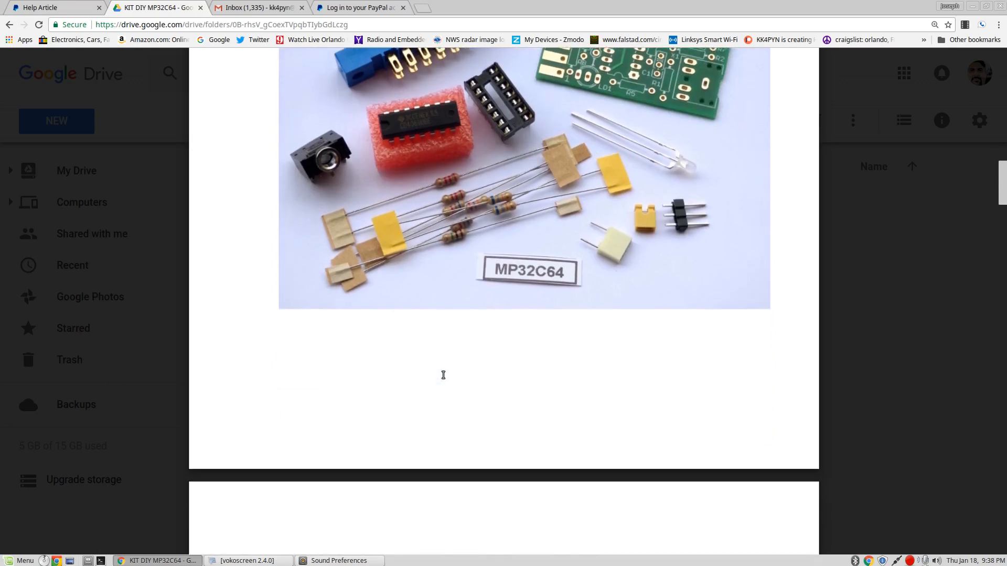
Read page 4's soldering steps down to page 5's 3. Assembly Instructions heading
scroll("down", 3)
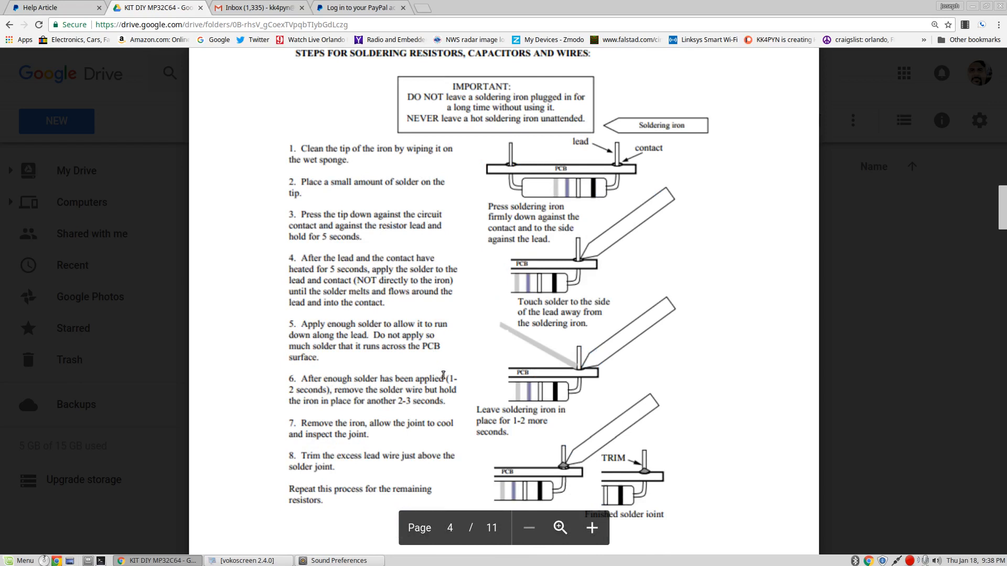
scroll("up", 3)
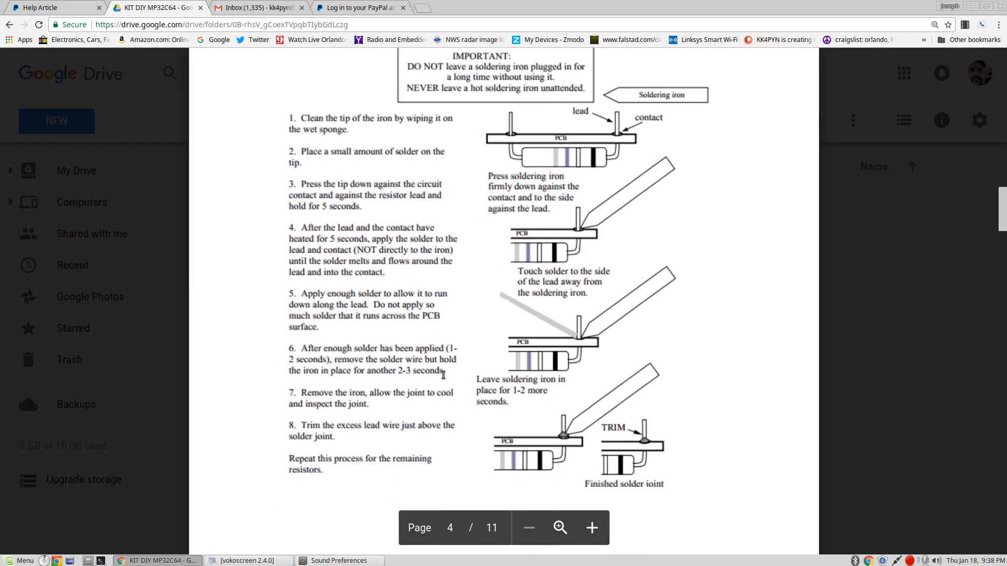
scroll("down", 3)
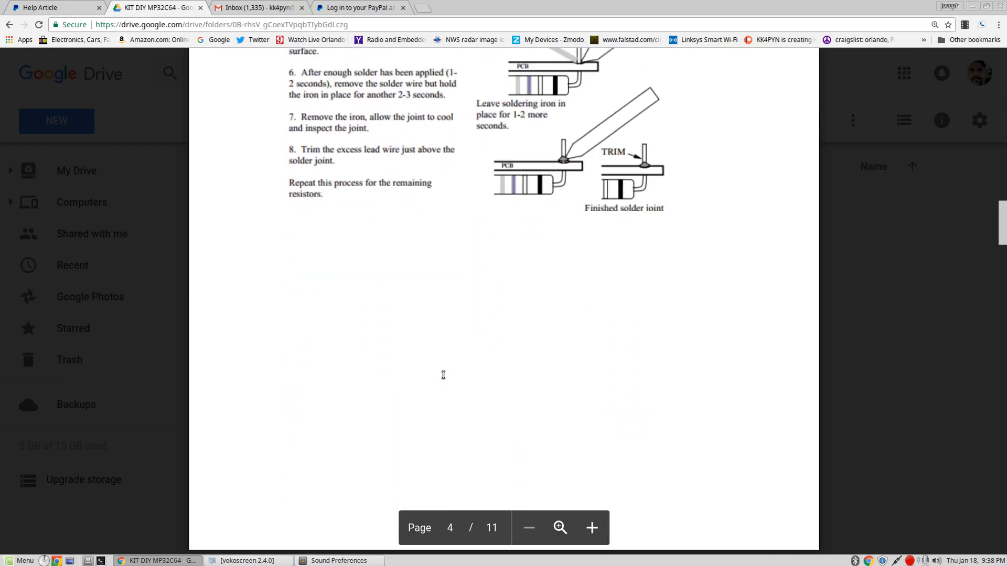
scroll("down", 3)
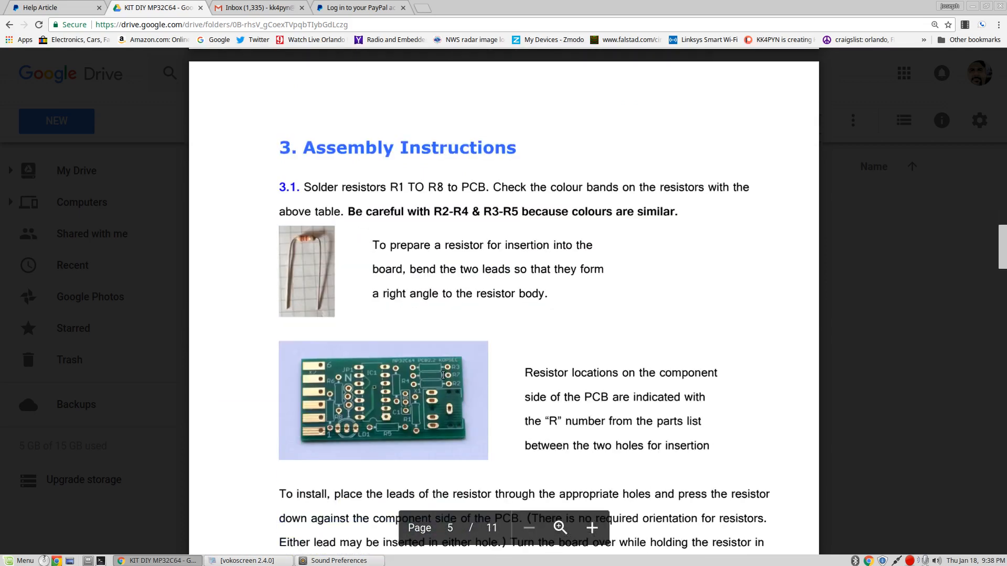
scroll("up", 3)
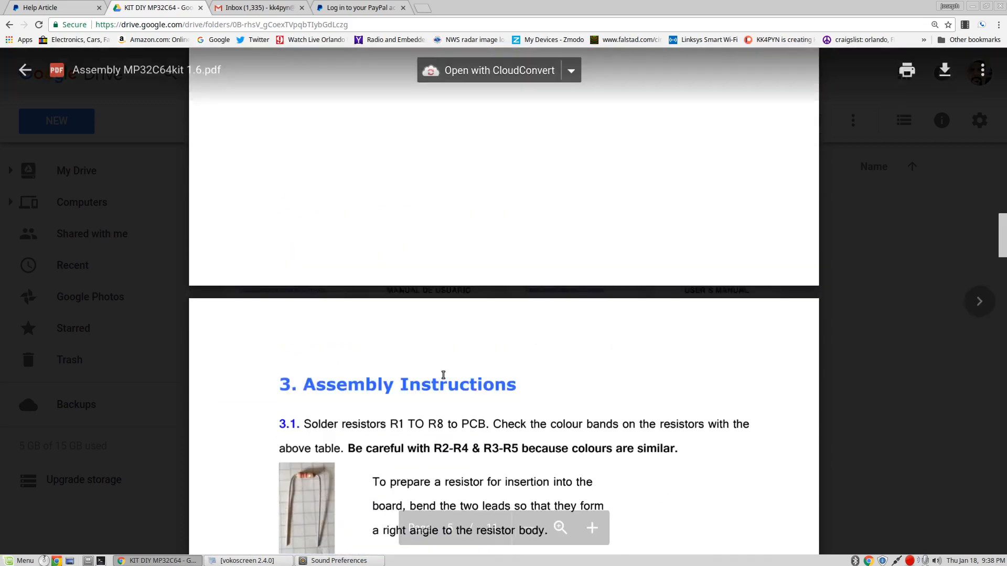
scroll("down", 3)
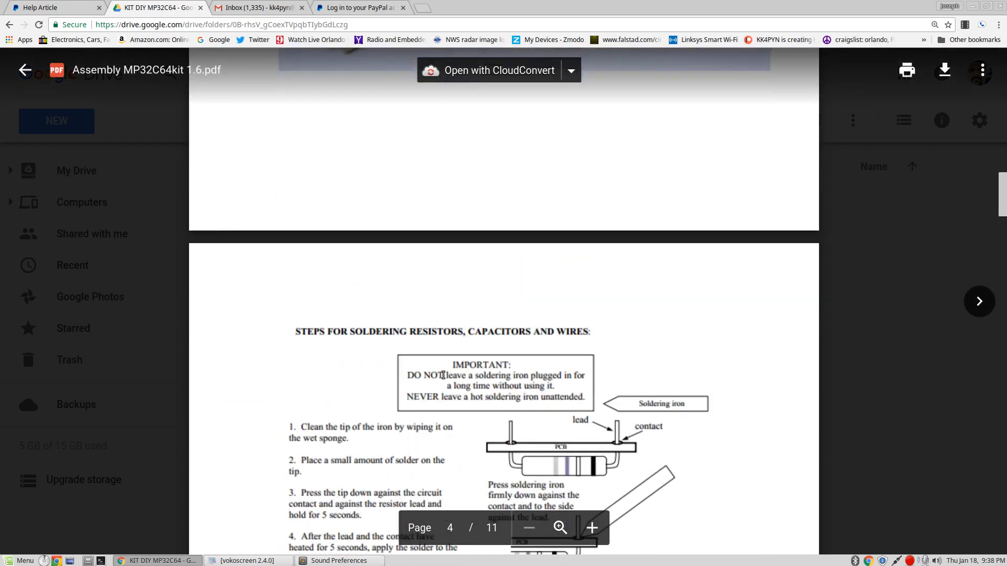
scroll("down", 3)
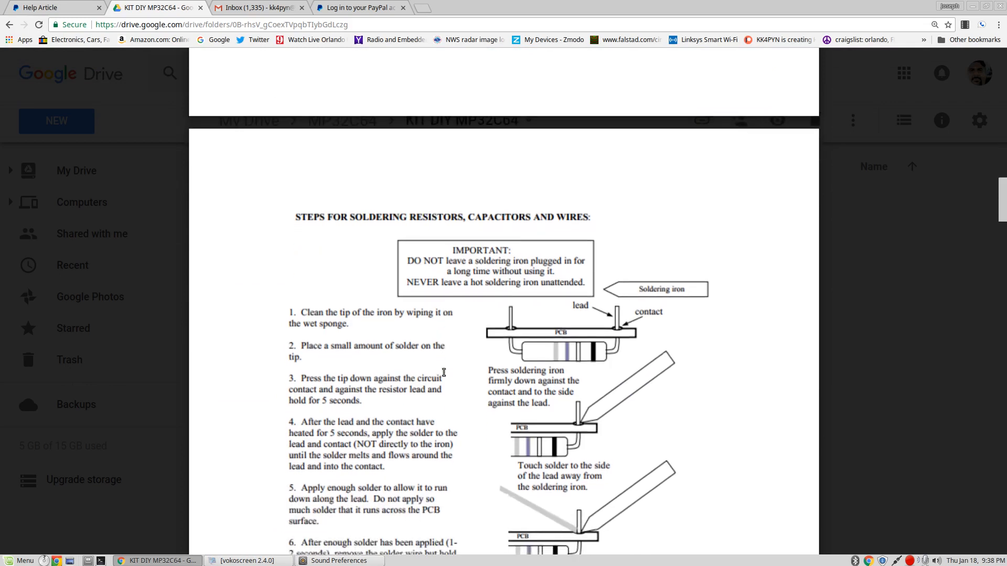
scroll("down", 3)
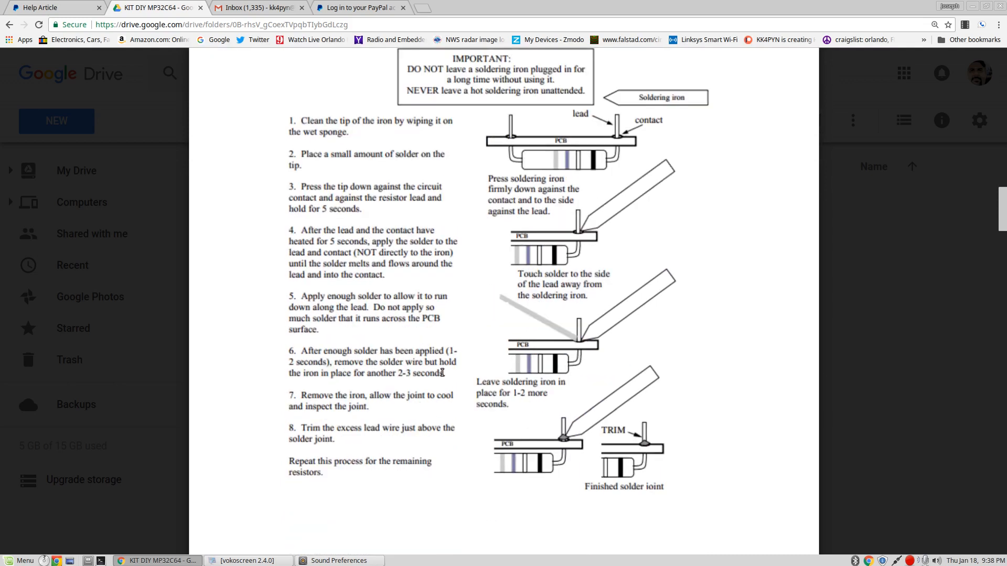
scroll("down", 3)
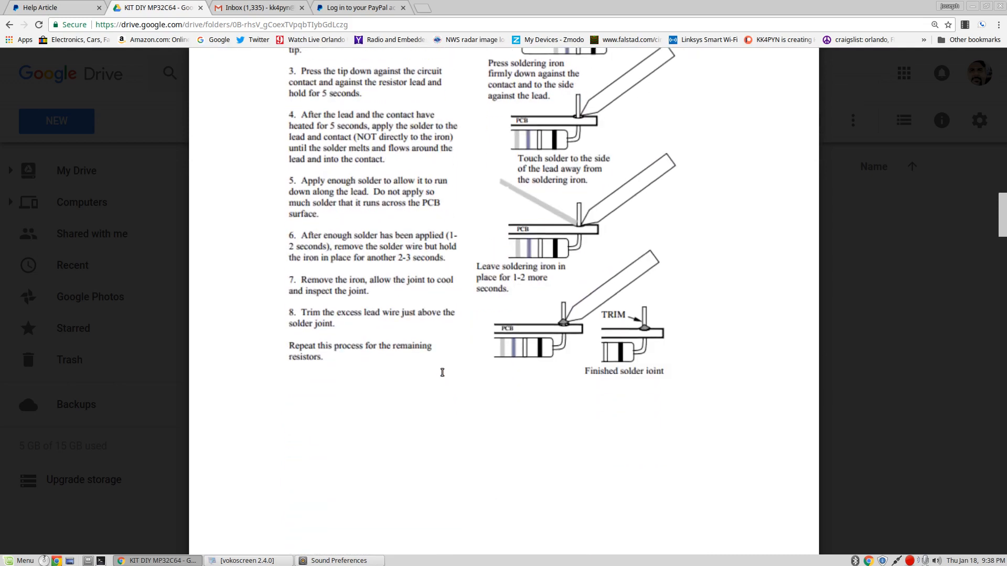
scroll("down", 3)
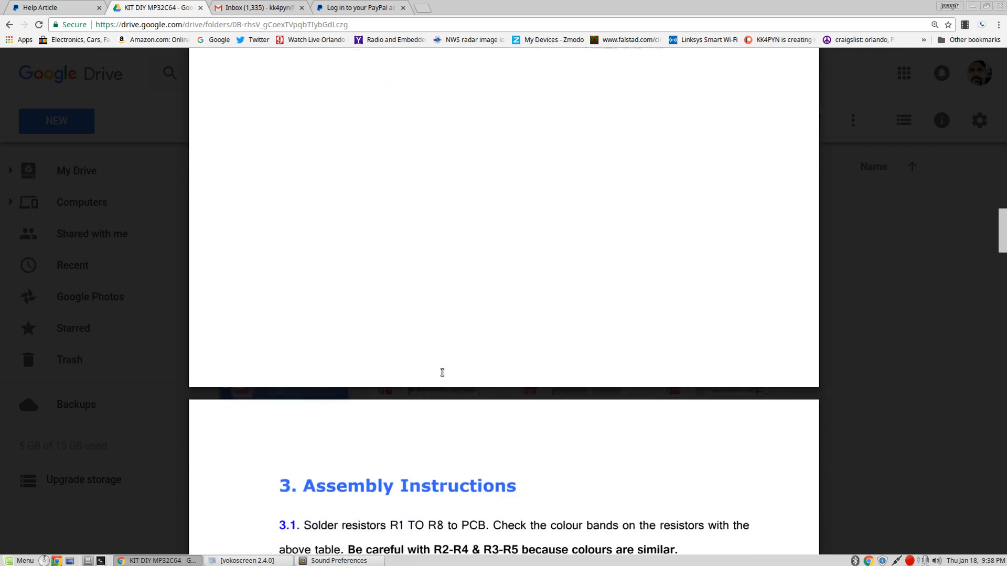
Read section 3.1 on resistor installation with its board photos to the lead-clipping step
scroll("down", 3)
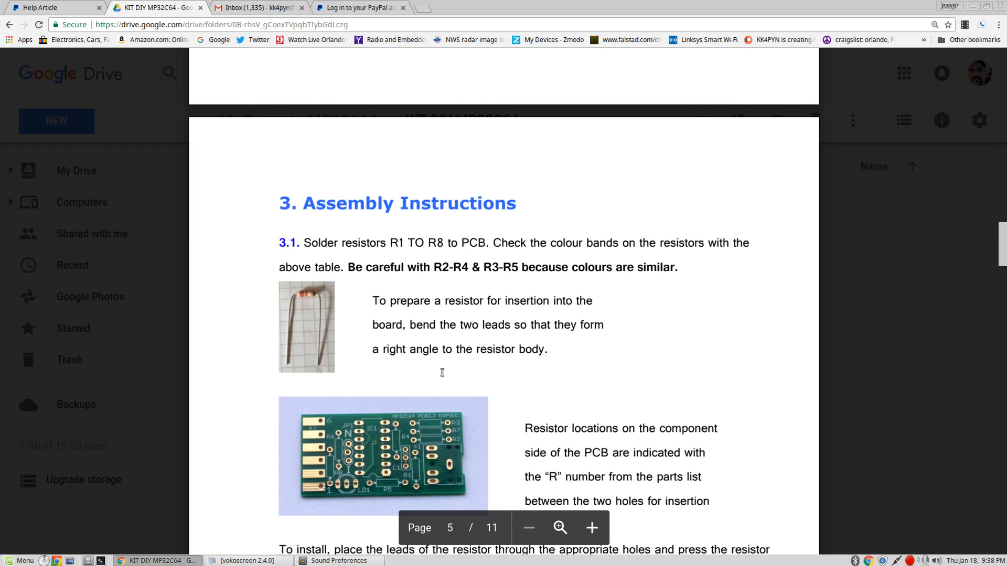
scroll("down", 3)
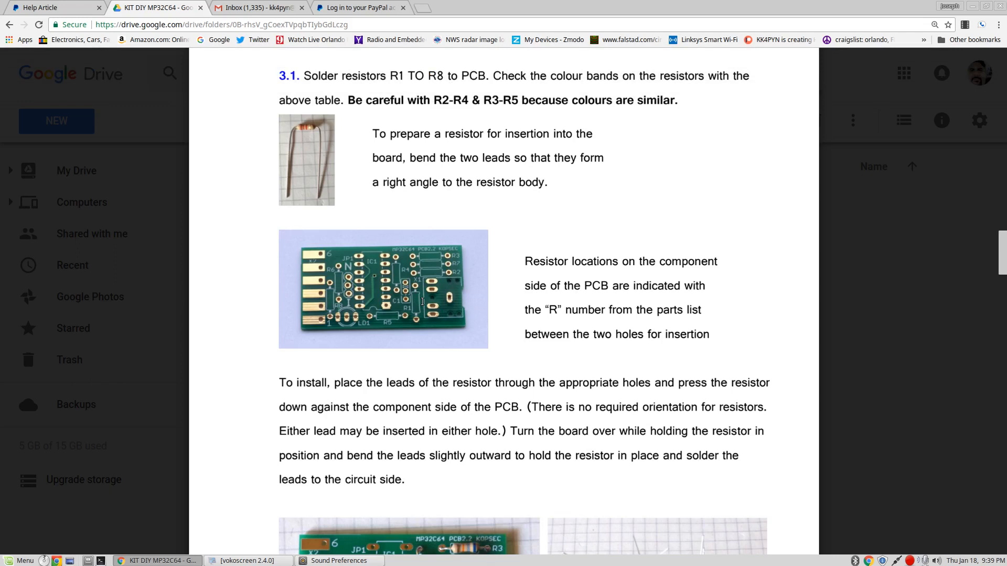
scroll("down", 3)
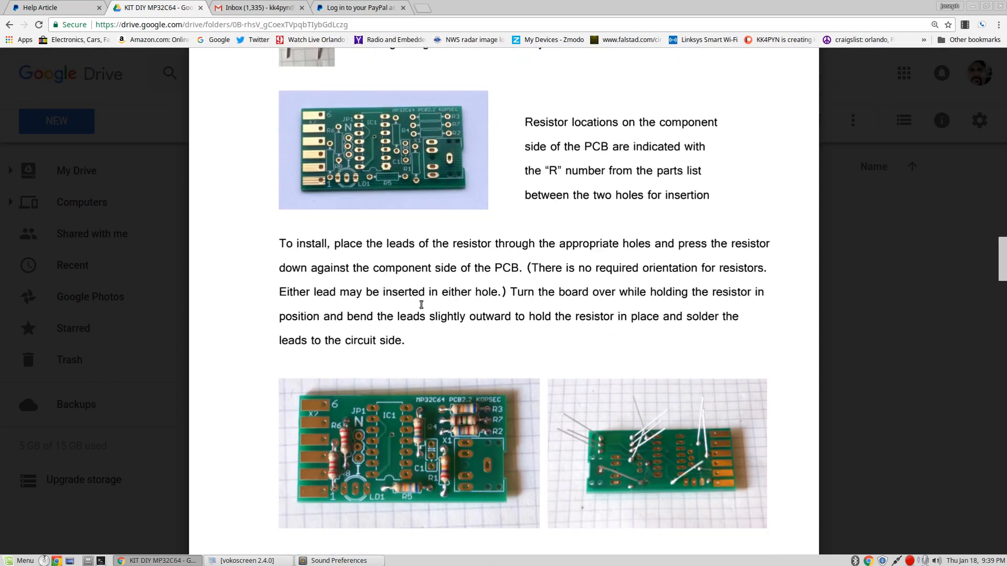
scroll("down", 3)
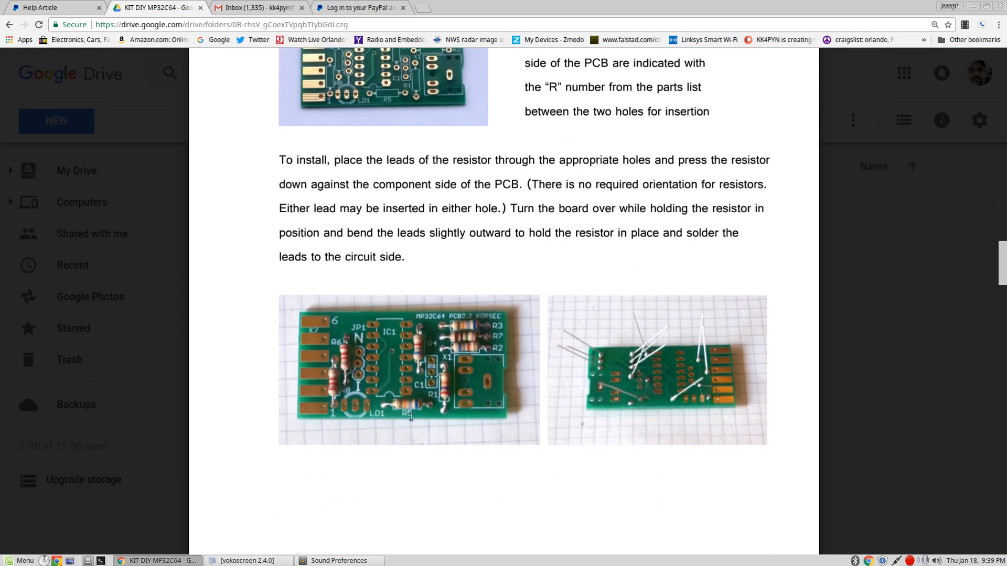
mouse_move(391, 372)
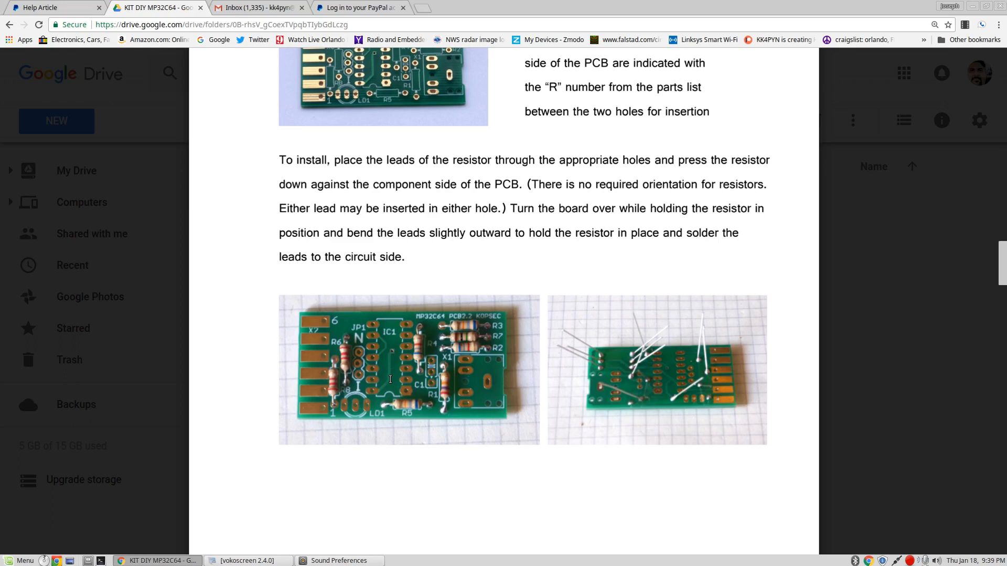
scroll("down", 3)
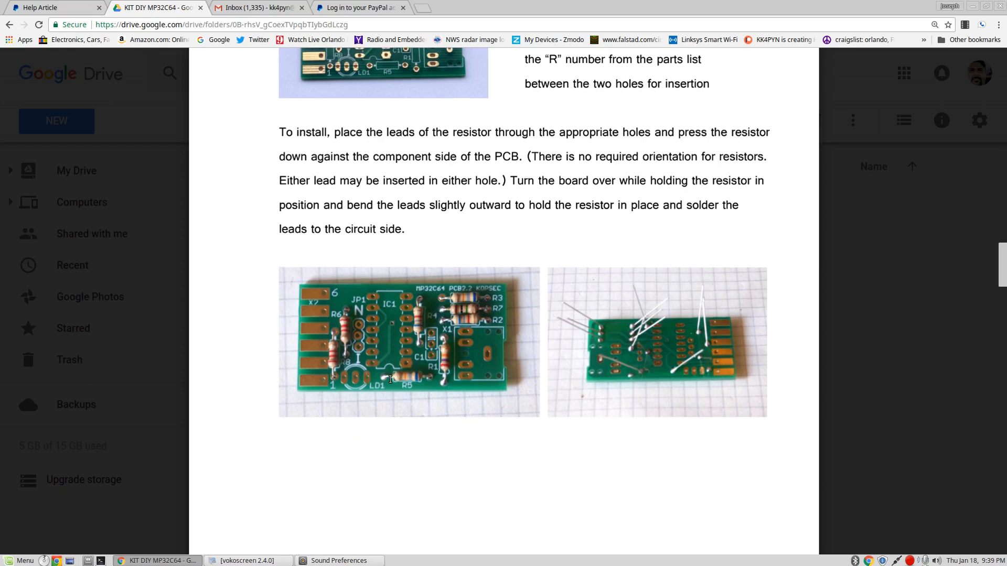
scroll("down", 3)
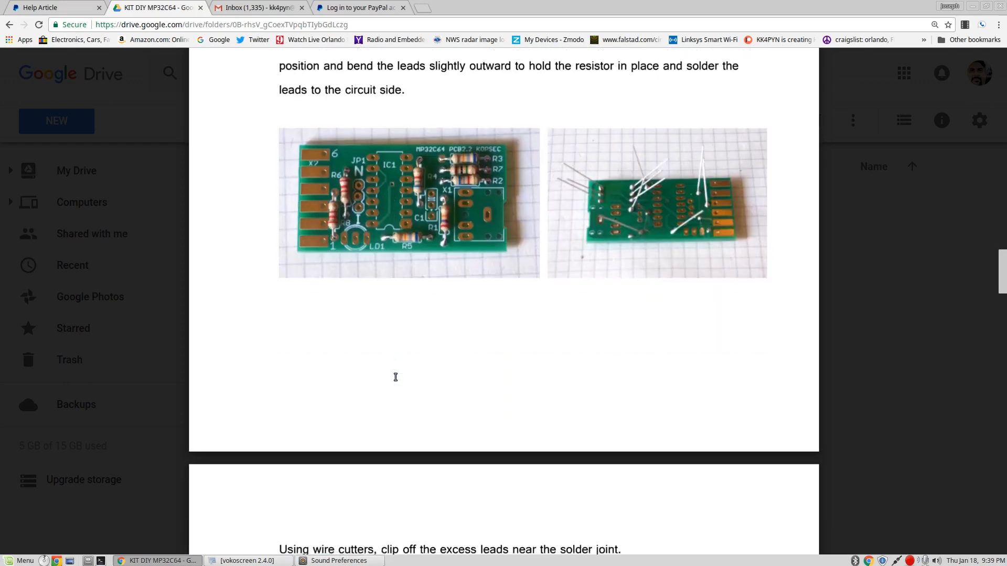
Read on through the assembly steps on pages 6 and 7 of the kit manual
scroll("down", 3)
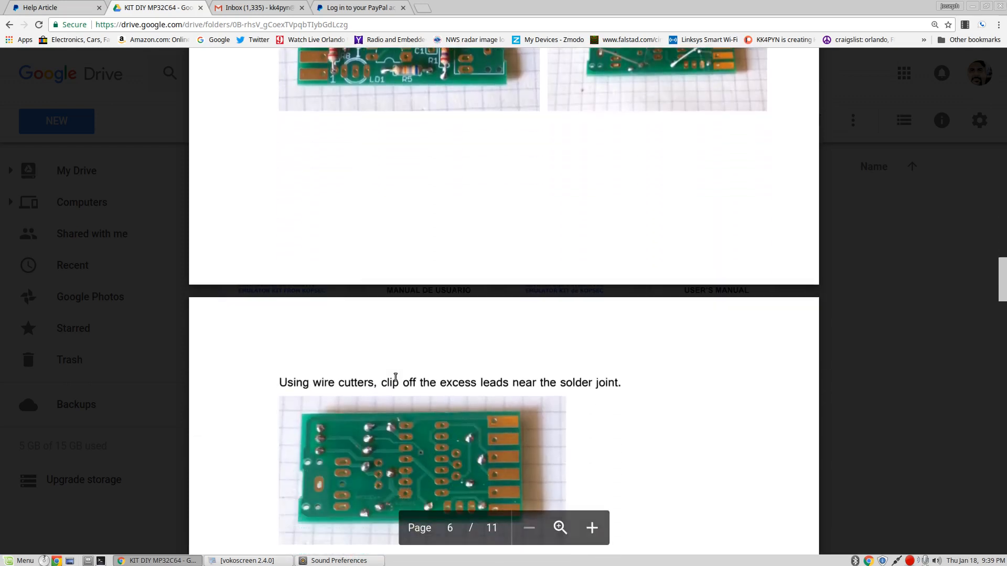
scroll("down", 3)
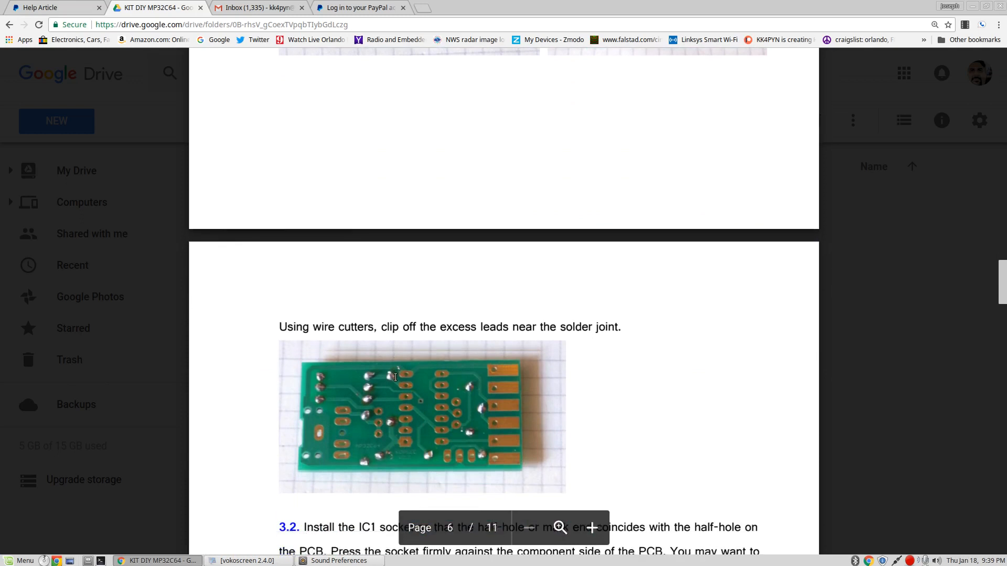
scroll("down", 3)
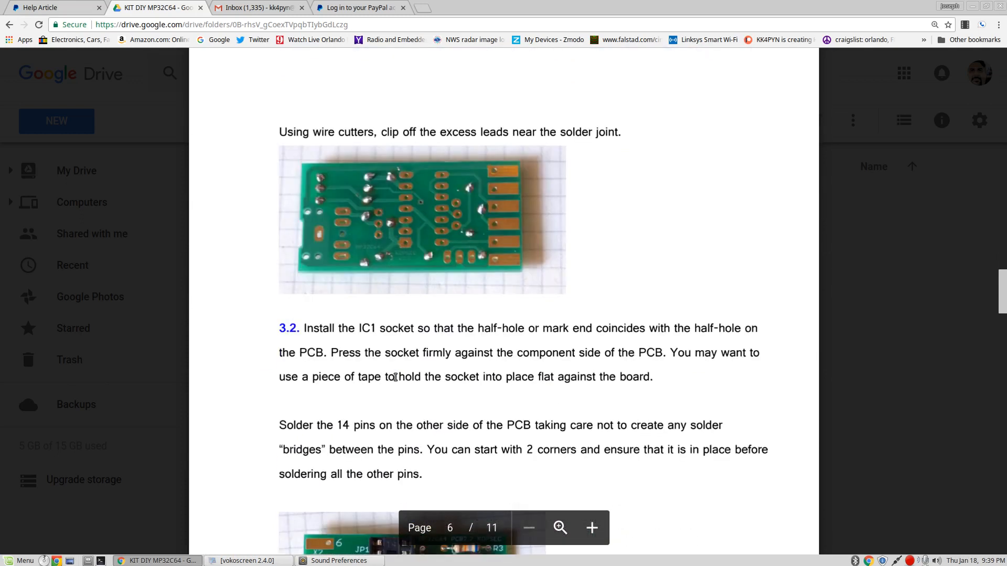
mouse_move(536, 373)
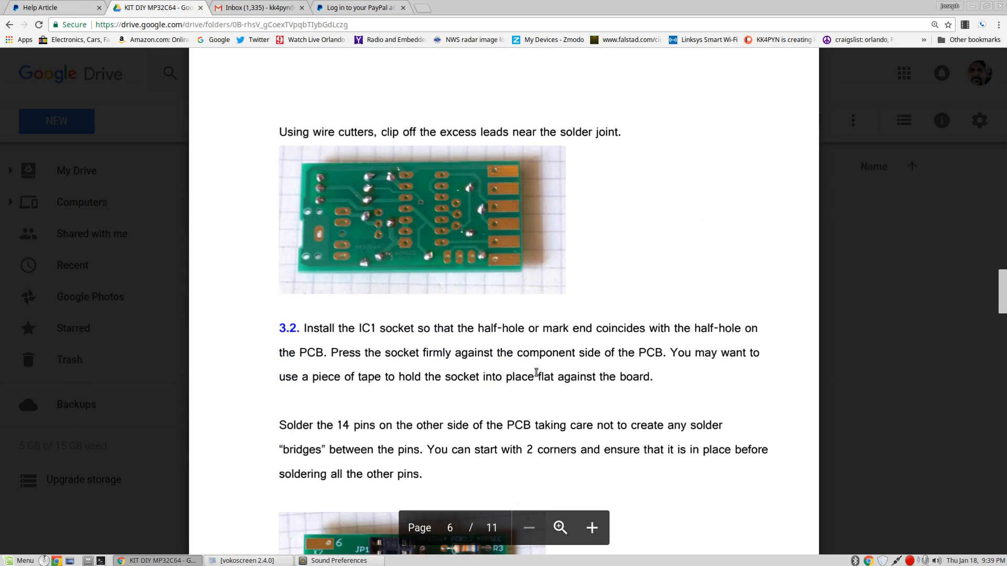
scroll("down", 3)
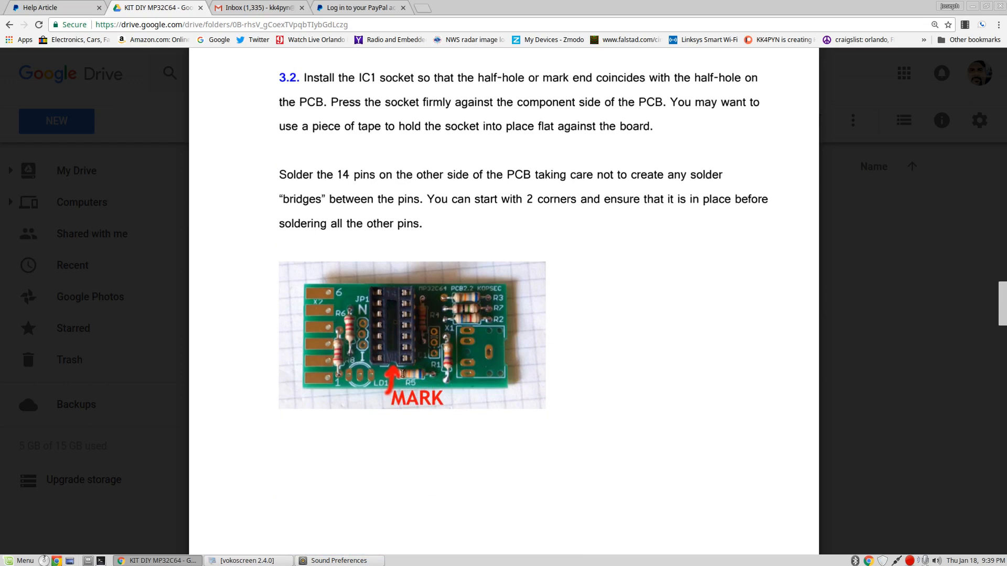
mouse_move(395, 357)
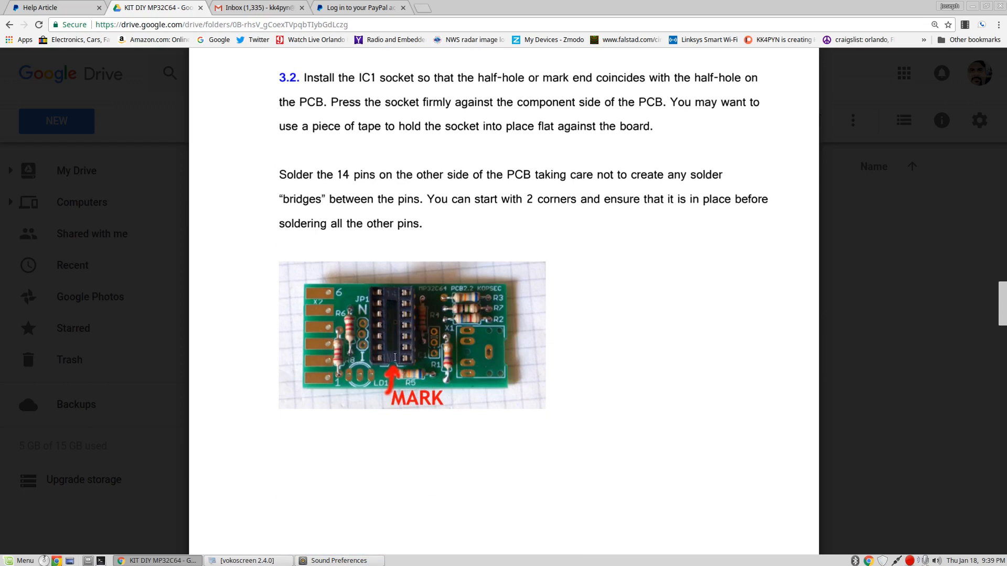
scroll("down", 3)
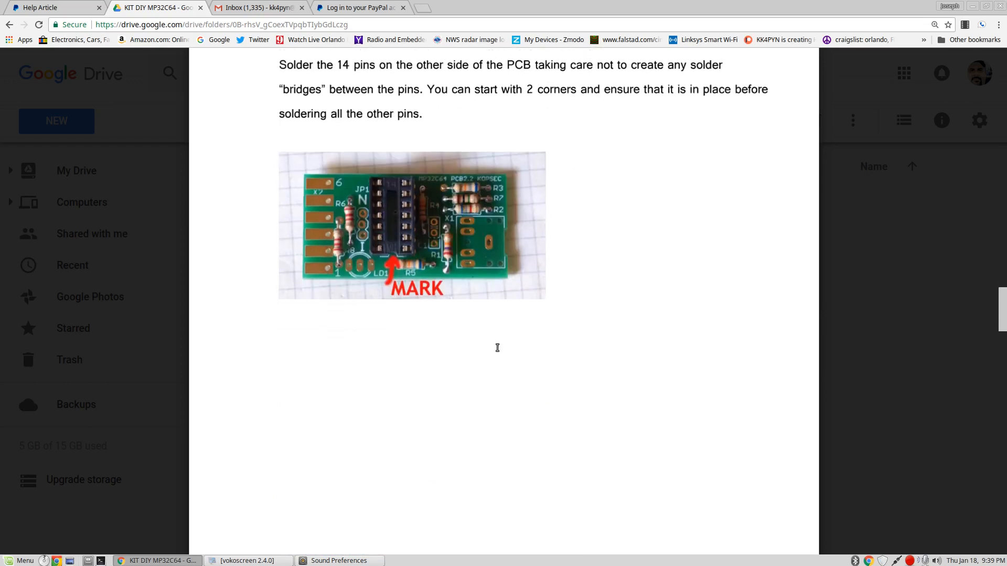
scroll("down", 3)
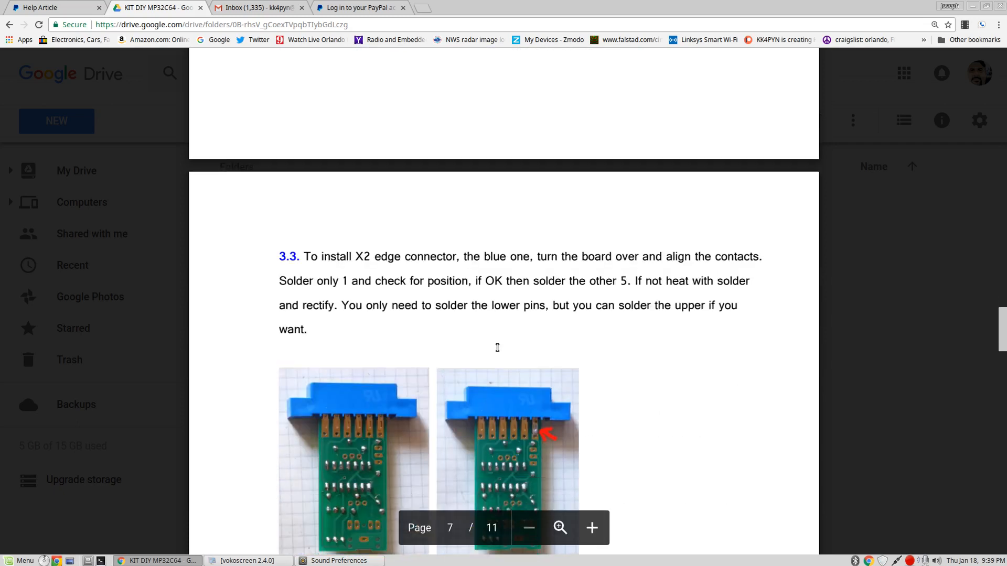
scroll("down", 3)
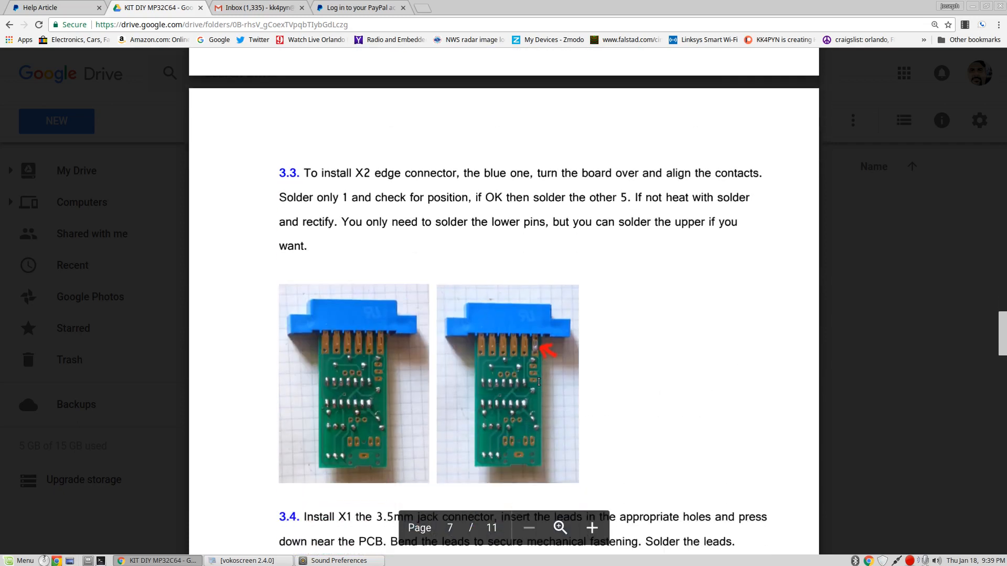
scroll("down", 3)
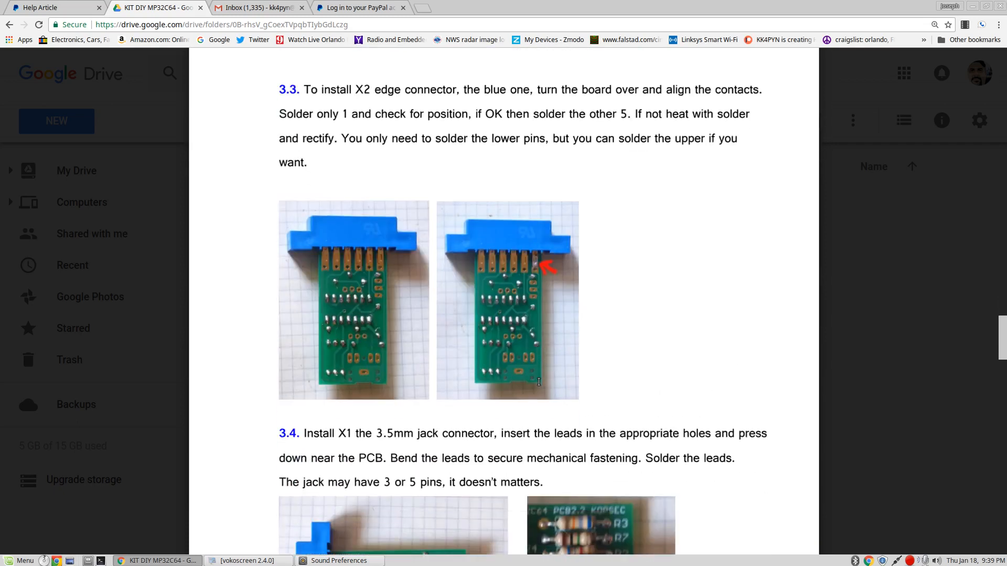
scroll("down", 3)
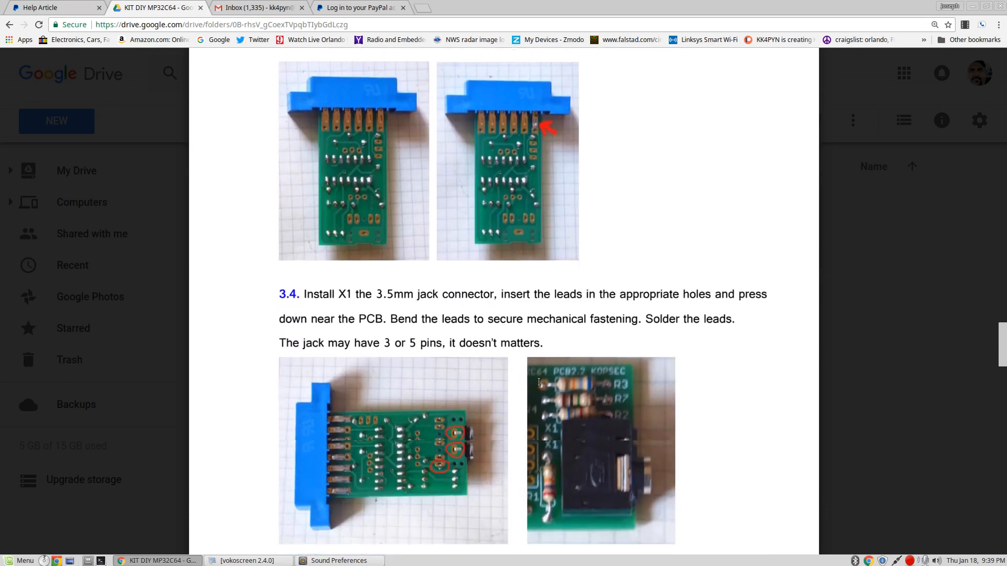
scroll("down", 3)
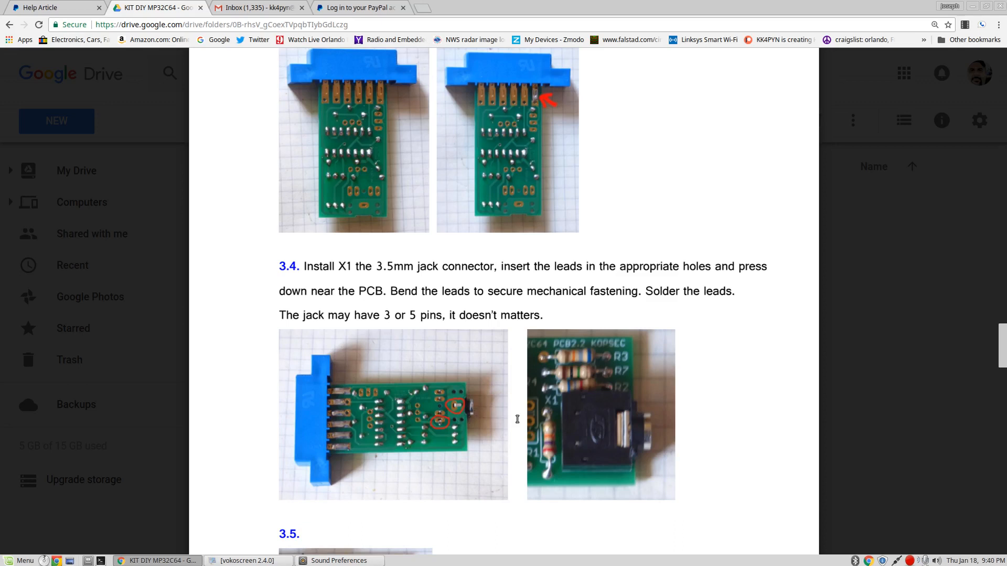
mouse_move(547, 418)
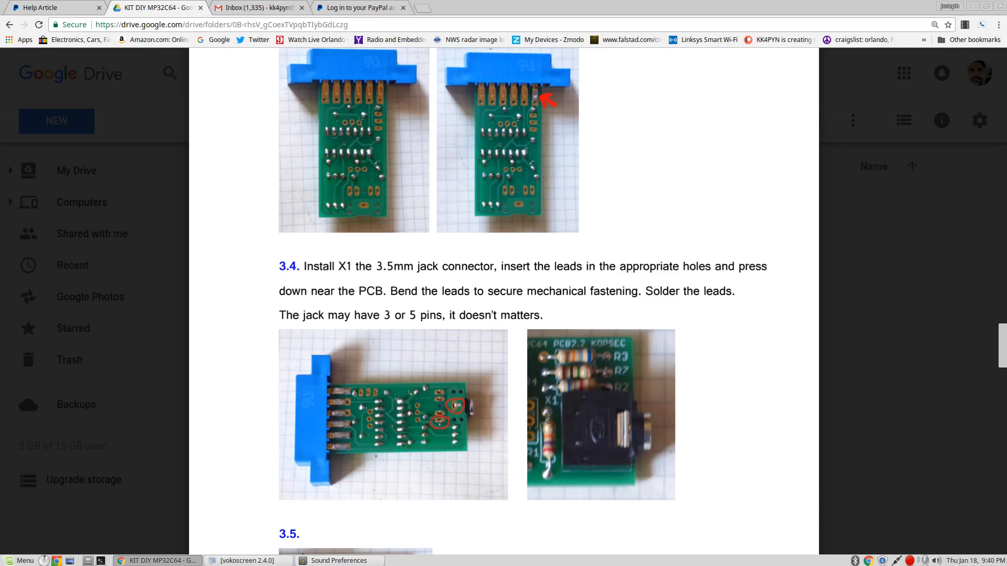
scroll("down", 3)
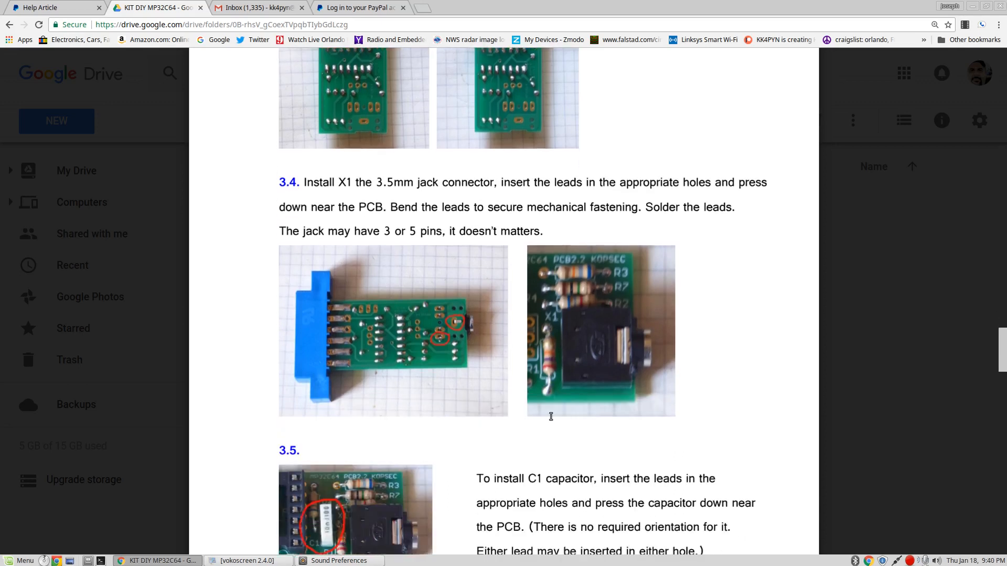
scroll("down", 3)
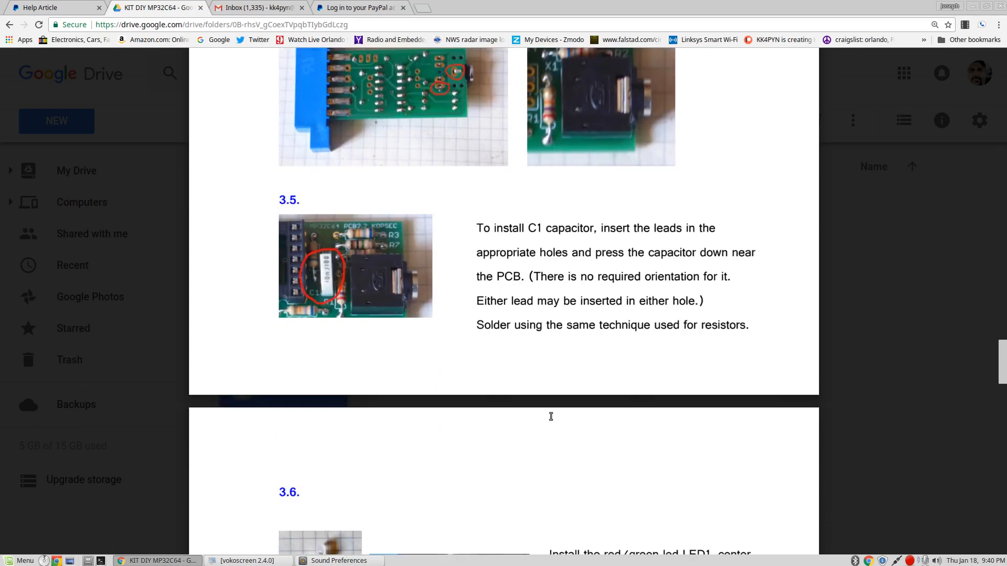
scroll("down", 3)
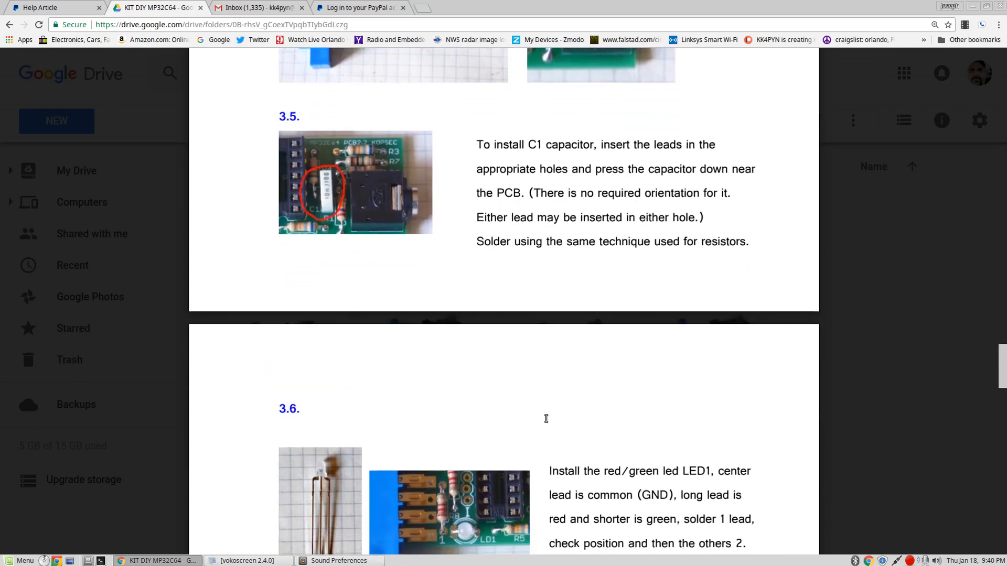
scroll("up", 3)
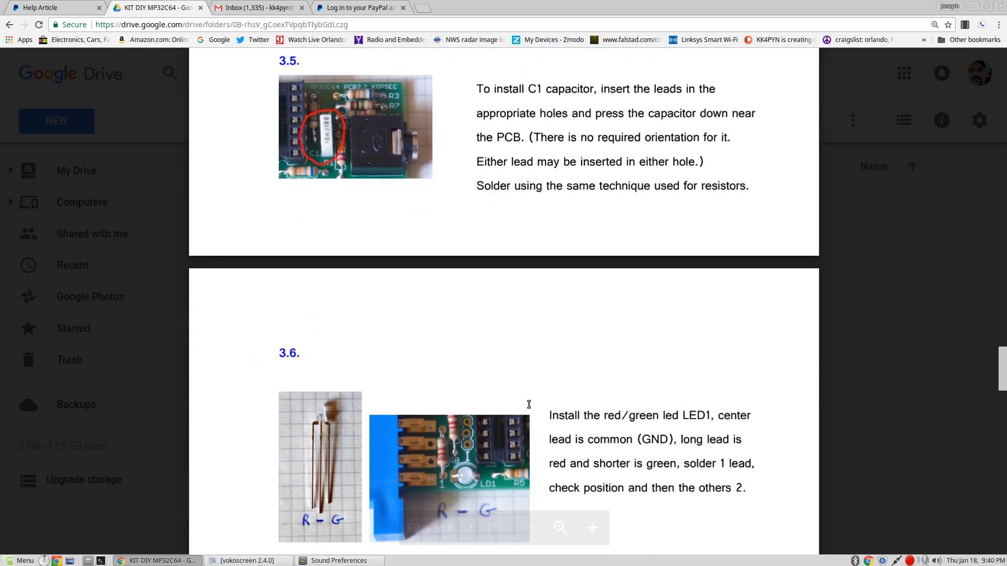
Continue through pages 8 and 9 to the final step of sticking on the label
scroll("down", 3)
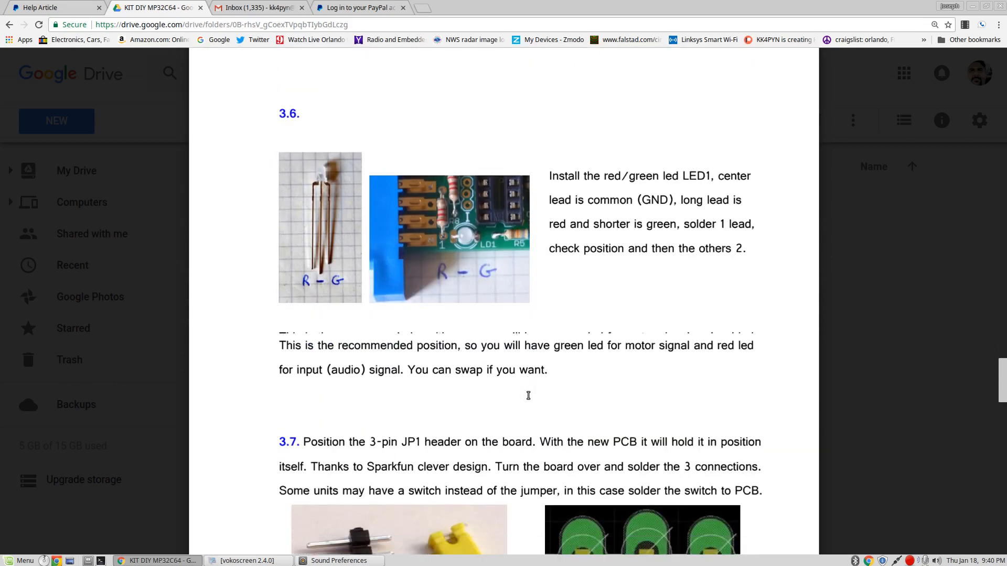
scroll("down", 3)
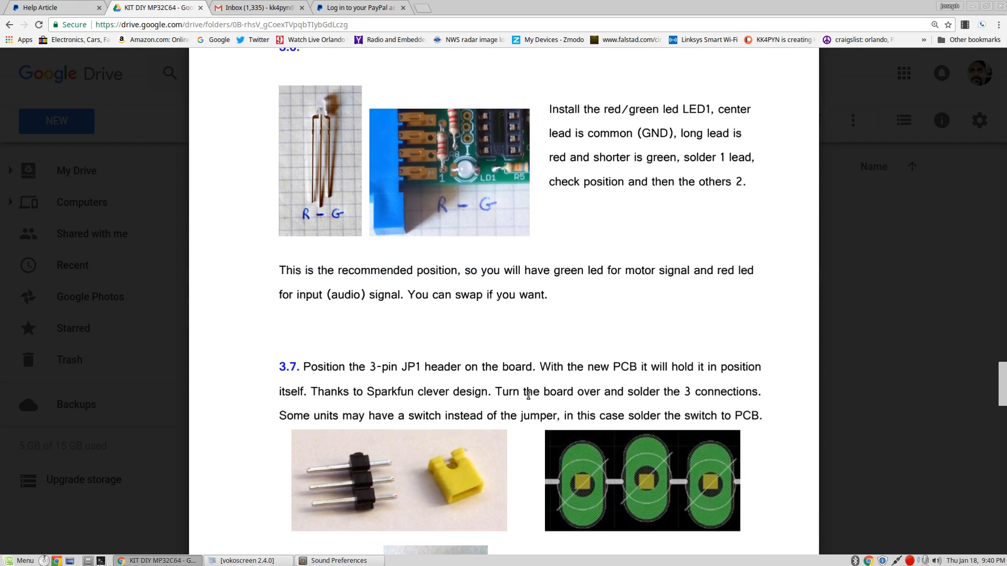
scroll("down", 3)
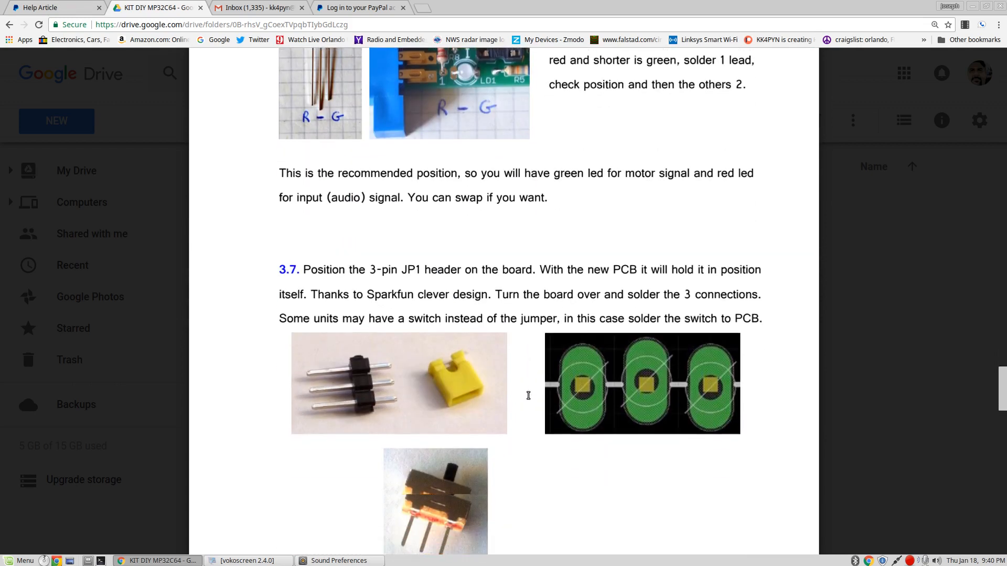
scroll("down", 3)
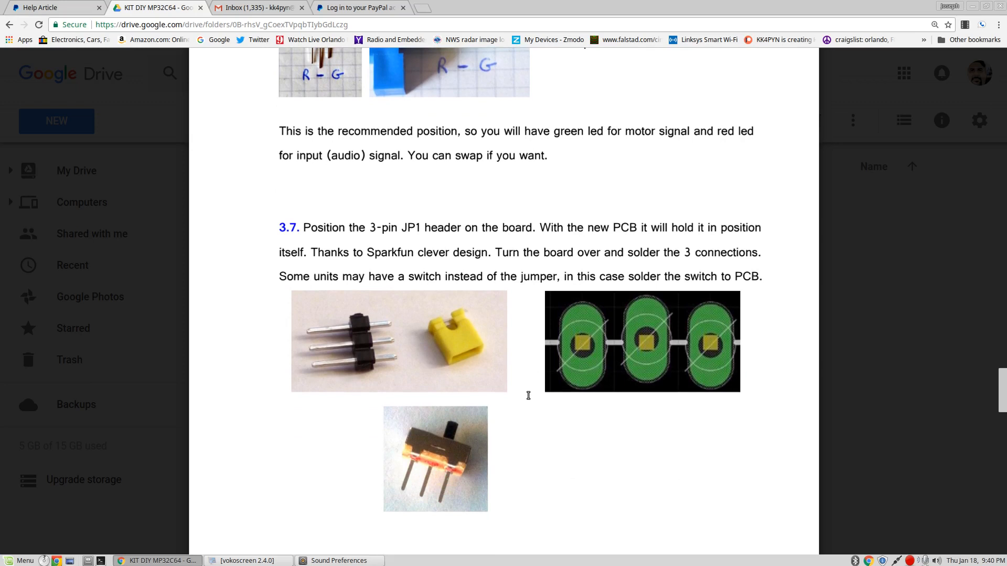
scroll("down", 3)
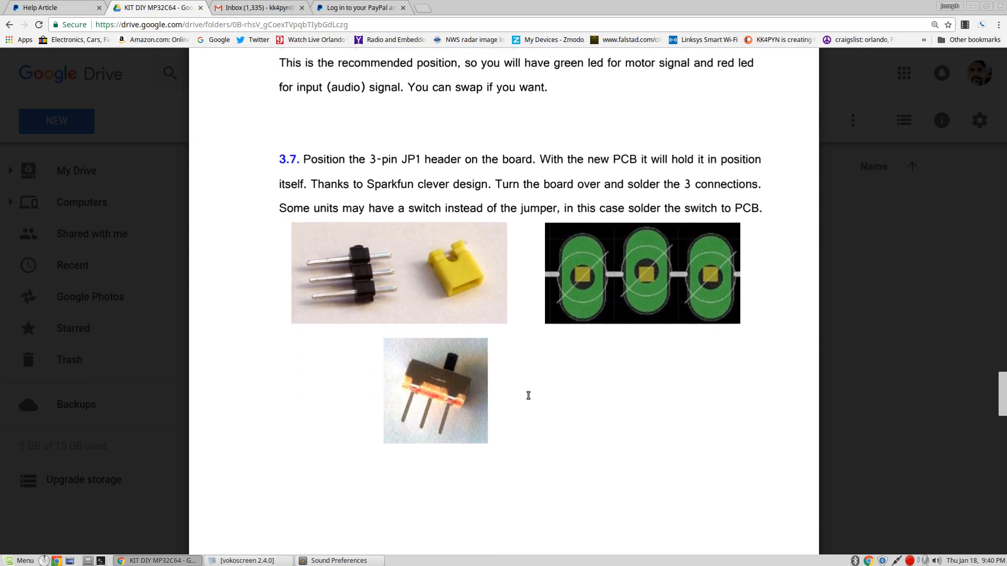
scroll("down", 3)
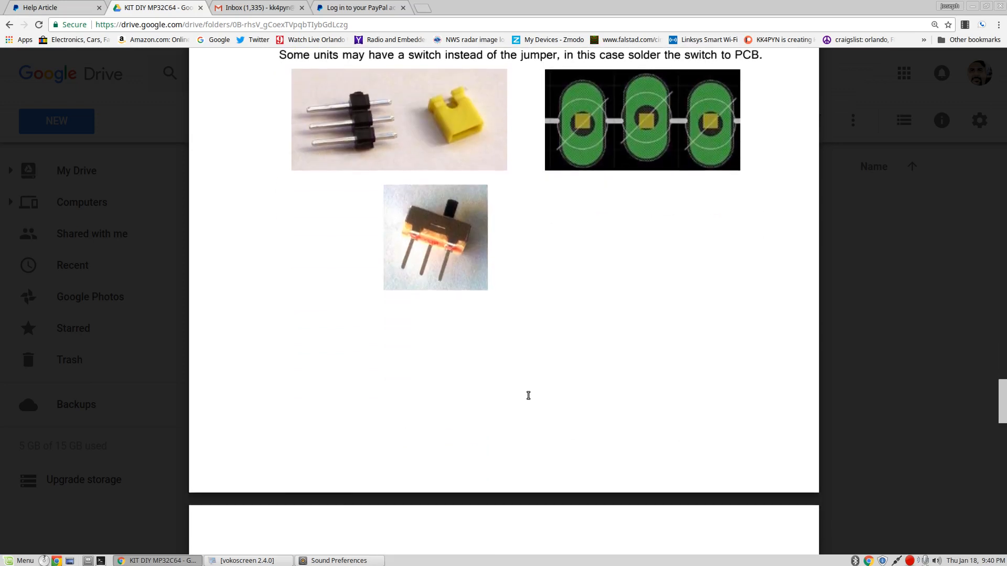
scroll("down", 3)
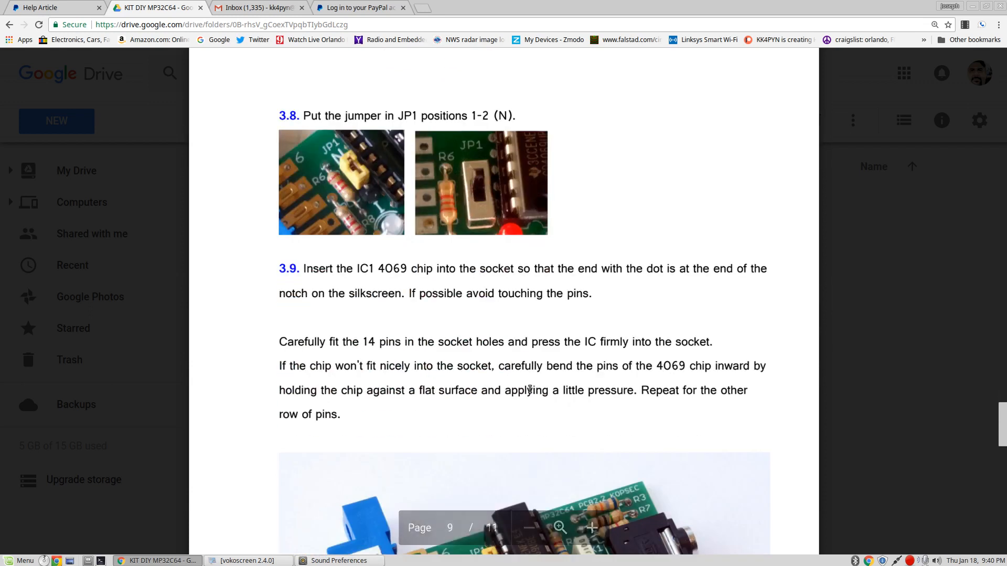
scroll("down", 3)
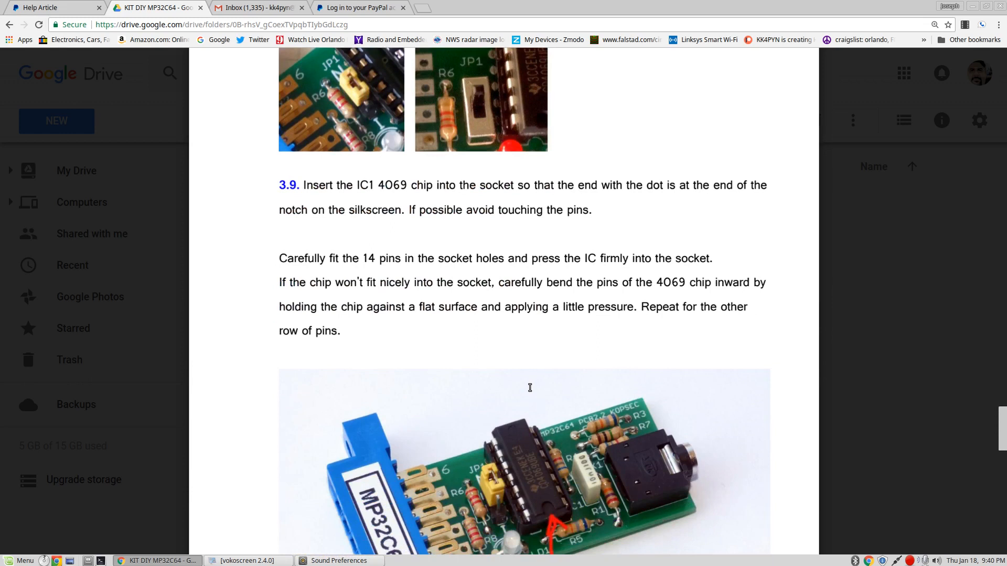
scroll("down", 3)
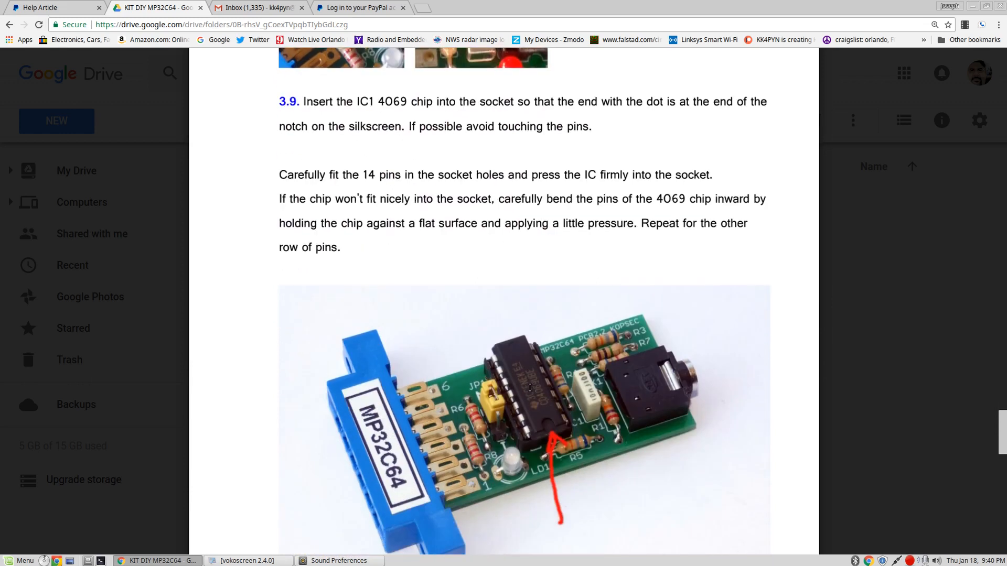
scroll("down", 3)
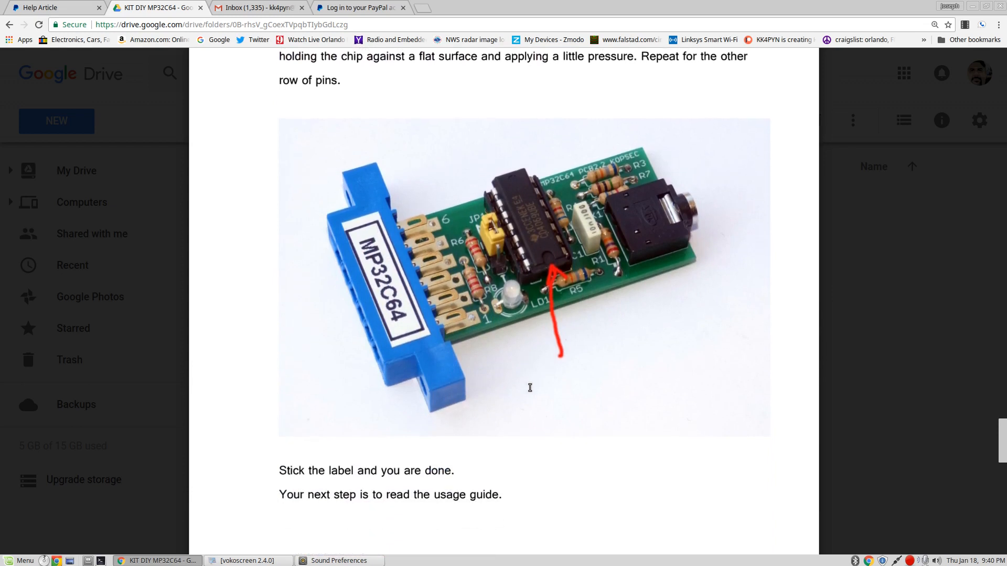
scroll("down", 3)
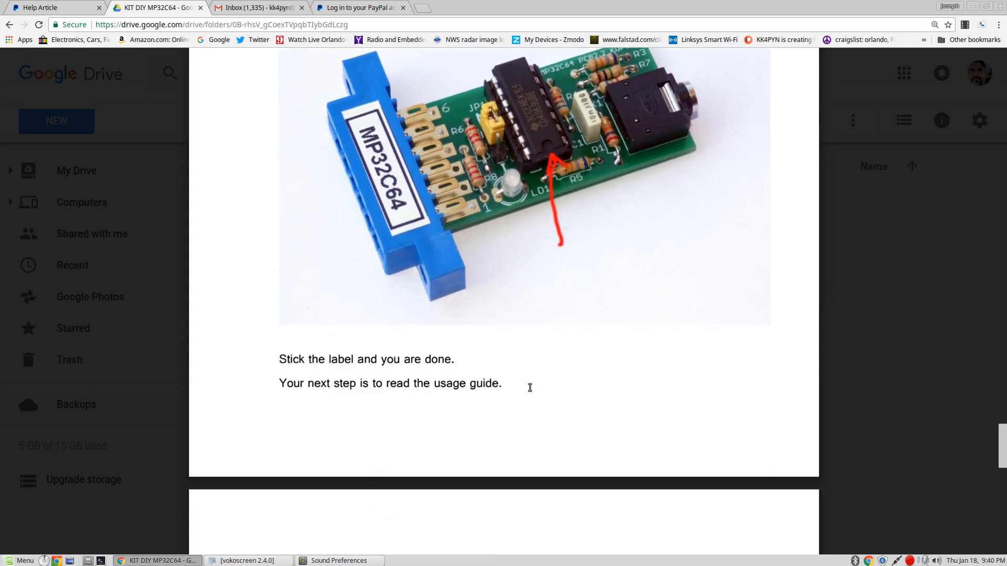
scroll("down", 3)
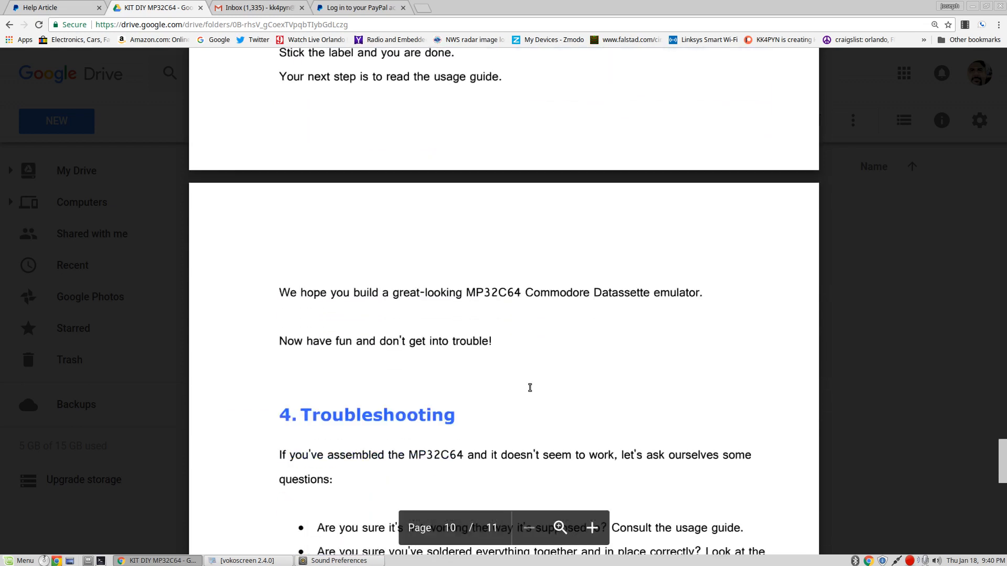
scroll("down", 3)
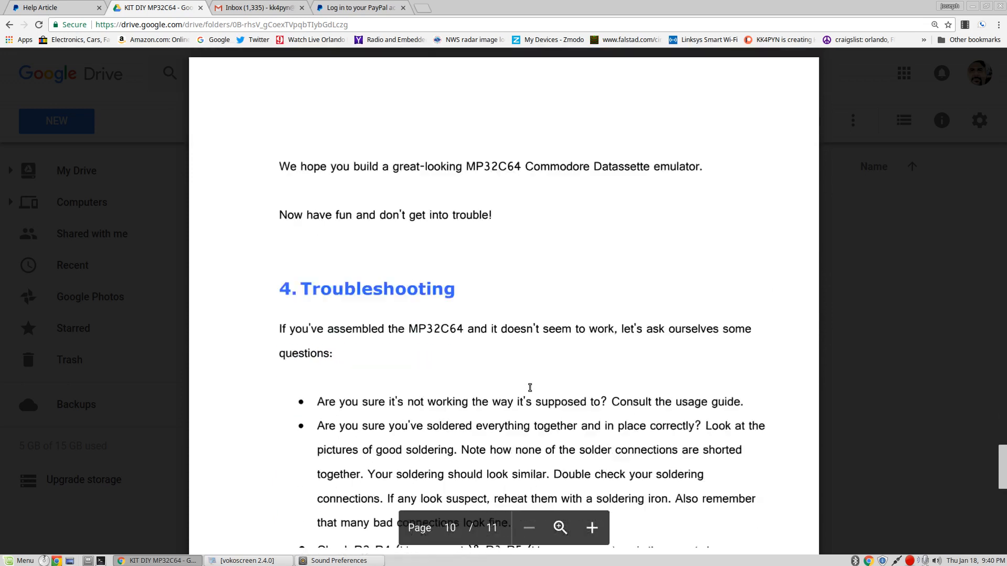
scroll("down", 3)
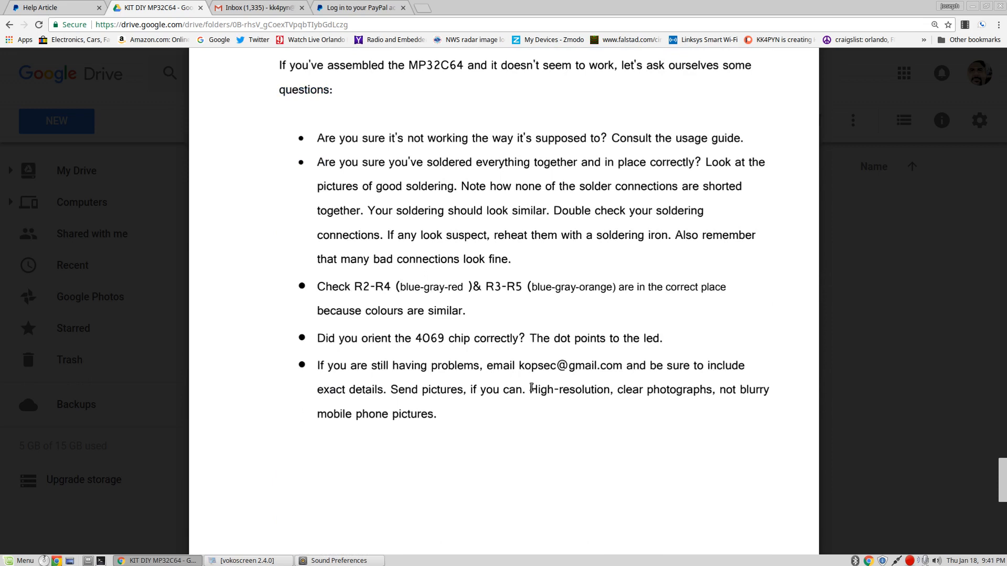
scroll("down", 3)
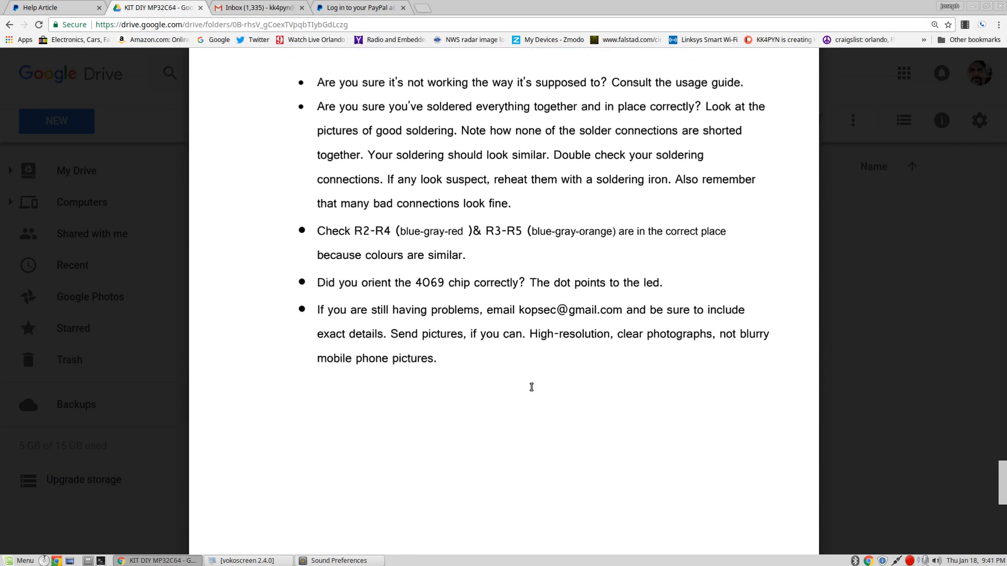
scroll("up", 3)
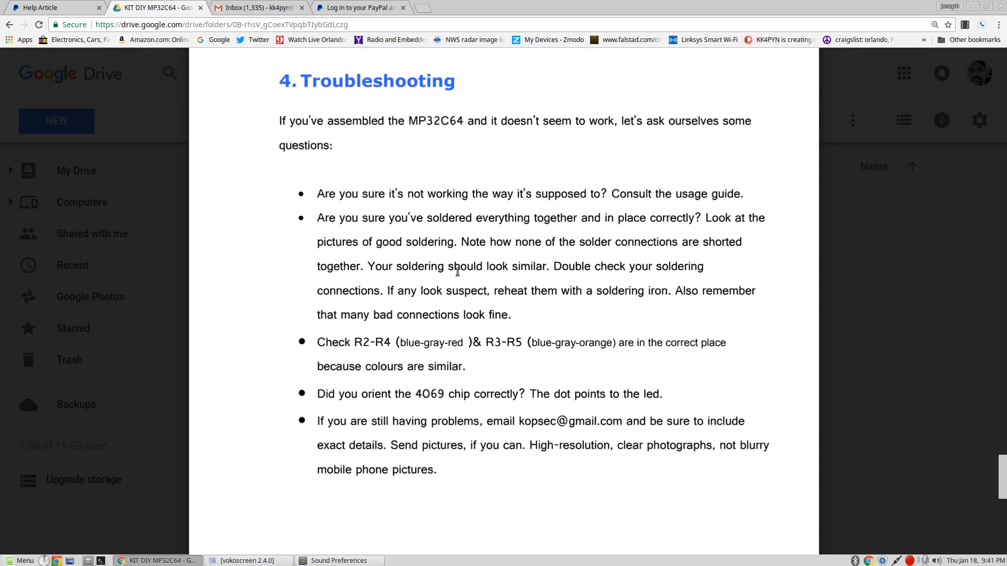
scroll("up", 3)
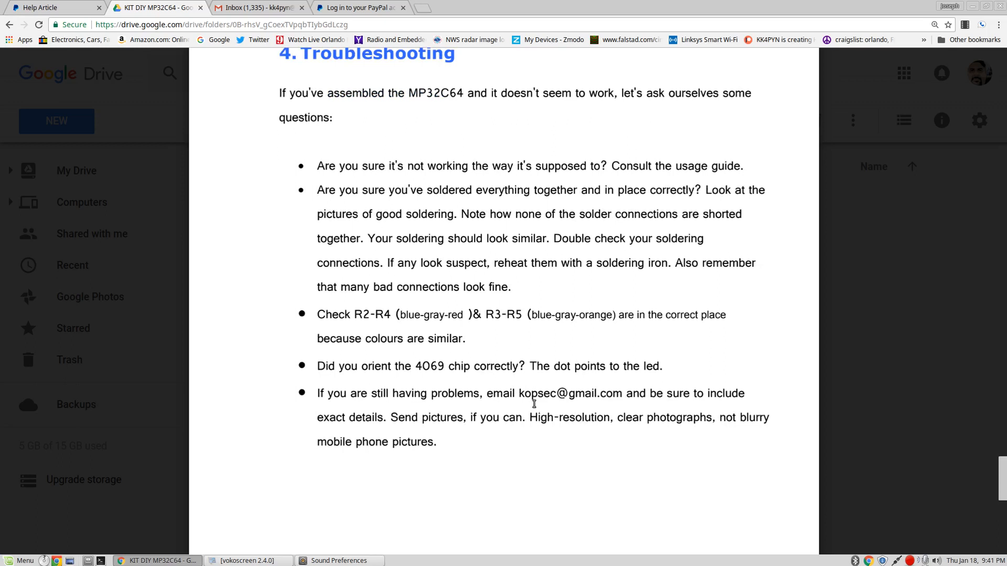
scroll("down", 3)
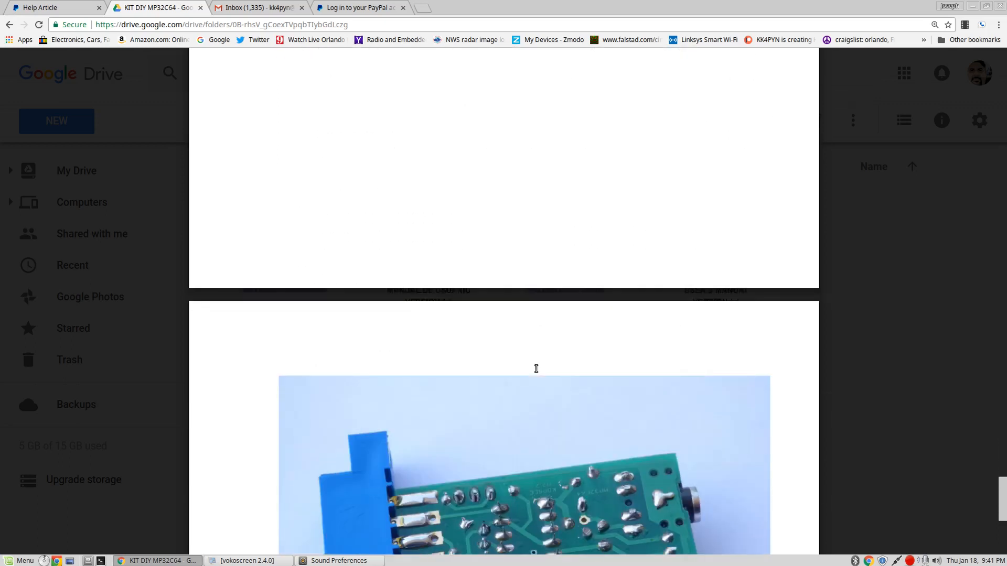
scroll("down", 3)
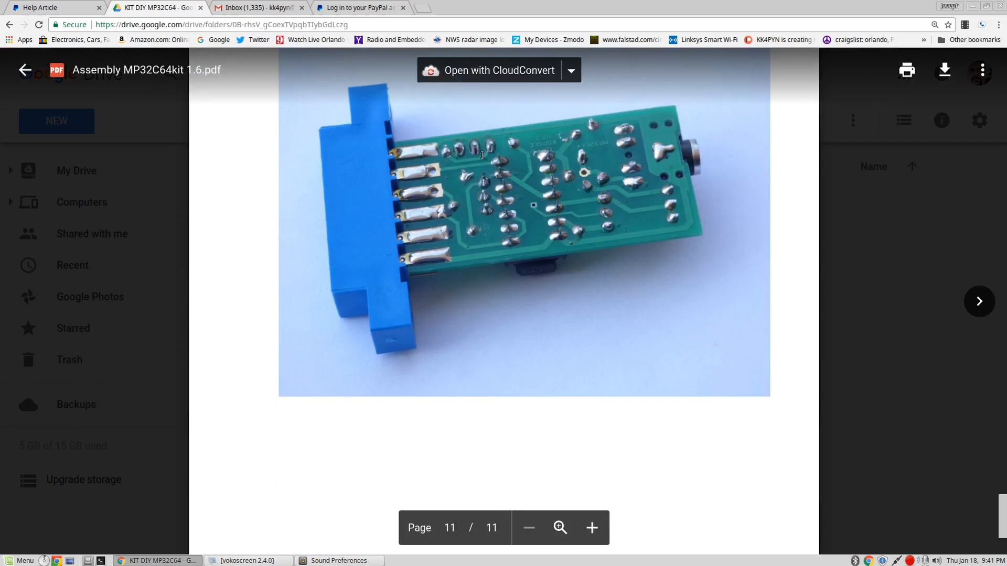
mouse_move(383, 273)
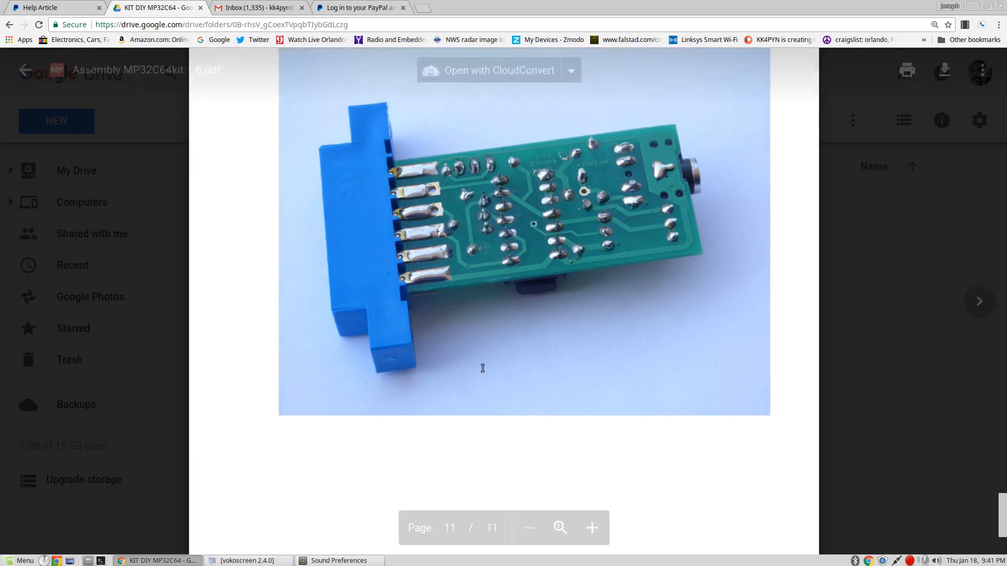
scroll("up", 3)
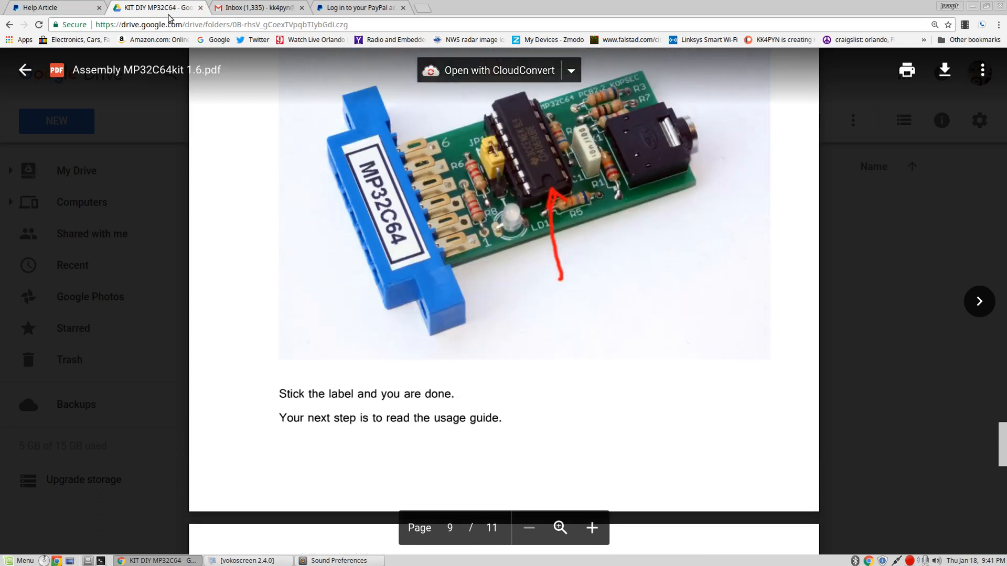
Close the assembly PDF, return via MP32C64 to the KIT DIY MP32C64 folder and select the user's manual
left_click(25, 70)
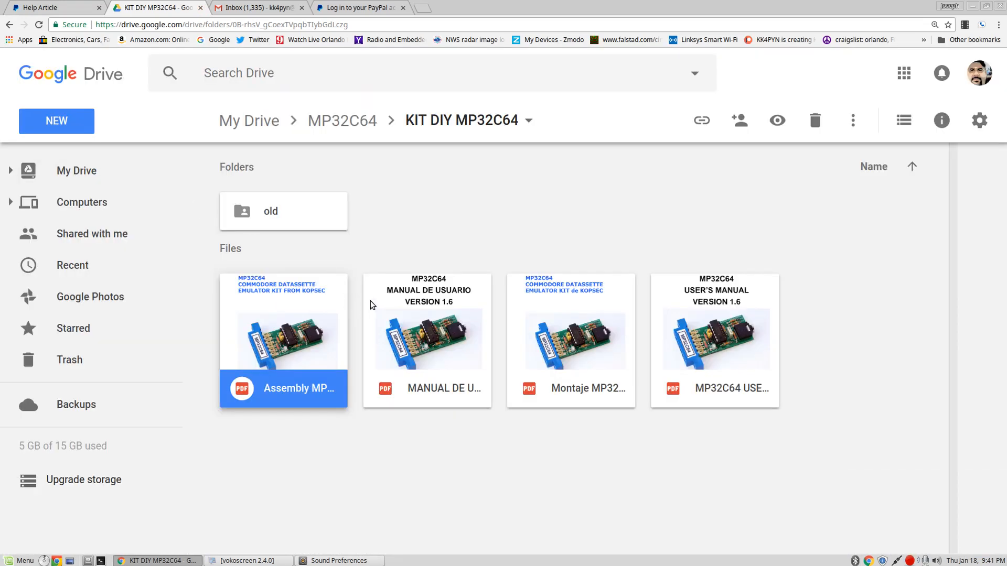
left_click(342, 120)
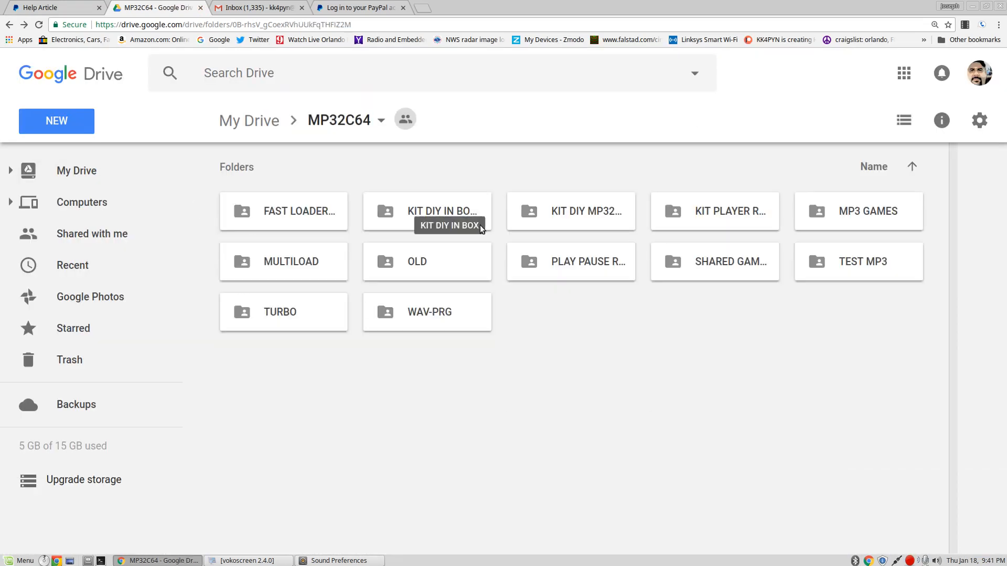
mouse_move(339, 289)
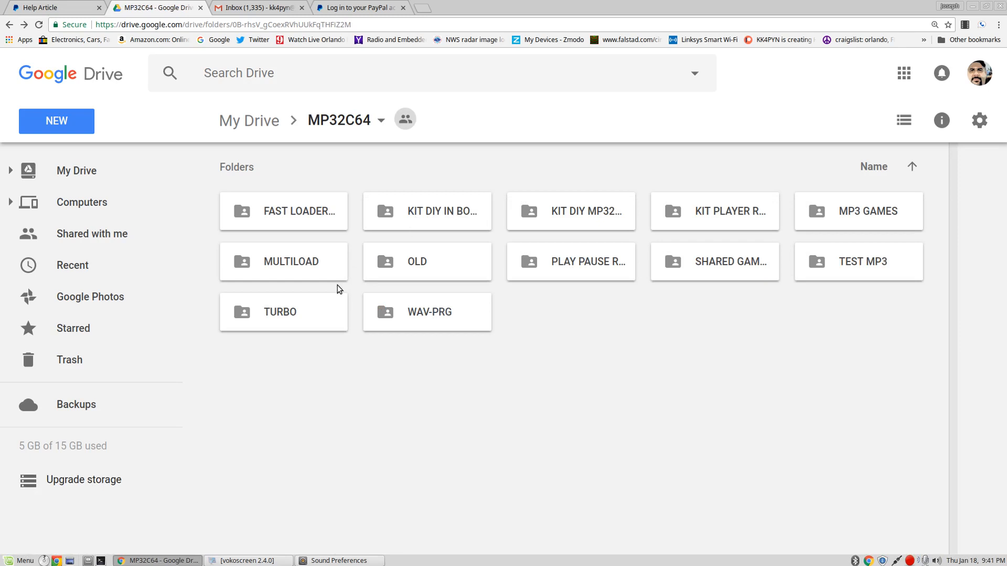
mouse_move(602, 259)
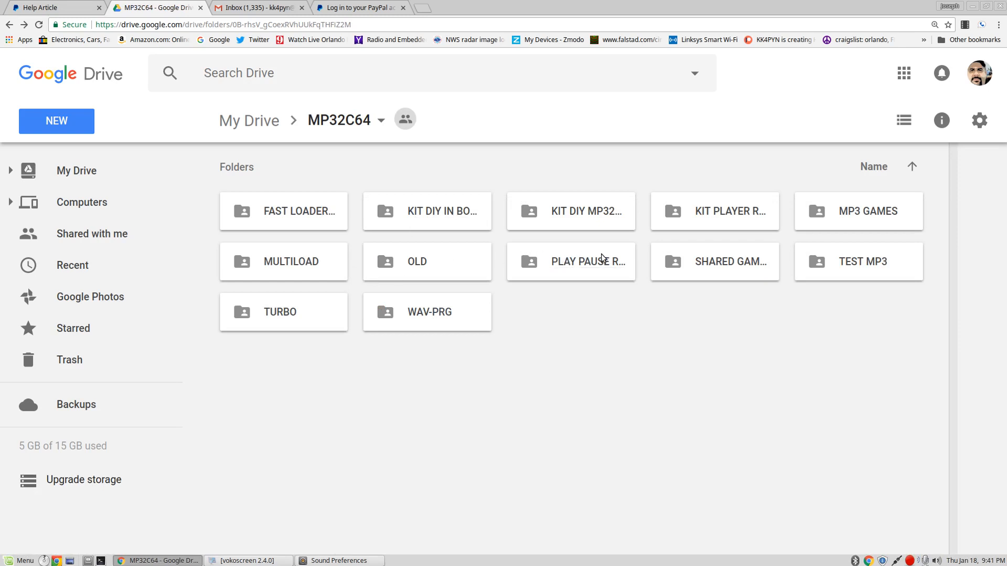
mouse_move(570, 211)
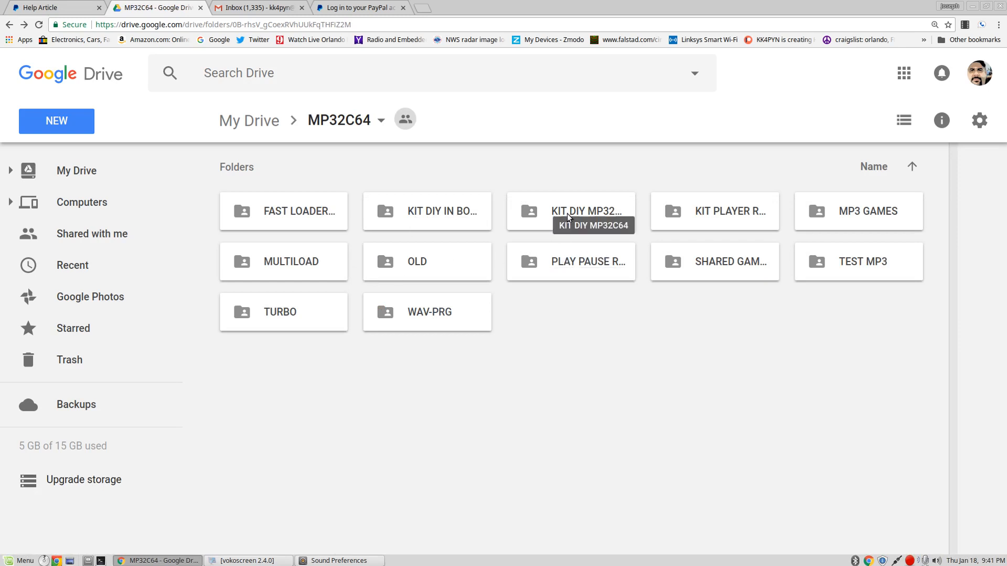
double_click(570, 210)
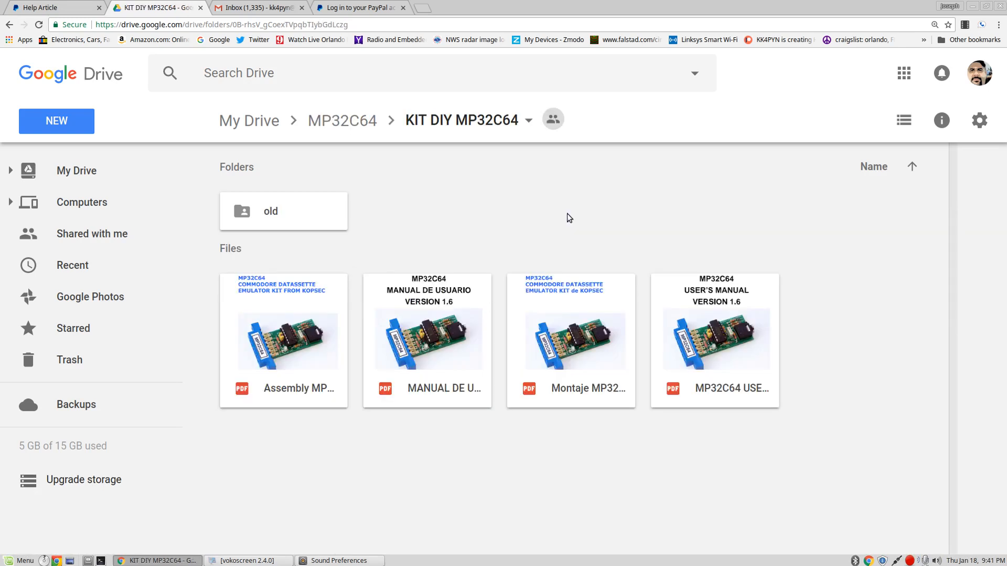
mouse_move(562, 339)
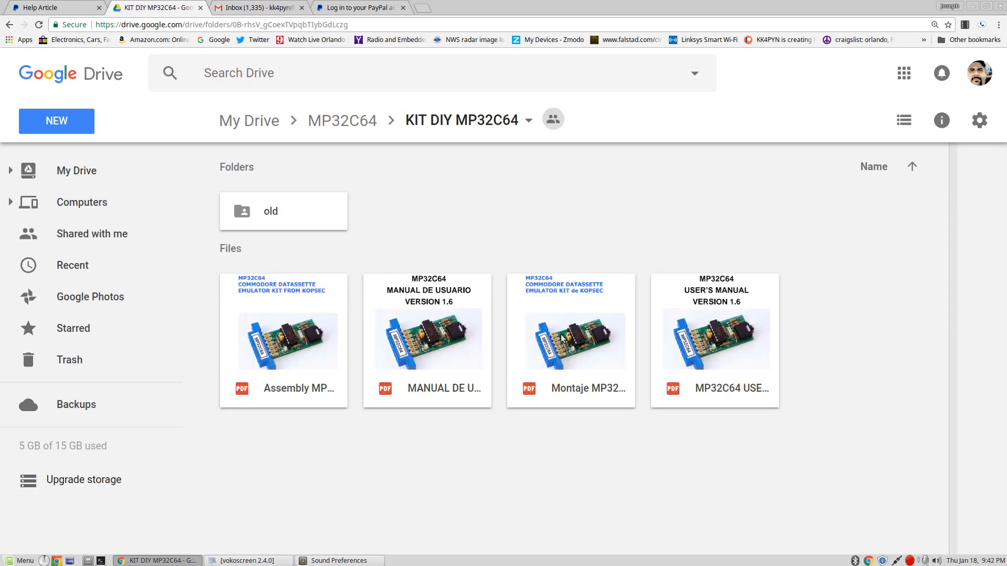
mouse_move(275, 343)
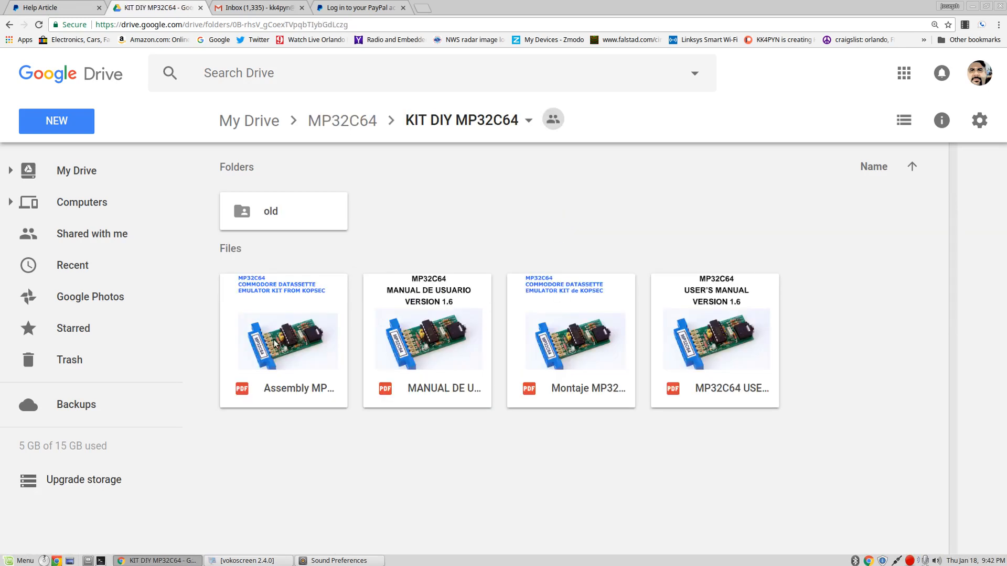
left_click(713, 340)
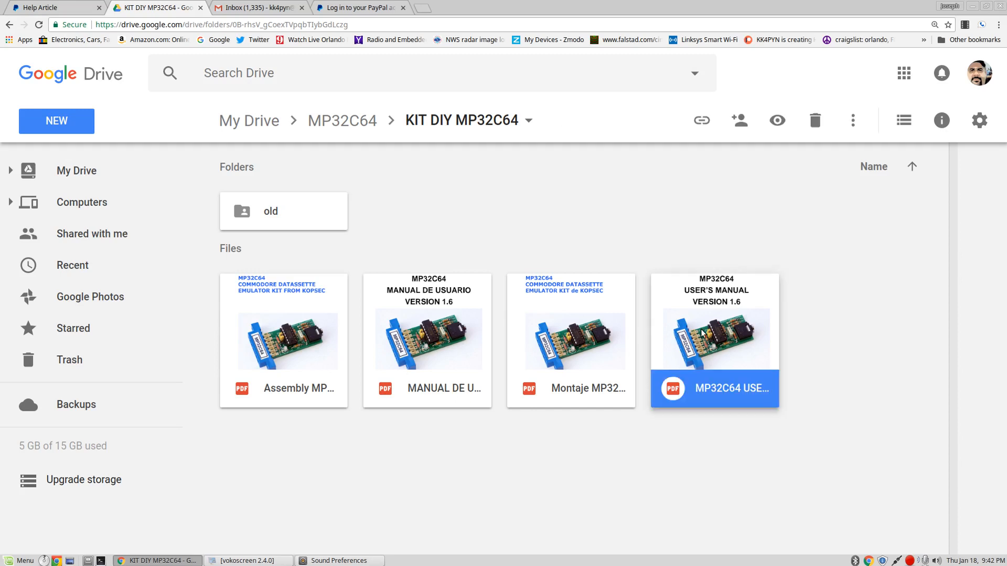
Preview the MP32C64 user's manual PDF and read its cover and page 2
double_click(714, 341)
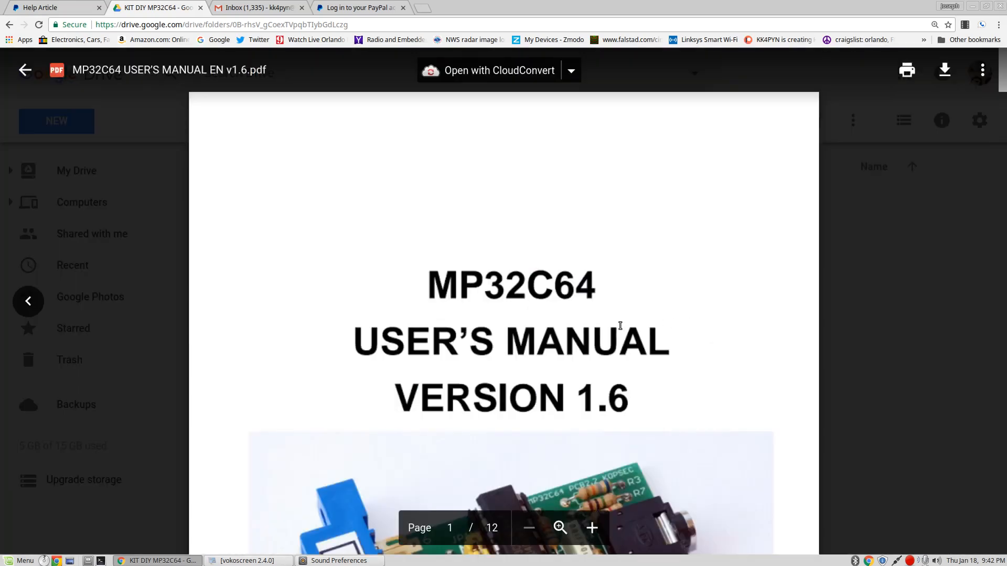
scroll("down", 3)
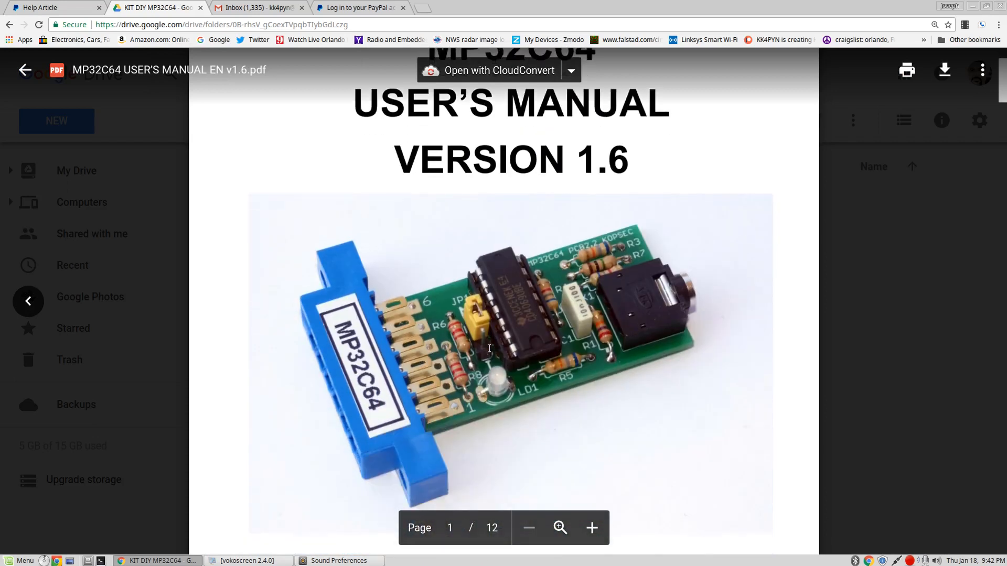
scroll("down", 3)
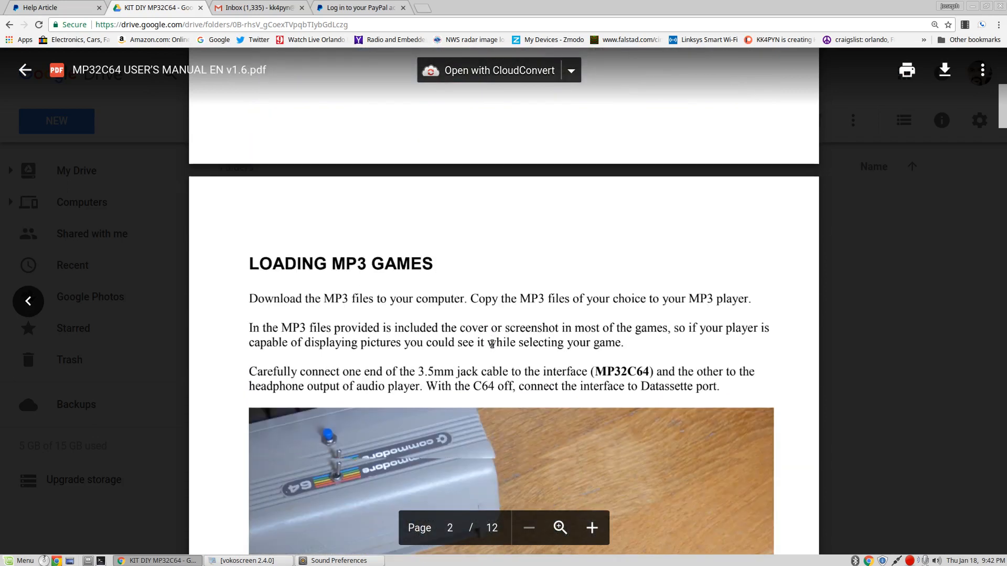
scroll("down", 3)
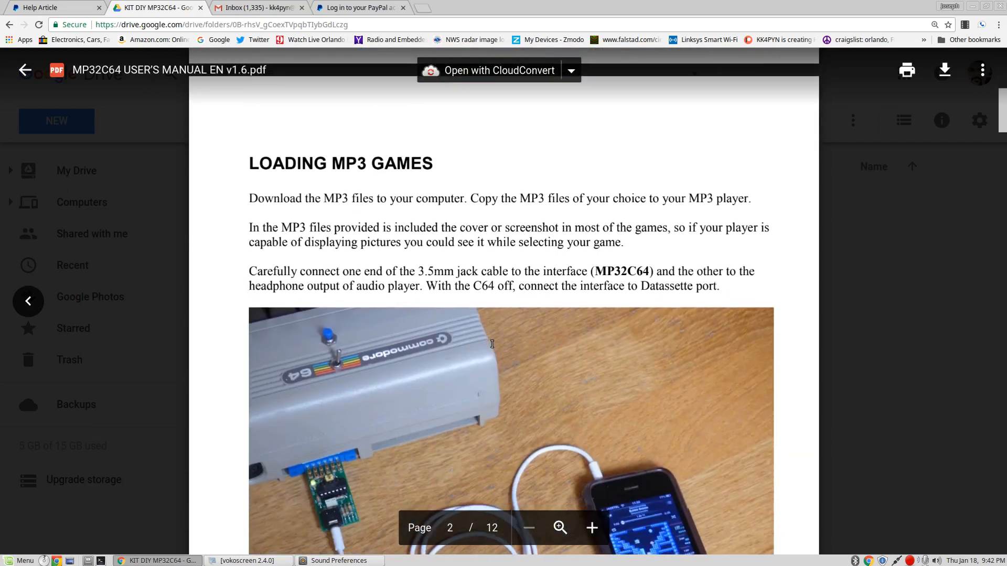
scroll("down", 3)
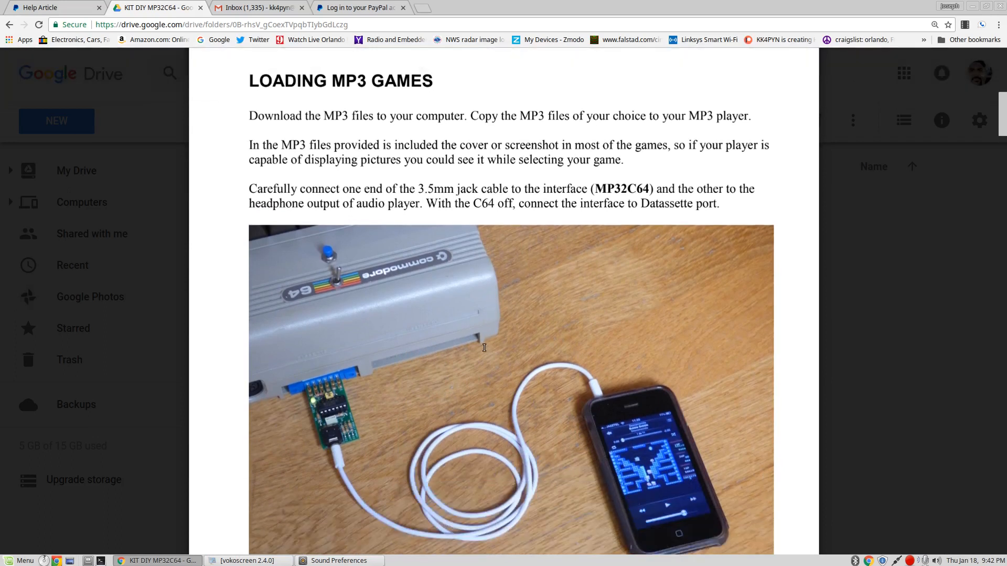
mouse_move(316, 379)
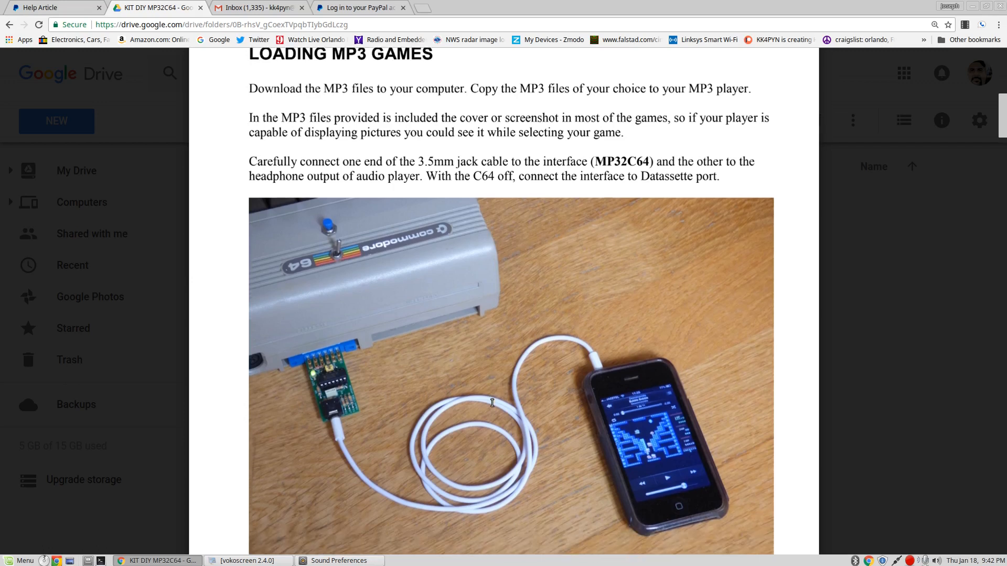
scroll("down", 3)
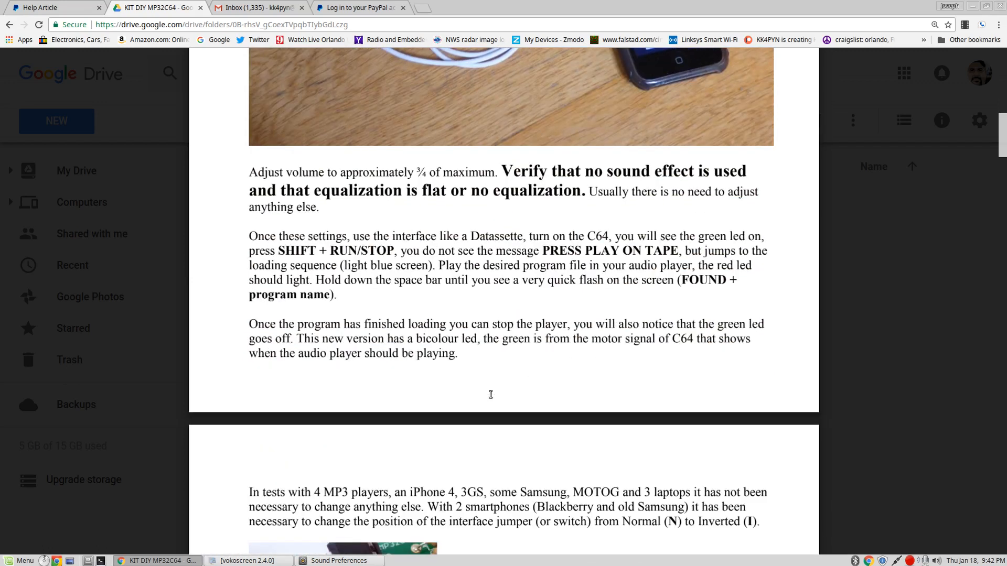
mouse_move(459, 370)
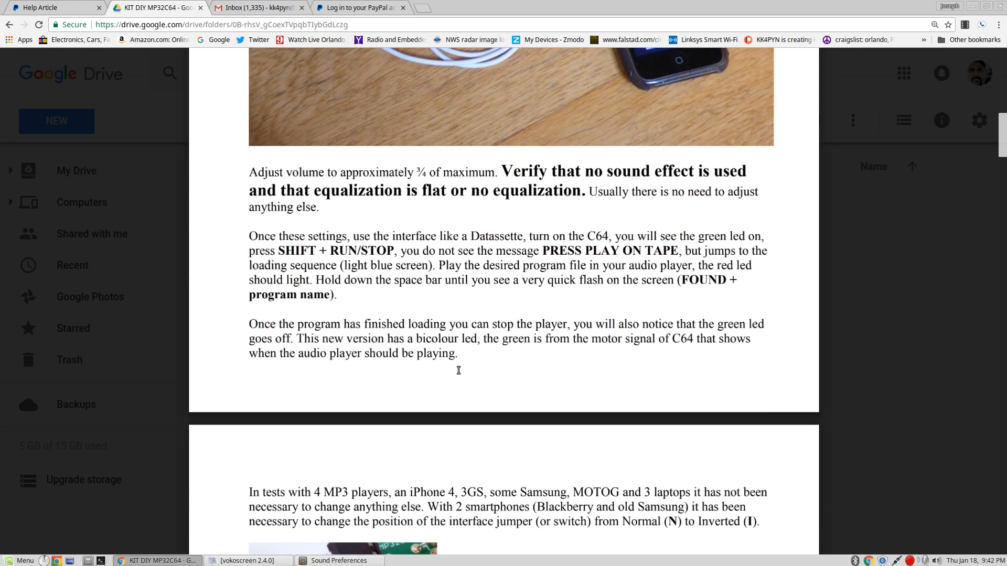
mouse_move(556, 182)
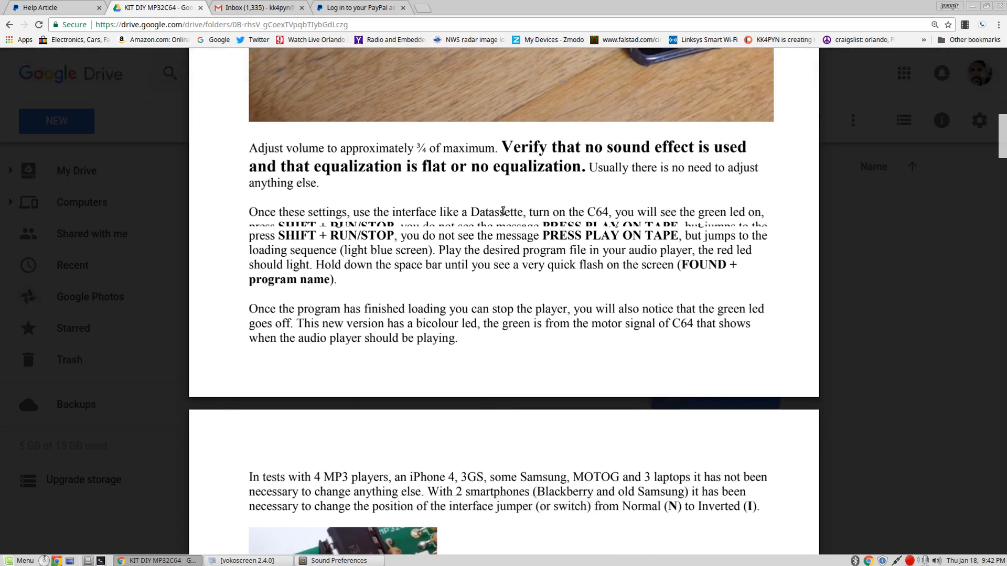
Reach page 3's loading instructions, jumper setting and volume fine-tuning advice
scroll("down", 3)
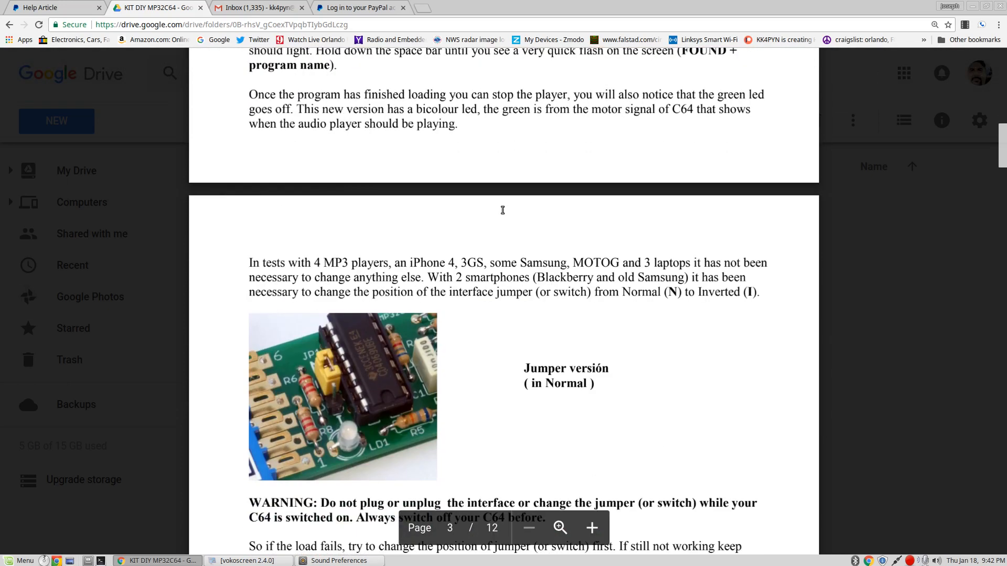
scroll("down", 3)
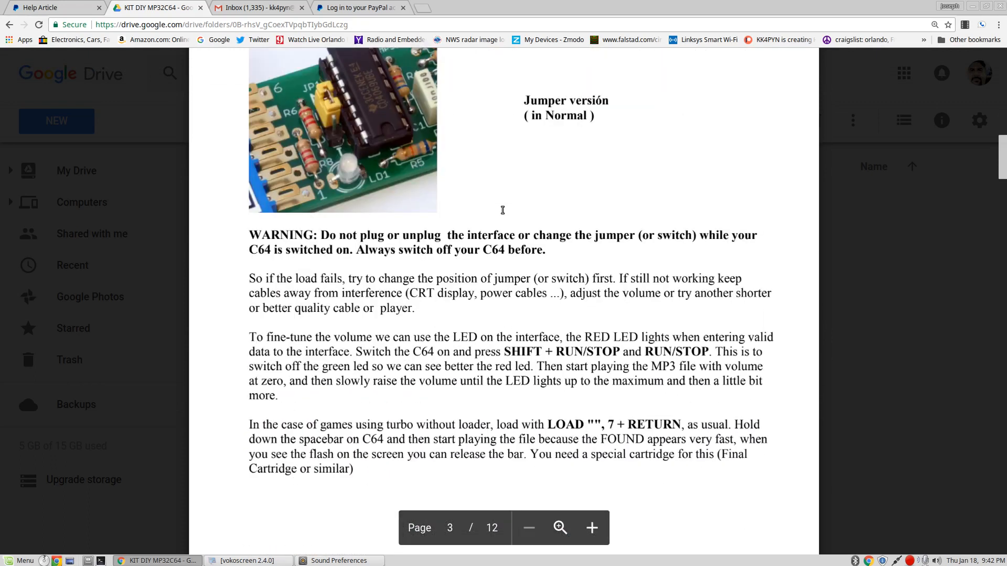
scroll("up", 3)
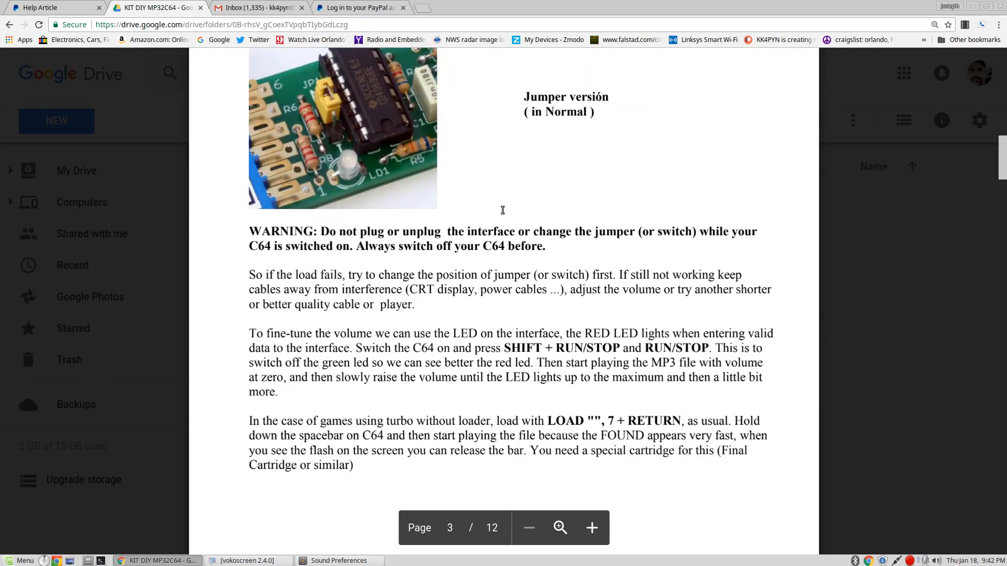
mouse_move(490, 221)
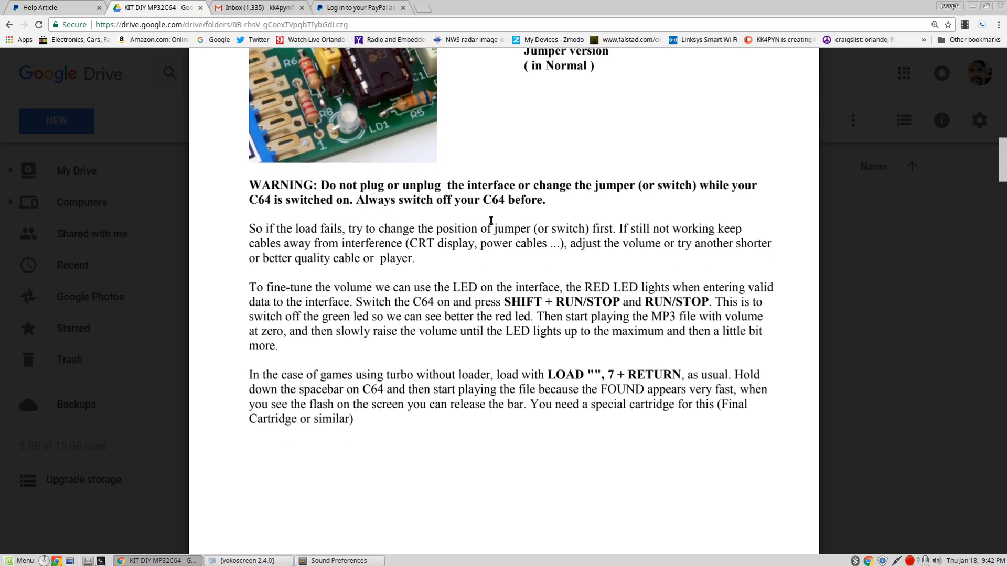
scroll("down", 3)
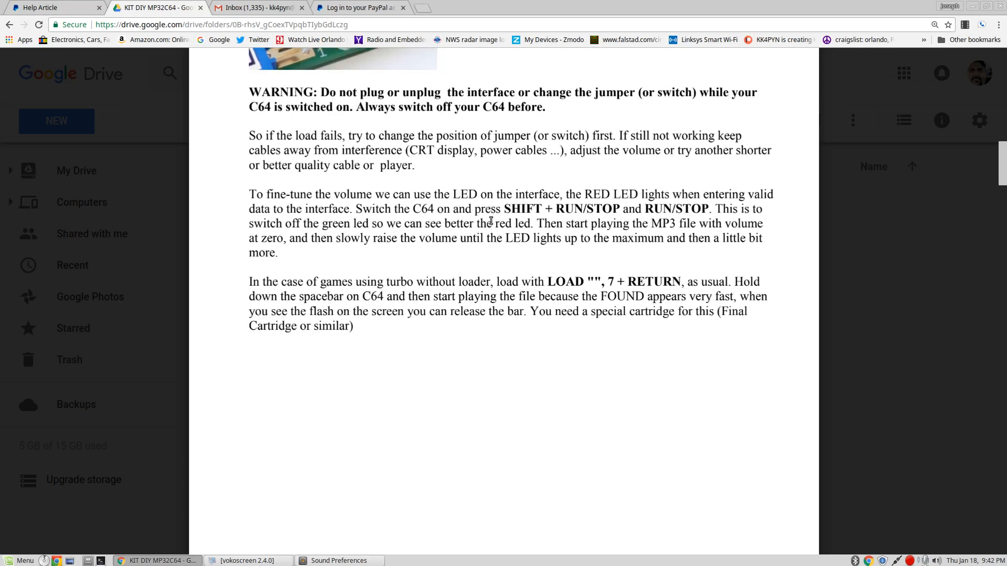
mouse_move(439, 302)
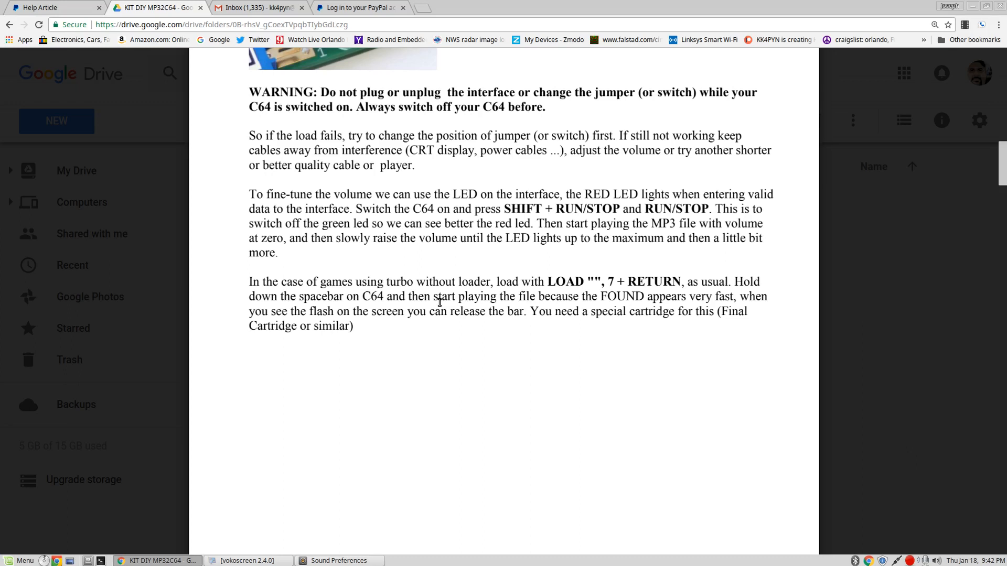
mouse_move(458, 302)
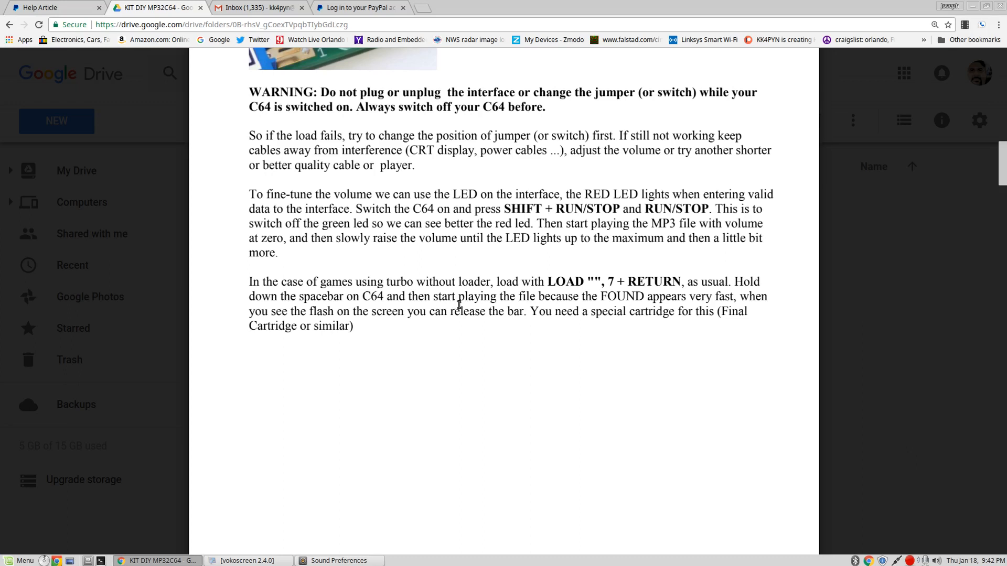
mouse_move(510, 272)
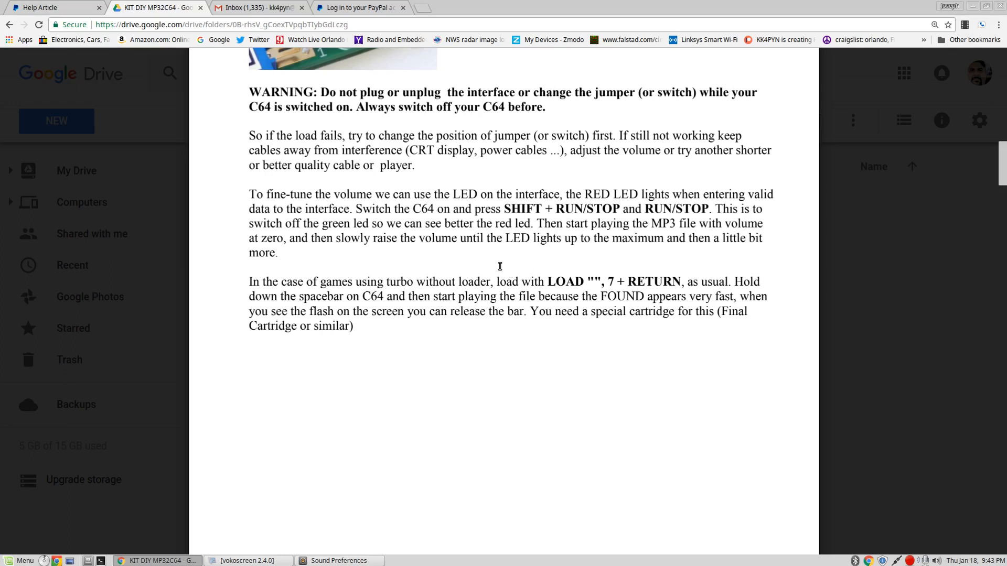
Read pages 4–6 up to page 7's Creating MP3 Games with WAV-PRG heading
scroll("down", 3)
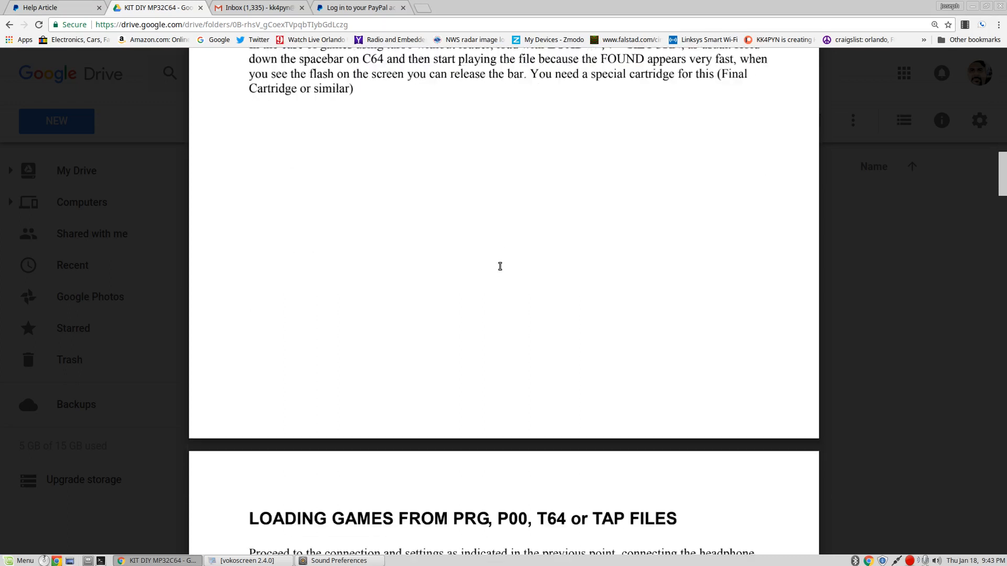
scroll("down", 3)
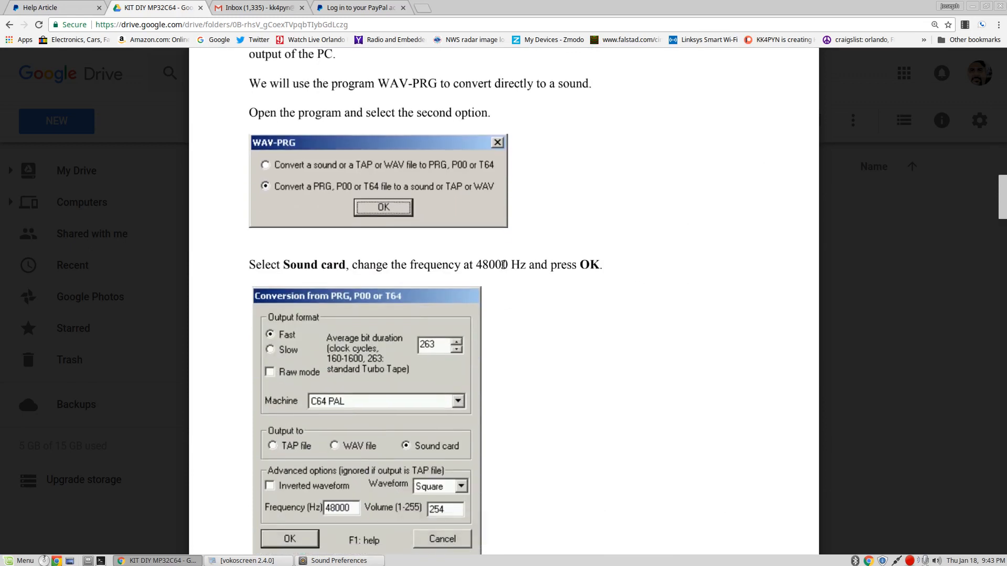
scroll("down", 3)
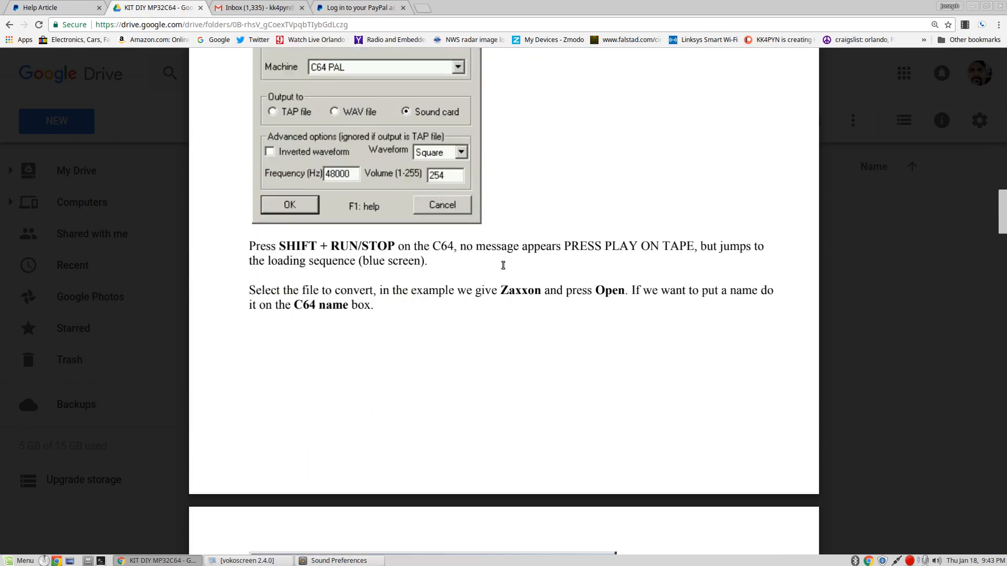
scroll("down", 3)
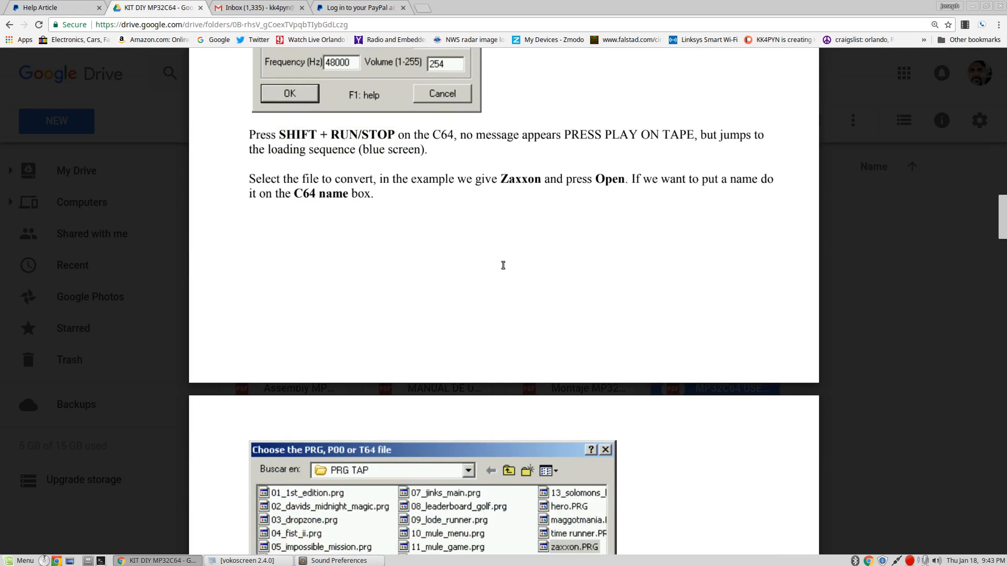
scroll("down", 3)
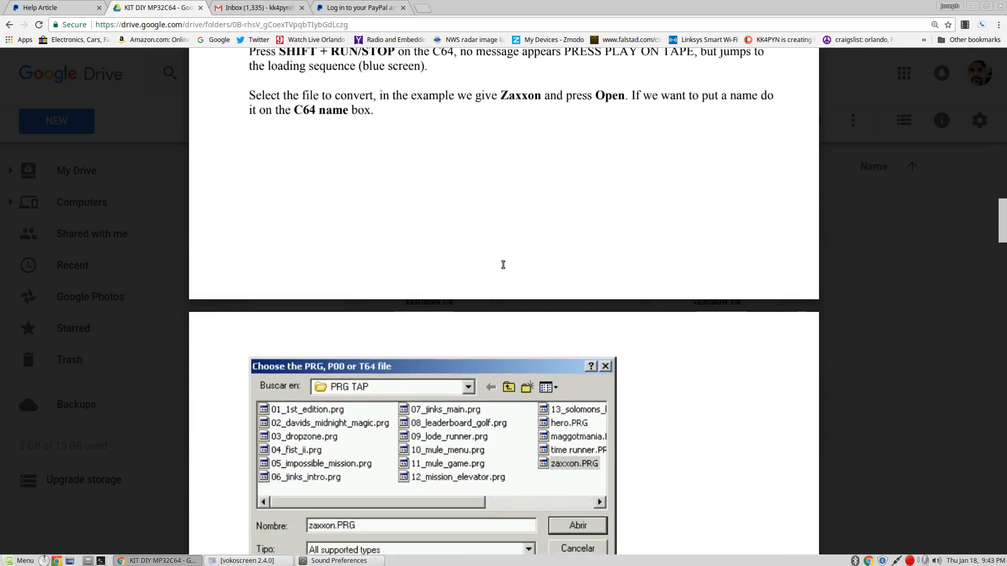
scroll("down", 3)
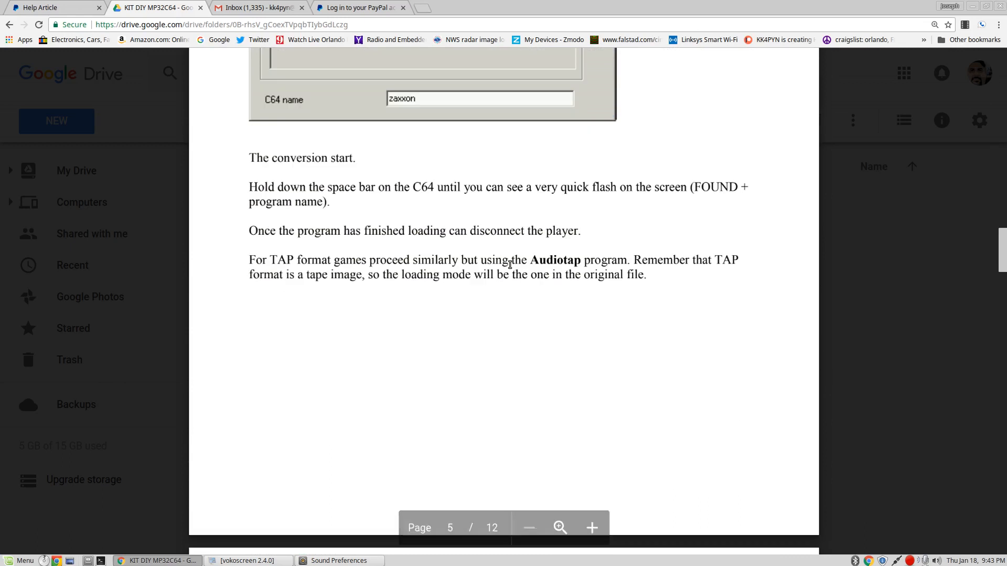
scroll("down", 3)
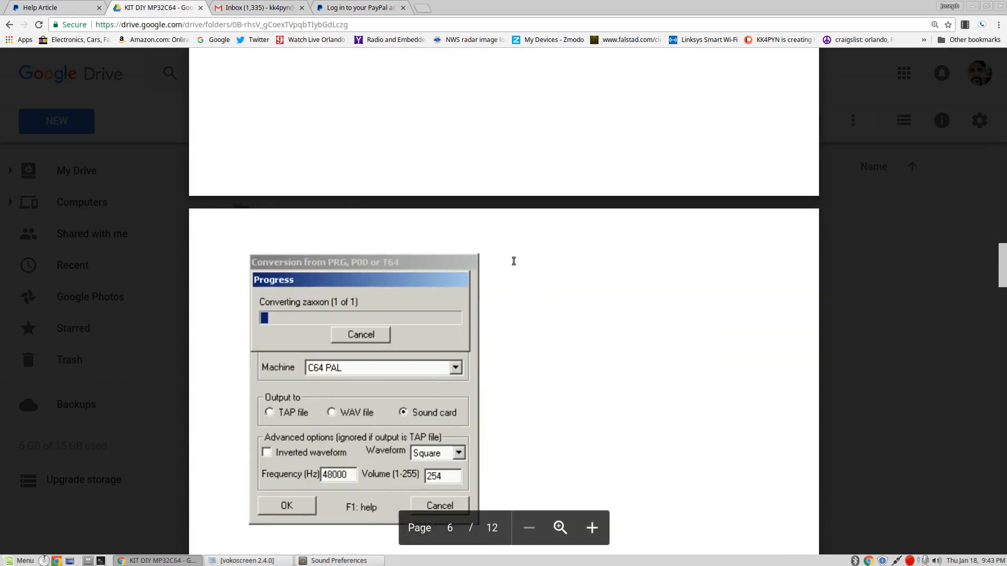
scroll("up", 3)
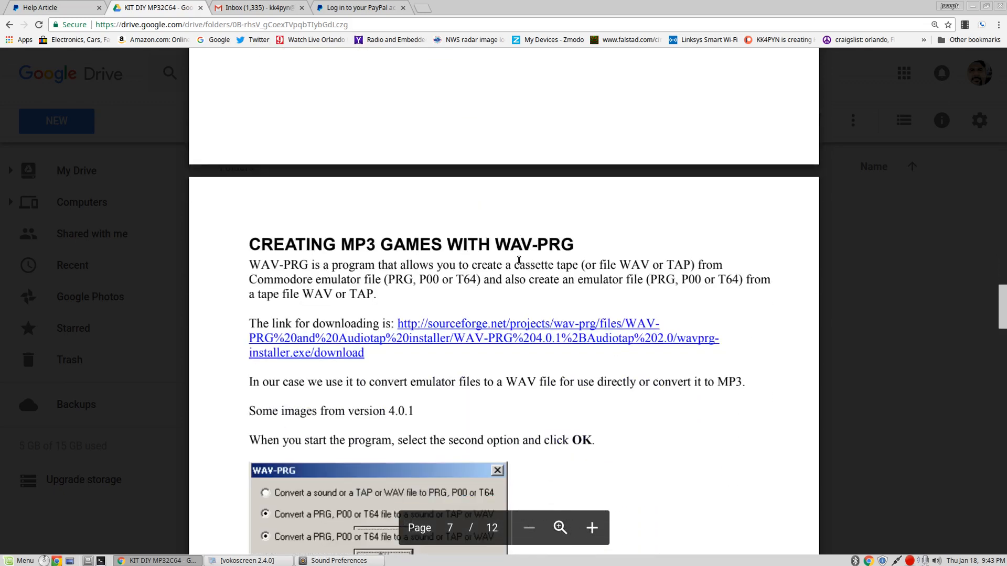
Read past the MP3 converter programs on page 9 to page 10's Links With Games and Programs
scroll("down", 3)
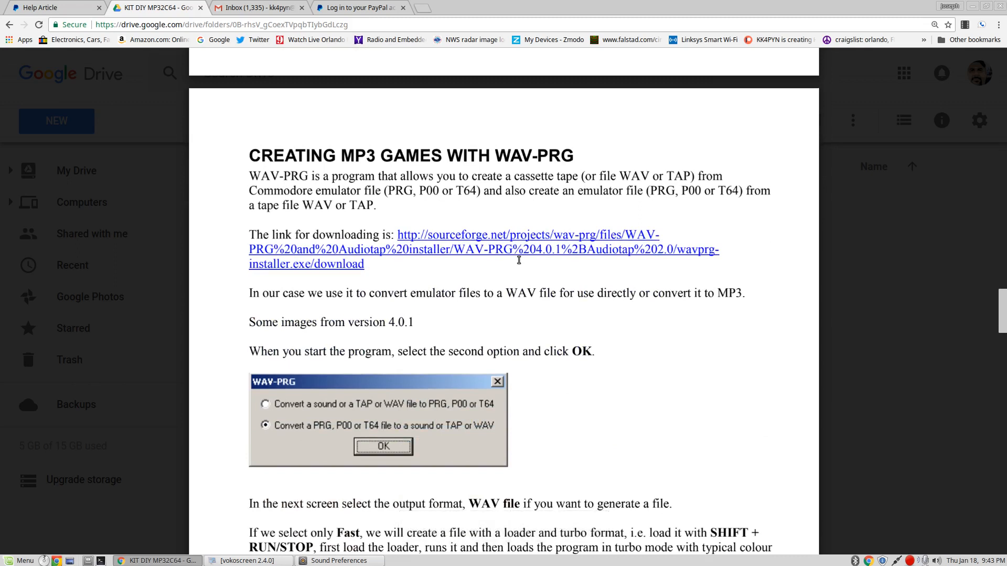
mouse_move(469, 274)
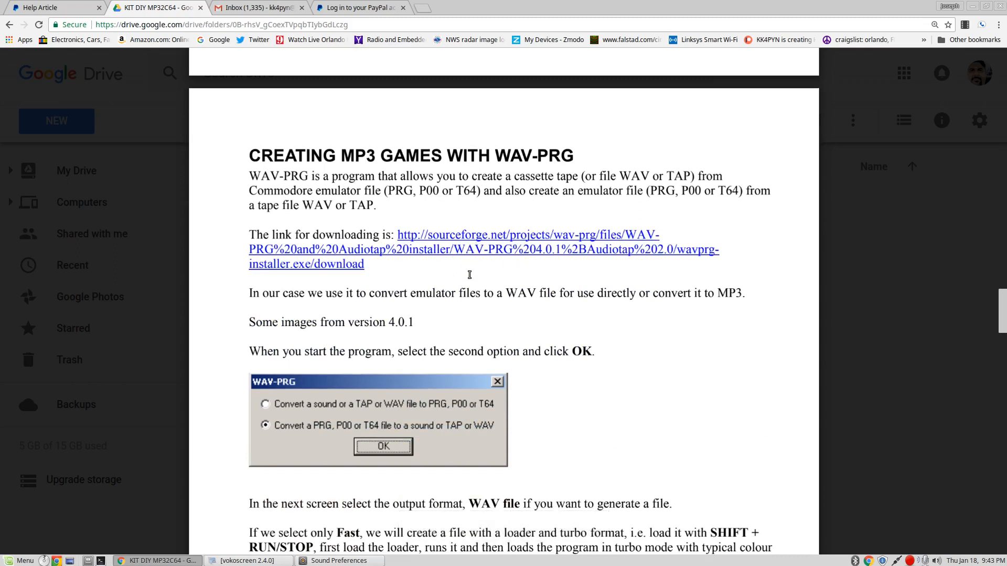
scroll("down", 3)
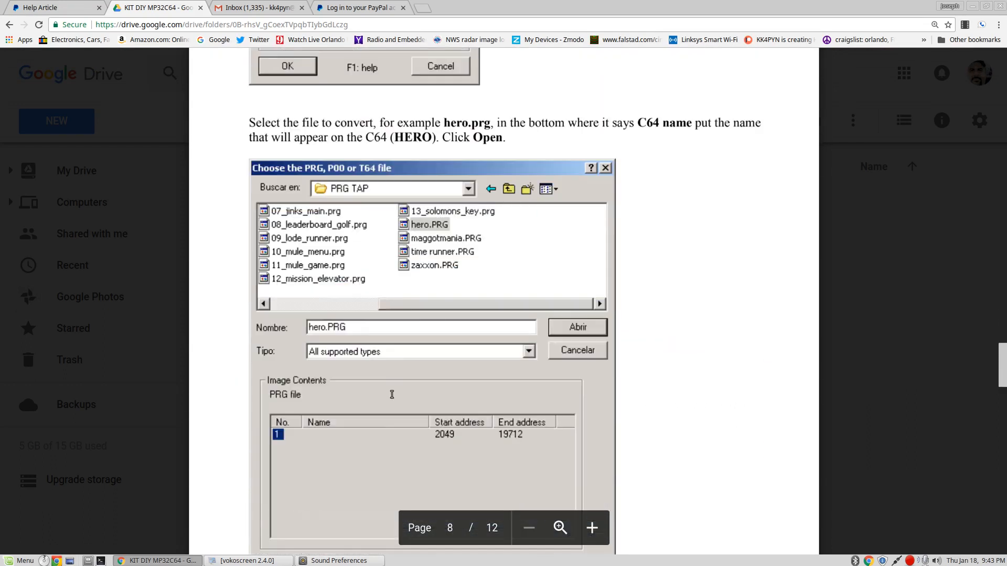
scroll("down", 3)
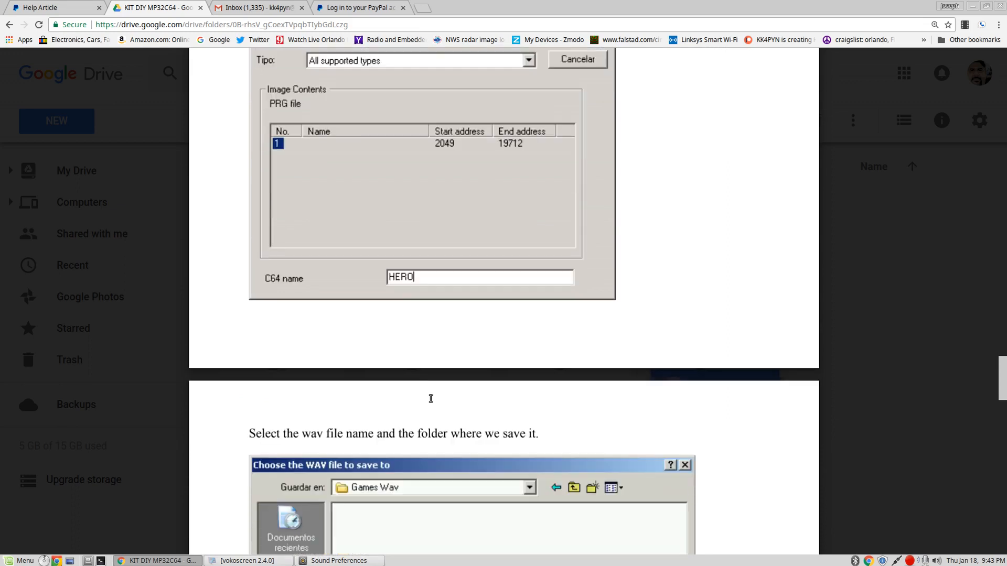
scroll("down", 3)
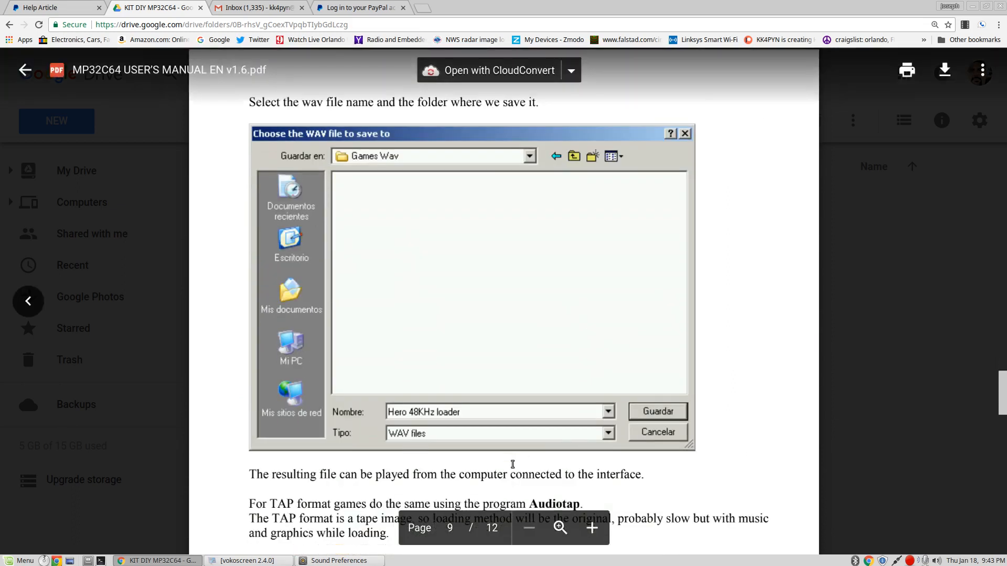
scroll("down", 3)
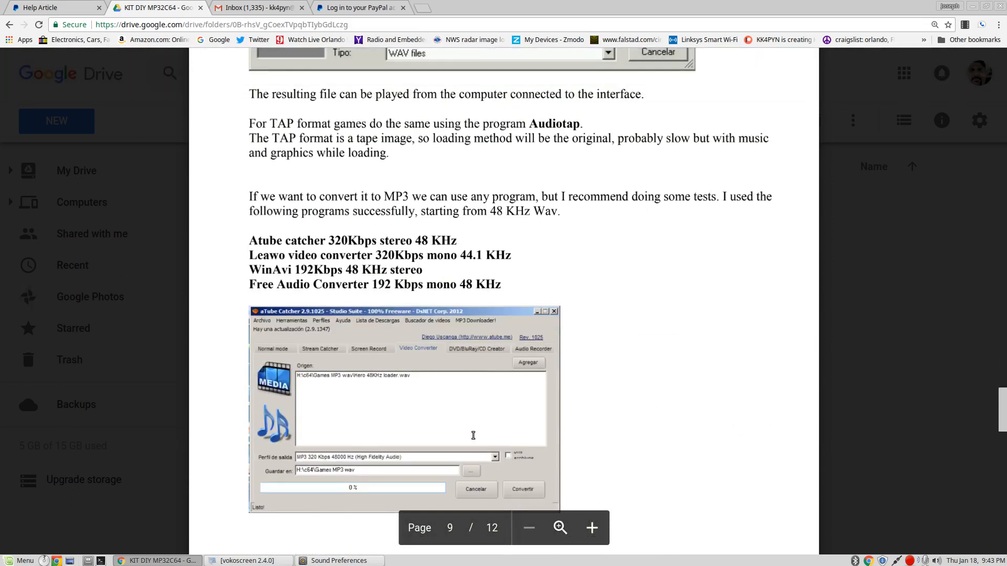
mouse_move(388, 387)
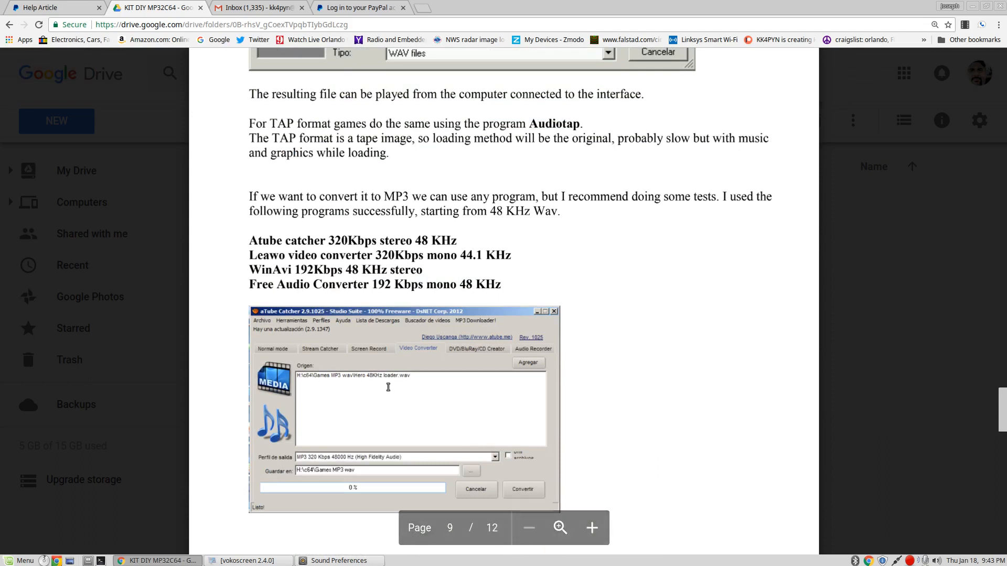
scroll("down", 3)
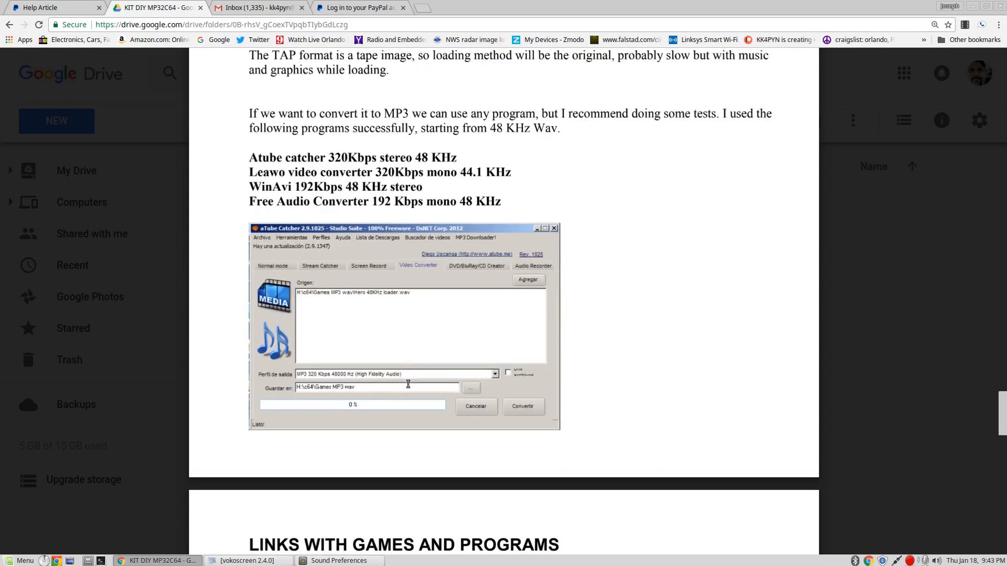
scroll("down", 3)
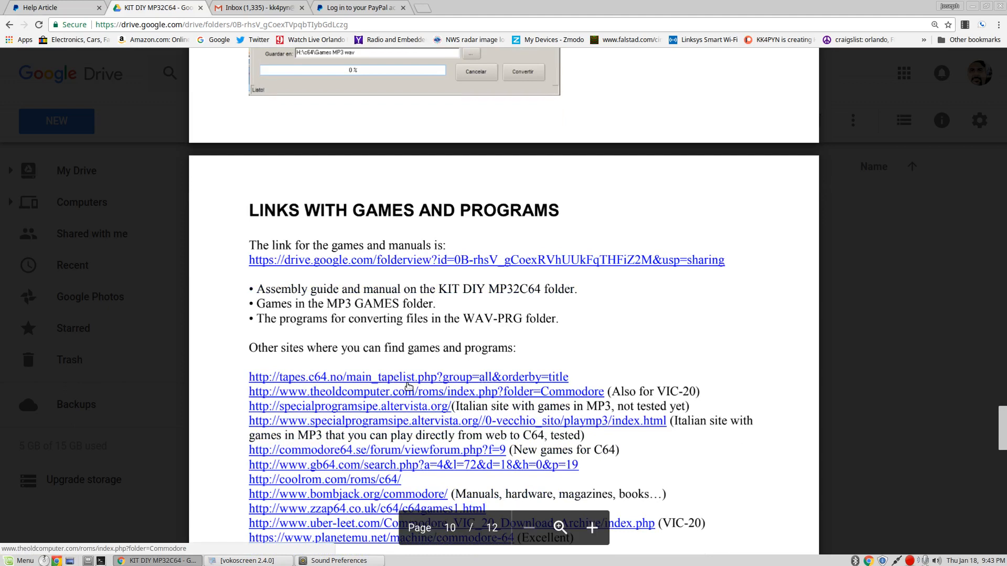
Go through page 10's game-site links to page 11's Pictures of Different Versions of MP32C64
scroll("down", 3)
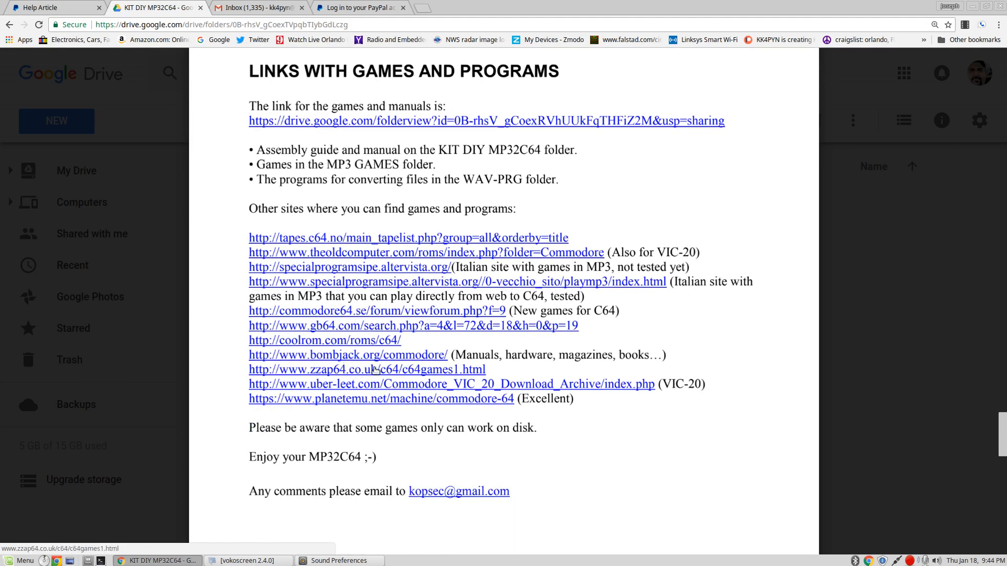
mouse_move(333, 307)
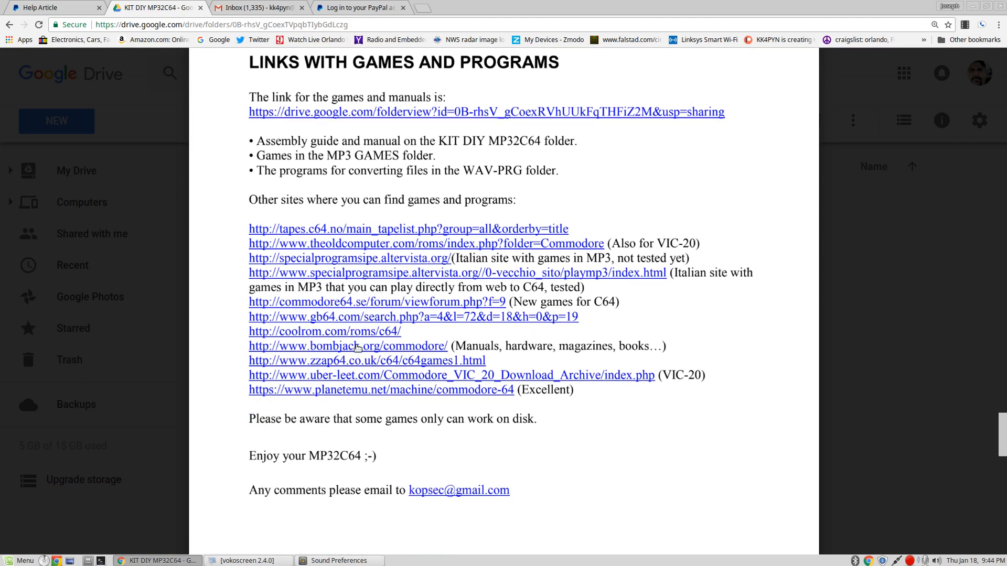
scroll("down", 3)
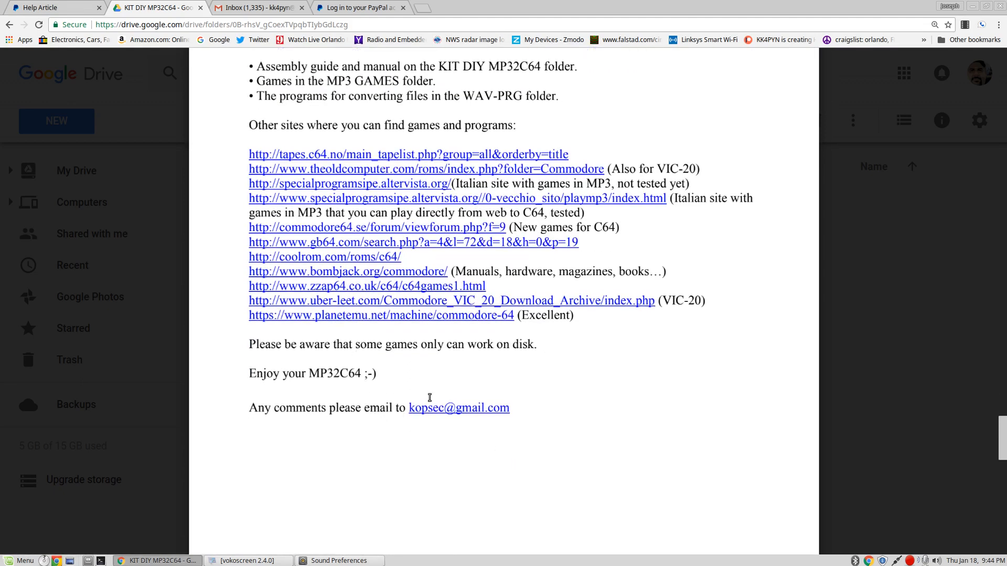
scroll("down", 3)
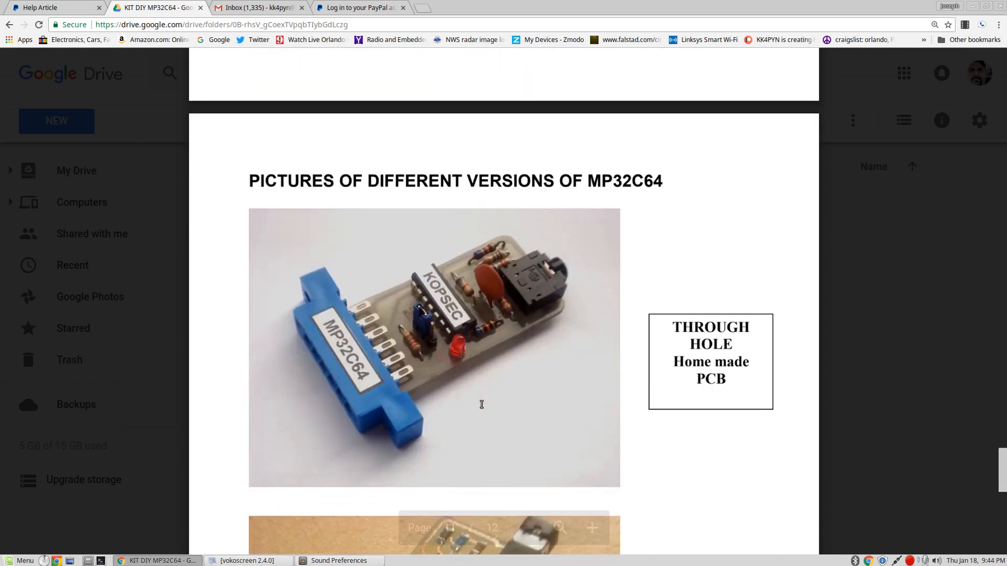
Look through the Through Hole, SMD Jack and SMD RCA version photos
scroll("down", 3)
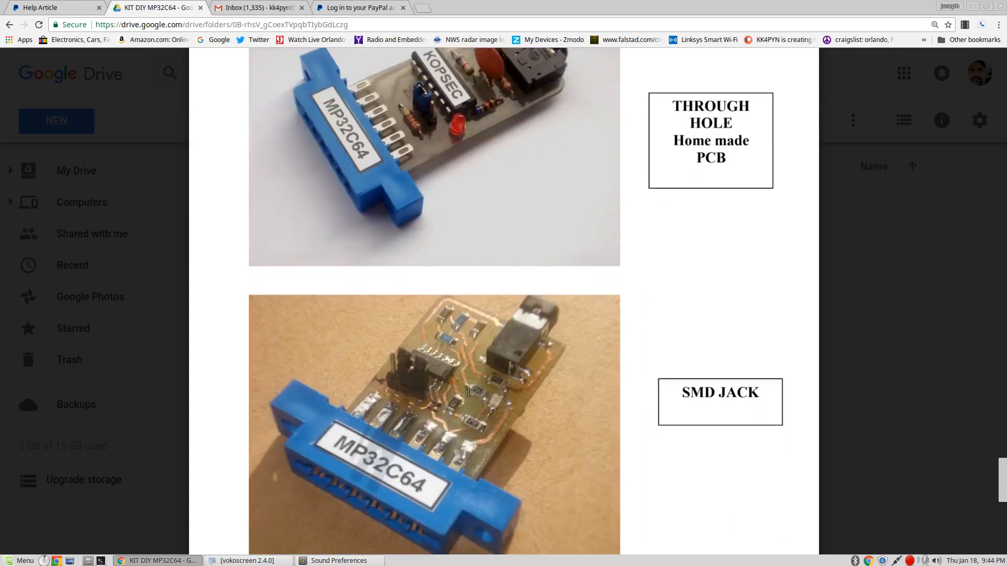
scroll("down", 3)
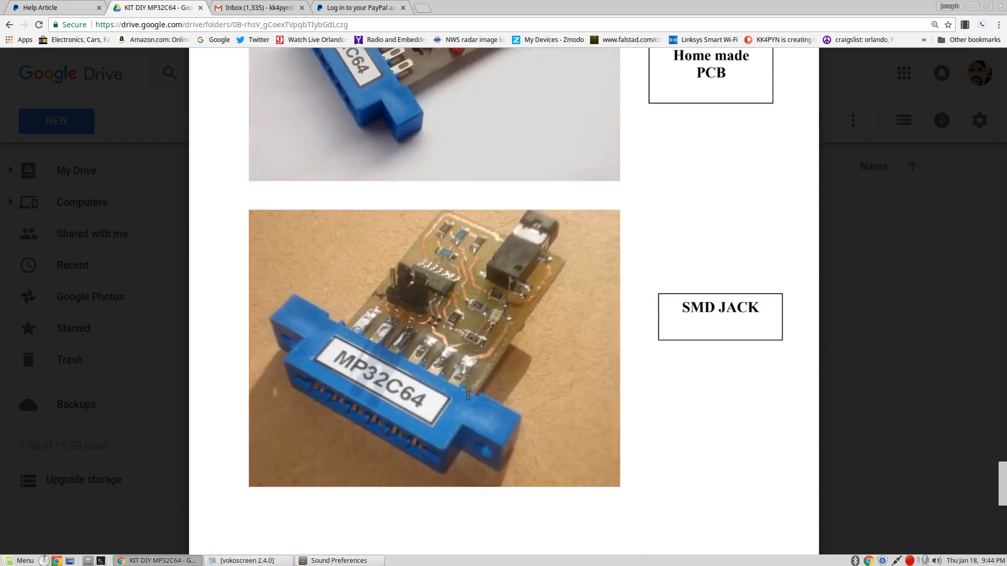
mouse_move(486, 307)
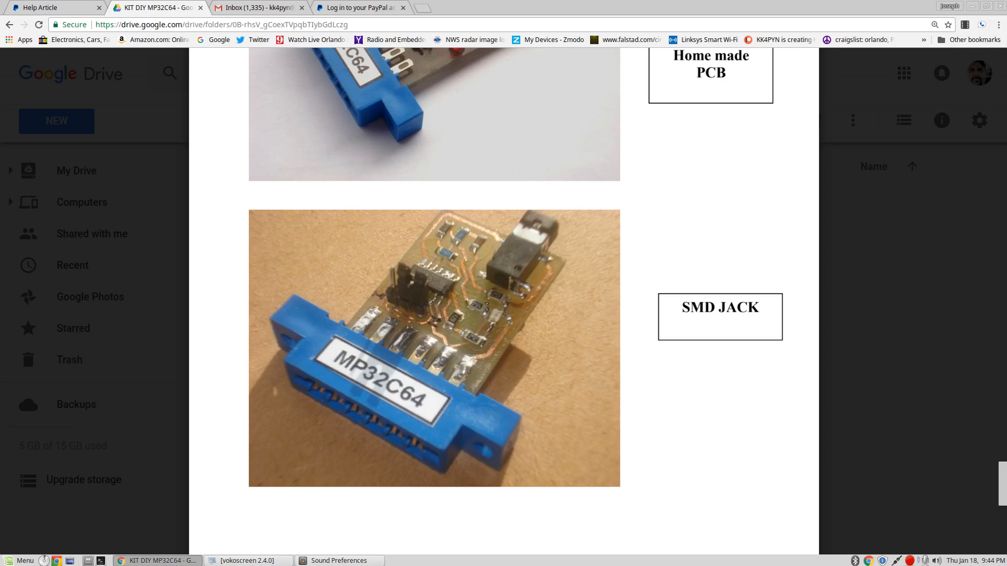
mouse_move(467, 302)
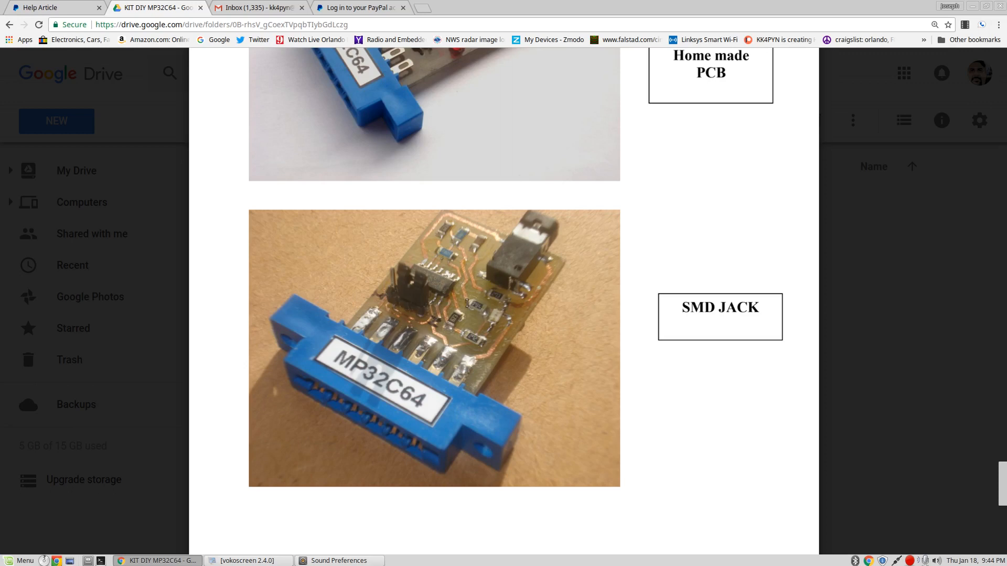
mouse_move(451, 319)
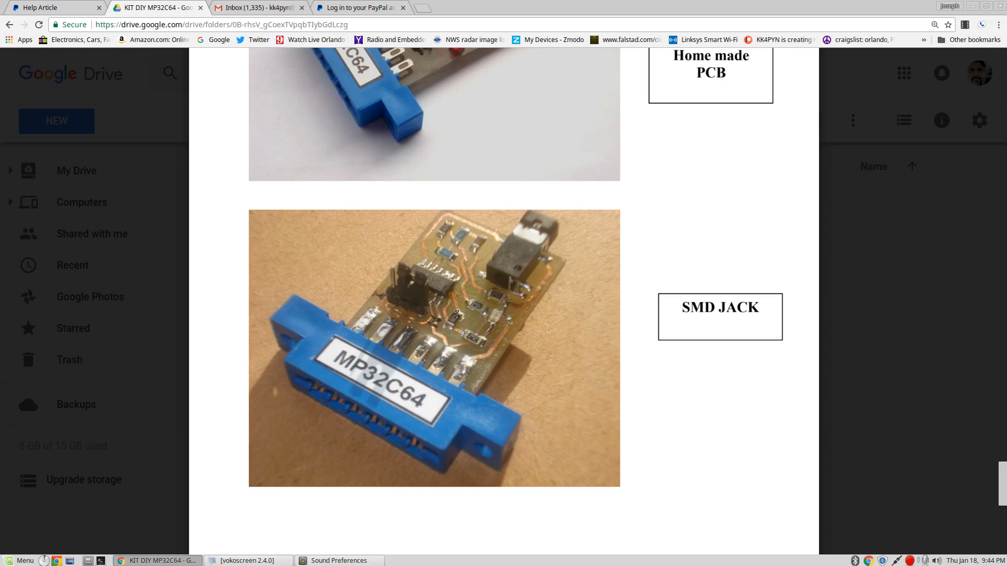
mouse_move(463, 316)
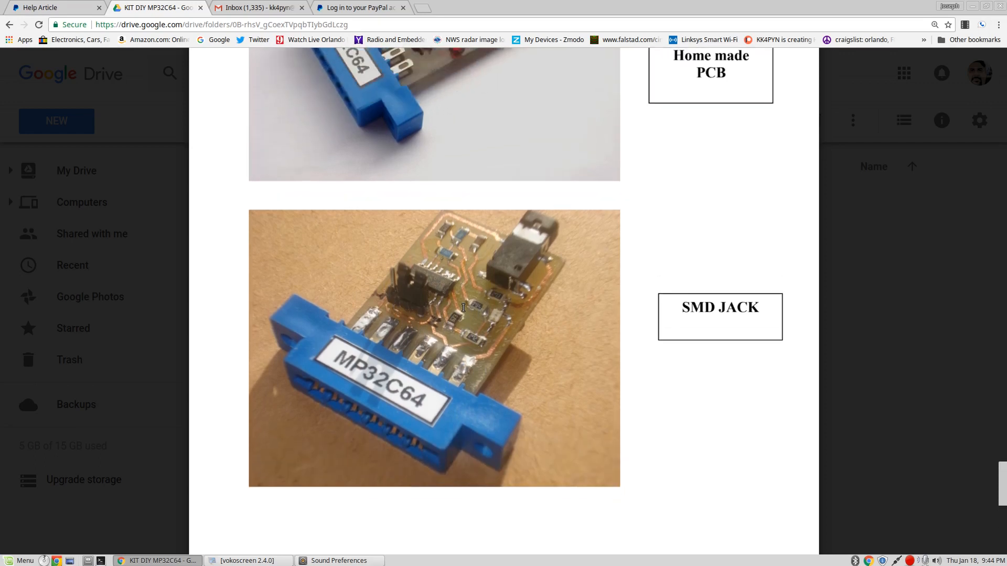
scroll("down", 3)
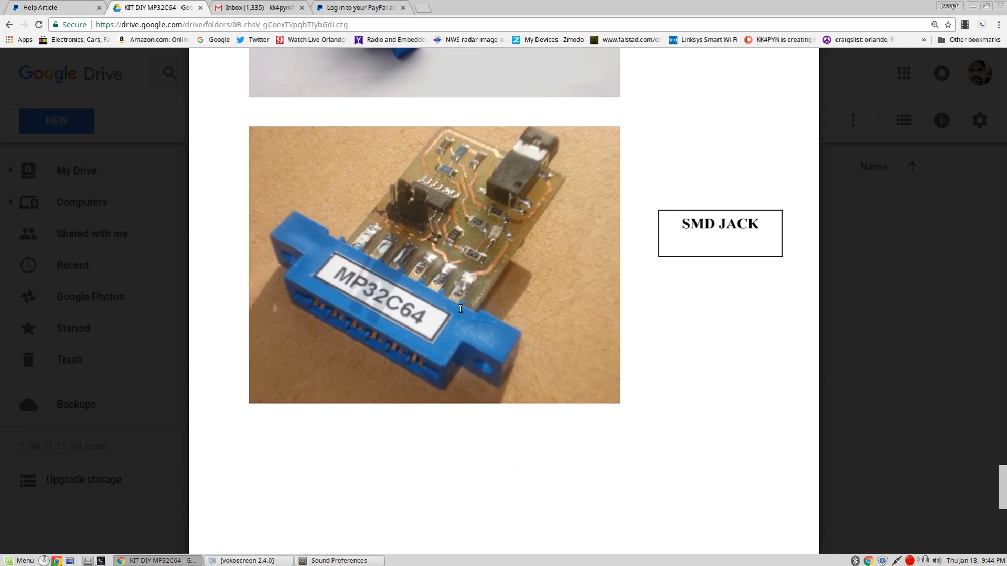
mouse_move(483, 282)
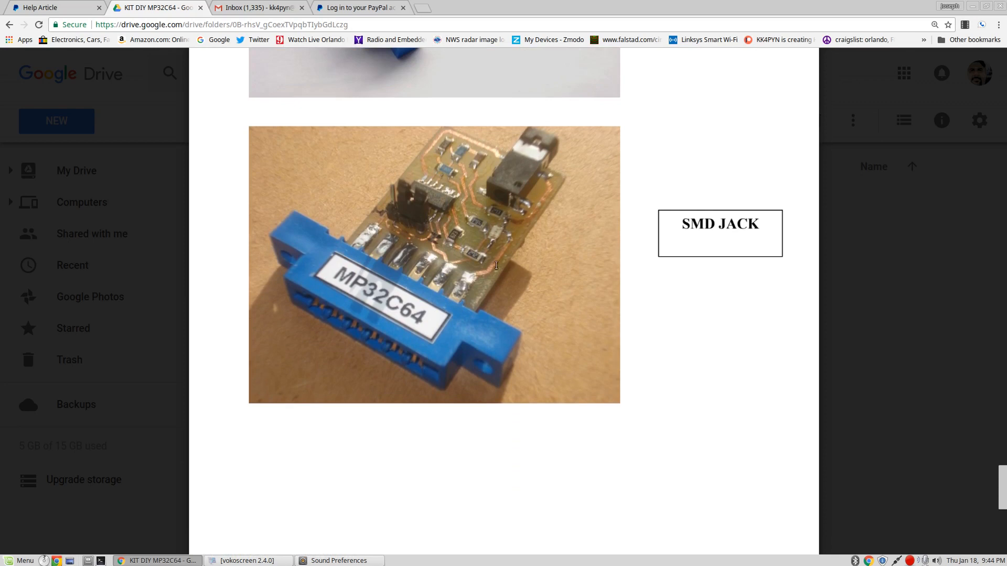
scroll("down", 3)
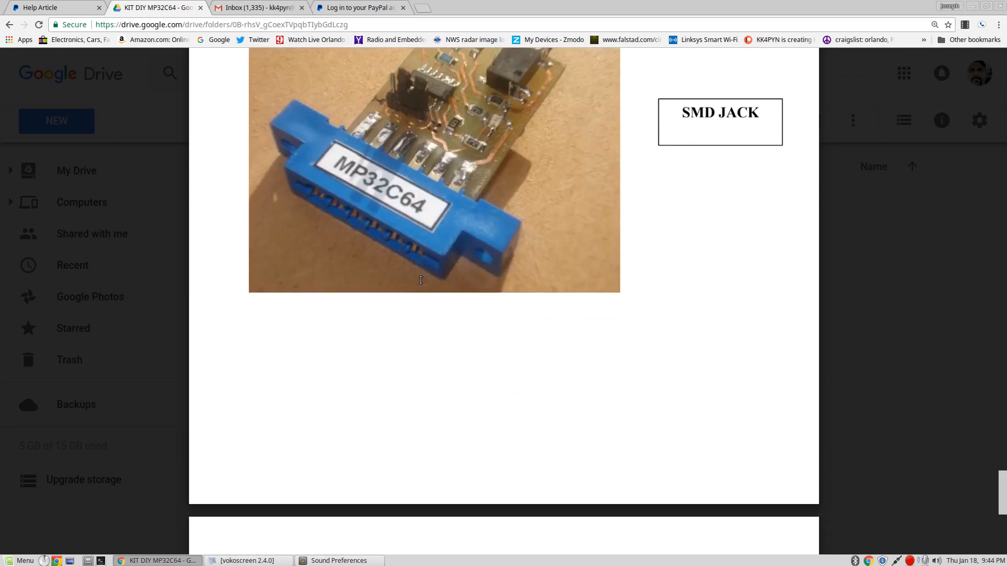
scroll("down", 3)
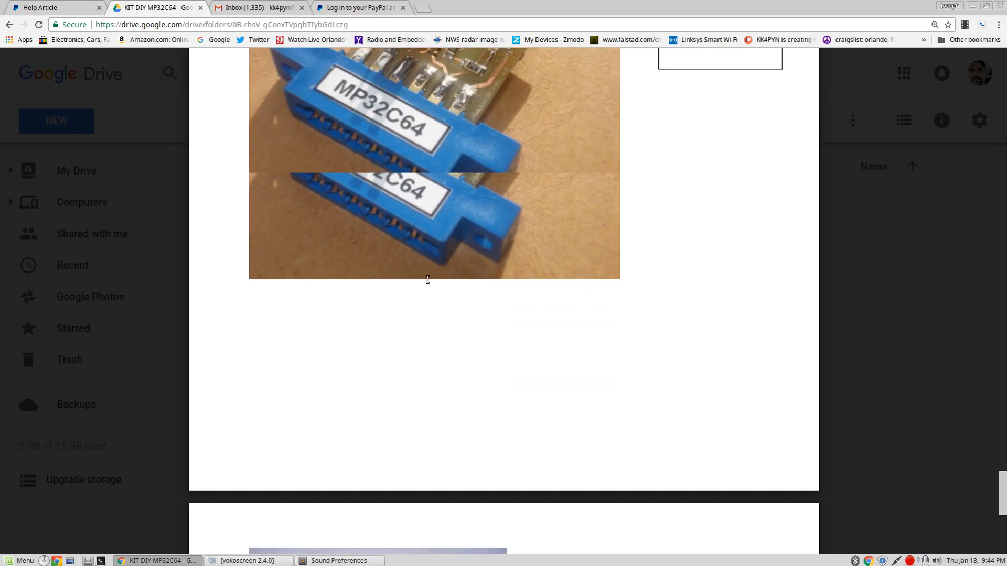
scroll("down", 3)
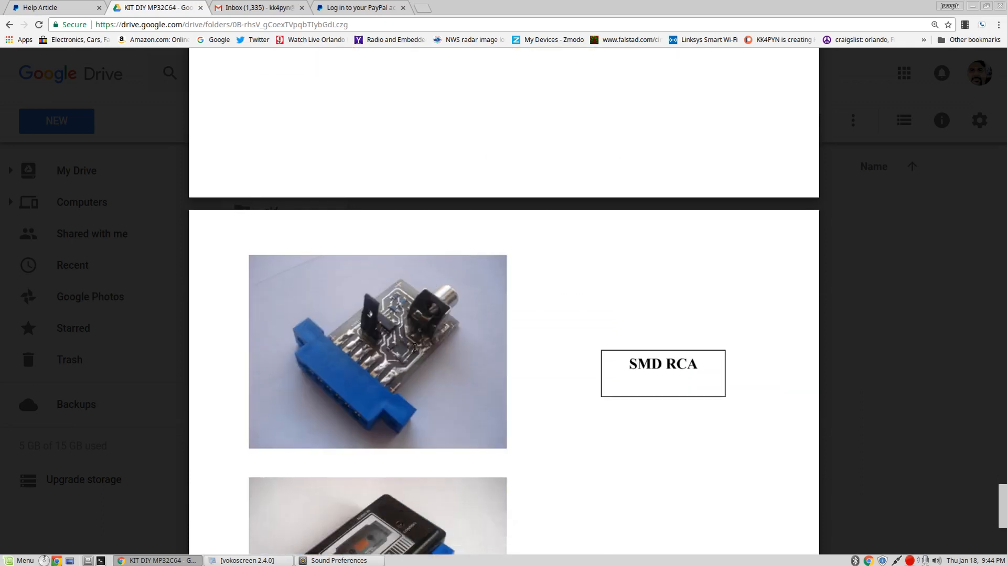
Continue past the In Box and Play / Pause Control photos to the manual's last page
scroll("down", 3)
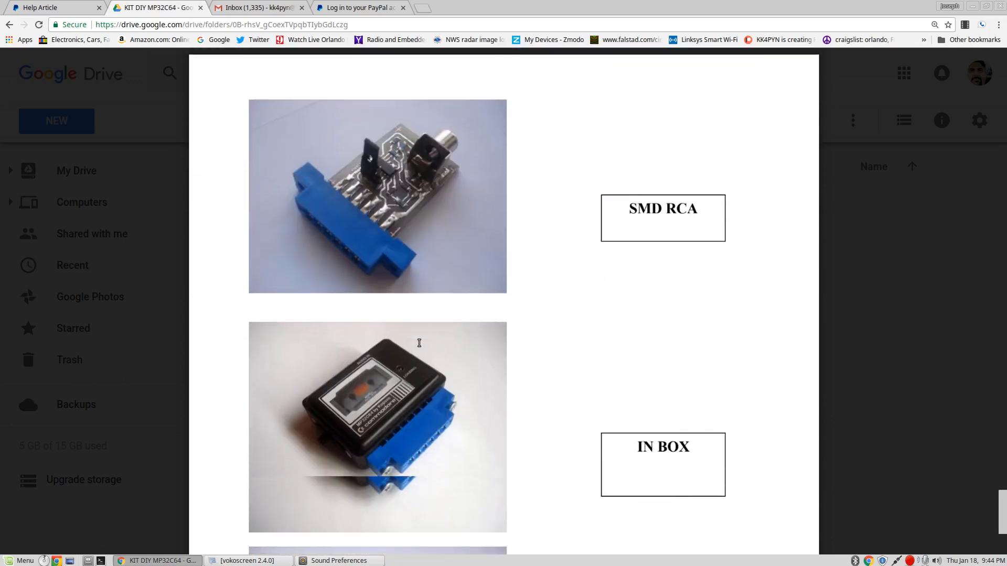
scroll("down", 3)
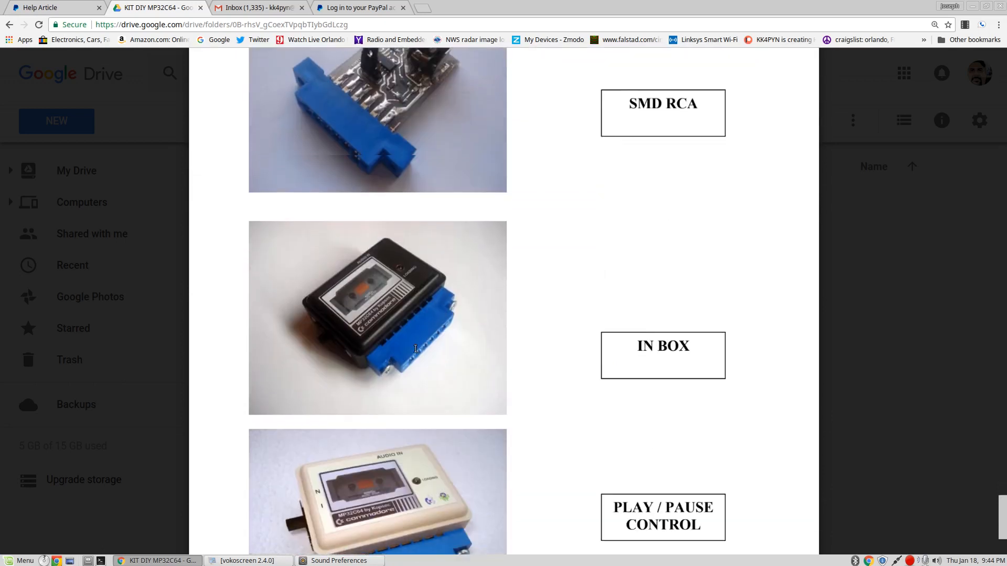
scroll("down", 3)
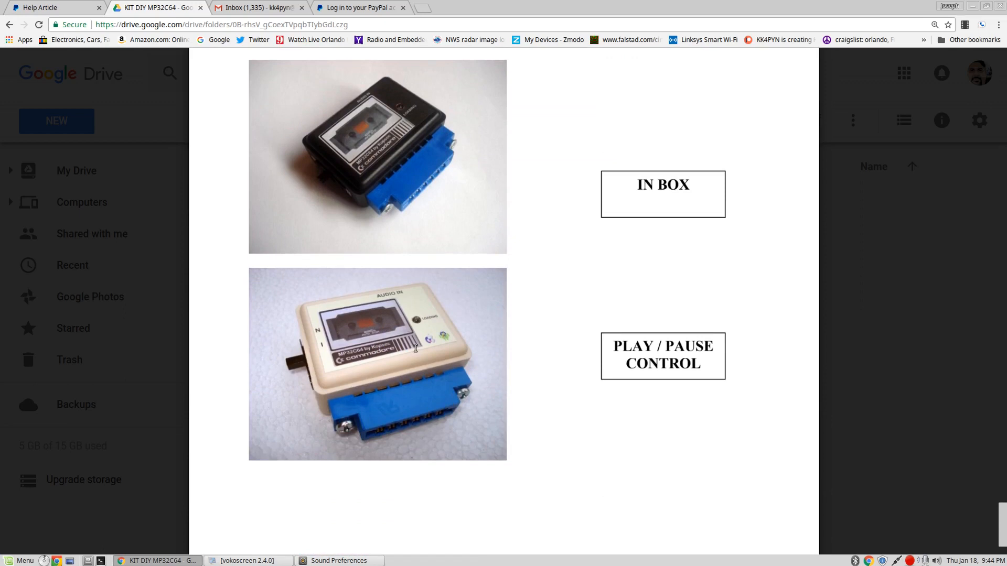
scroll("down", 3)
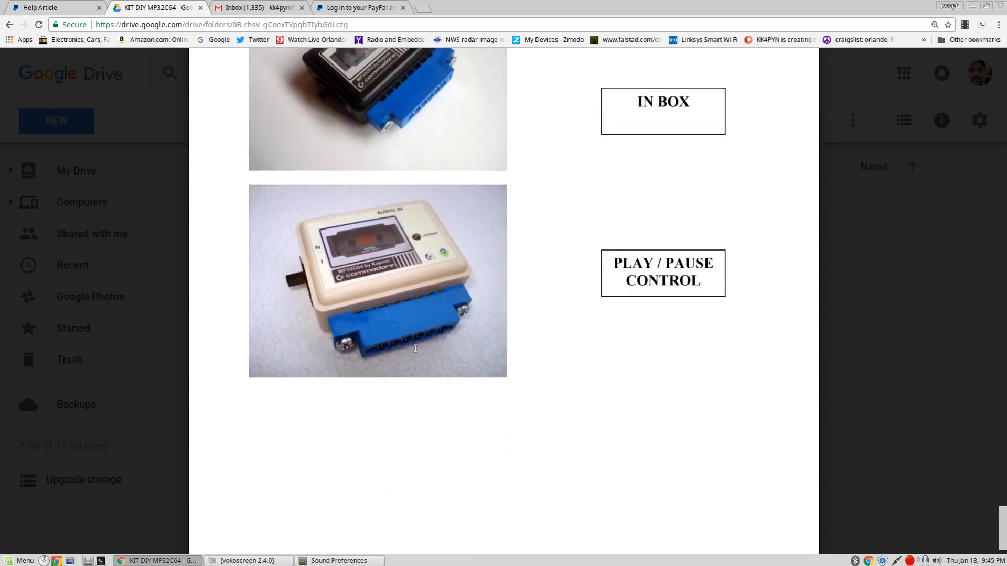
scroll("down", 3)
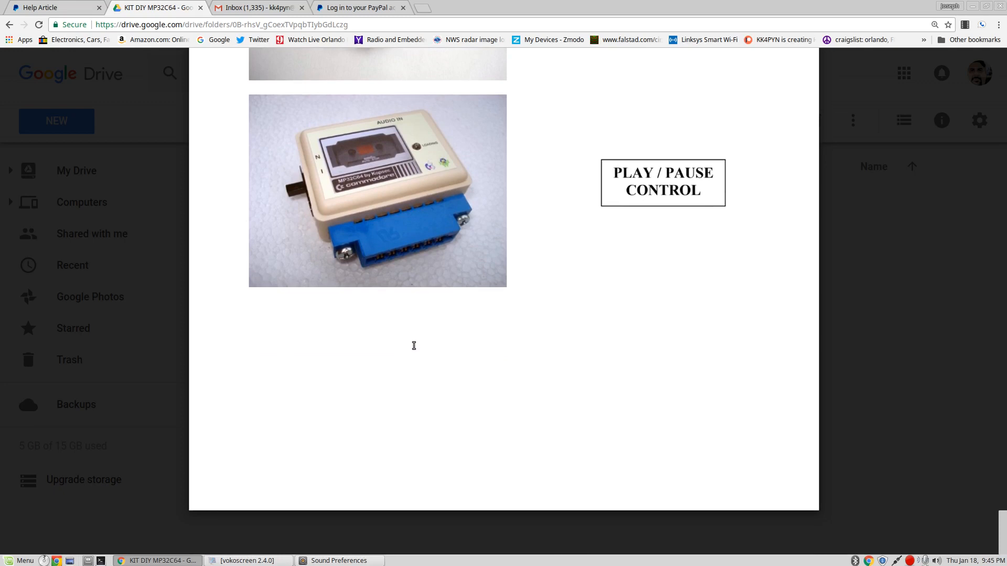
mouse_move(413, 337)
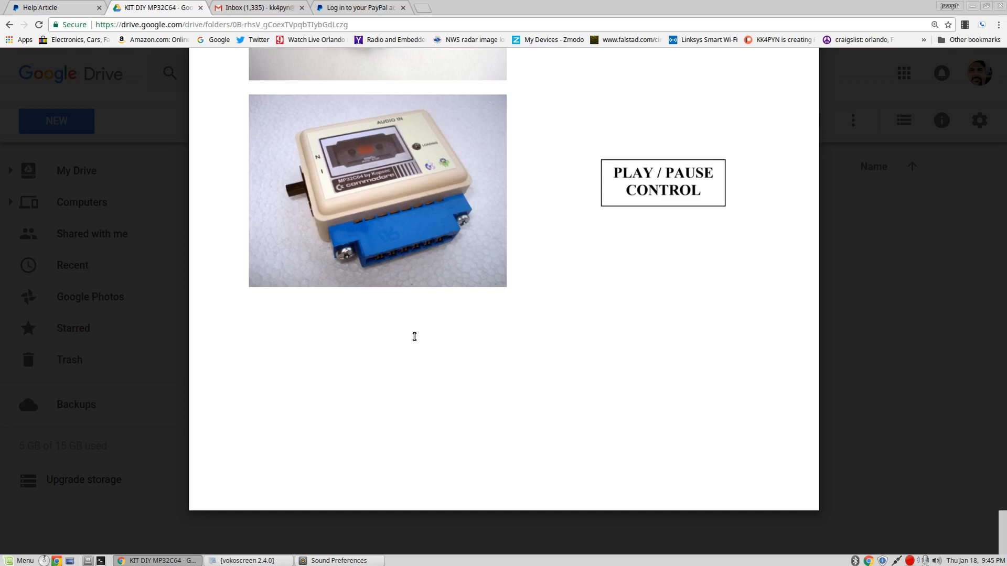
scroll("down", 3)
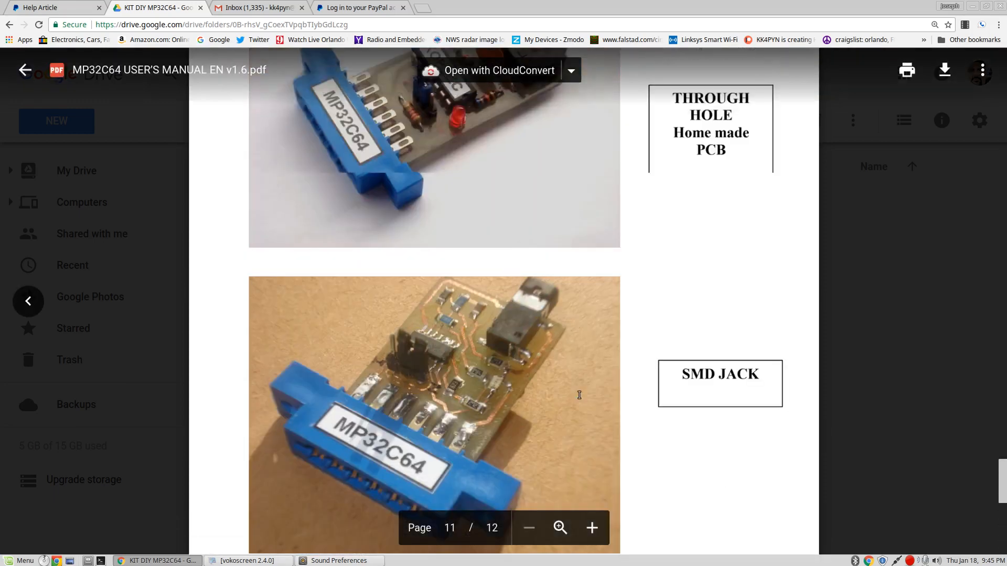
Scroll through the MP32C64 manual preview down toward its last page, page 12
scroll("up", 3)
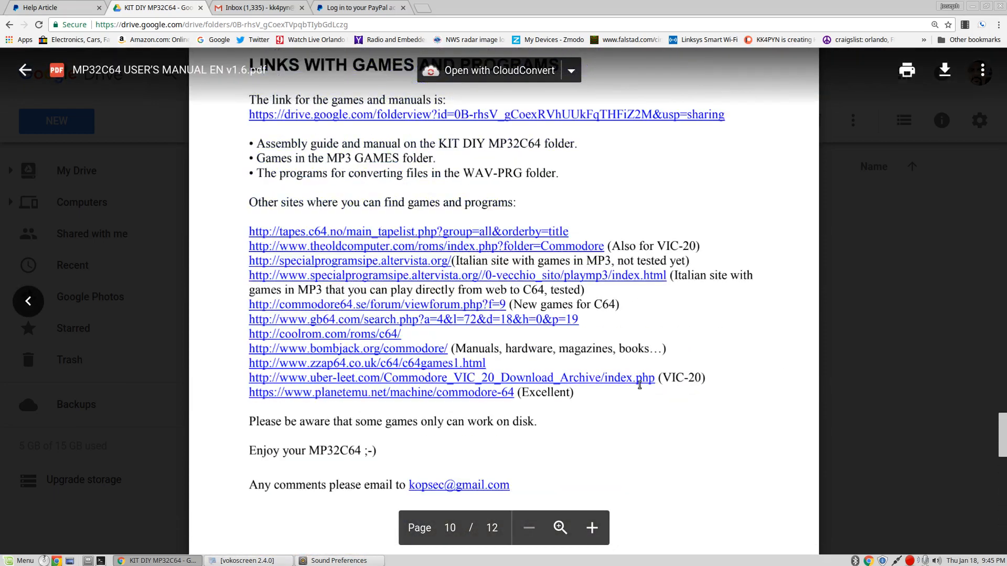
scroll("up", 3)
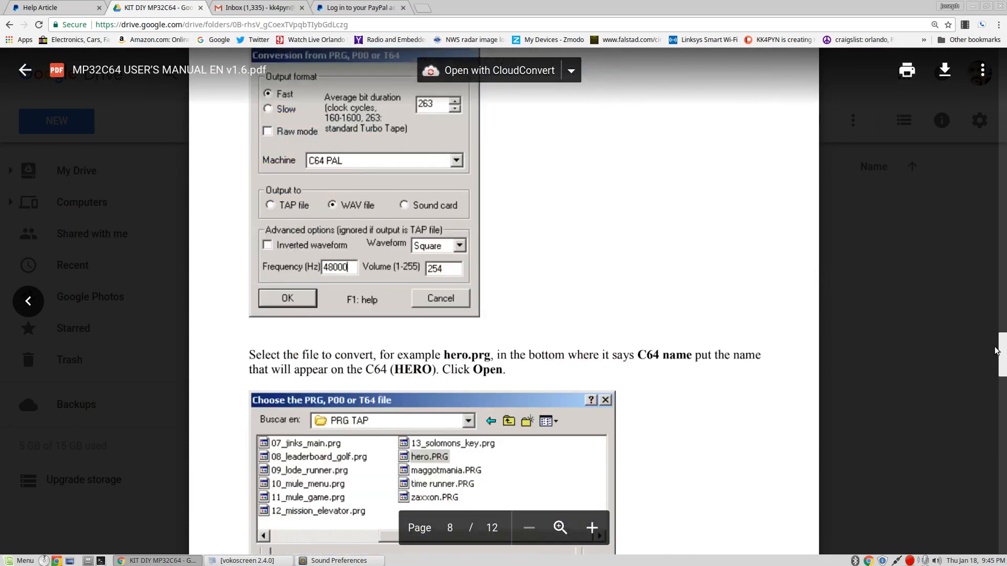
scroll("up", 3)
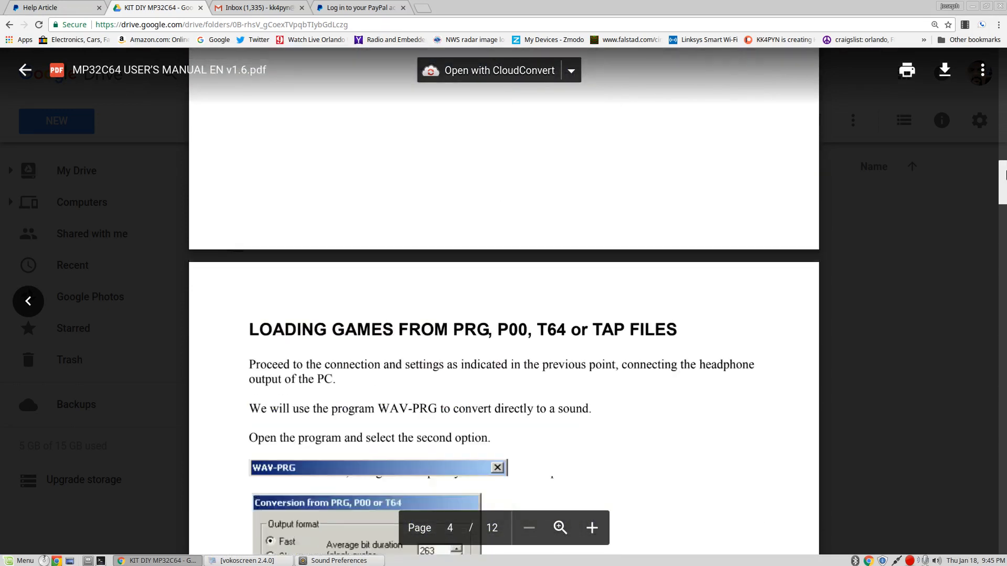
scroll("up", 3)
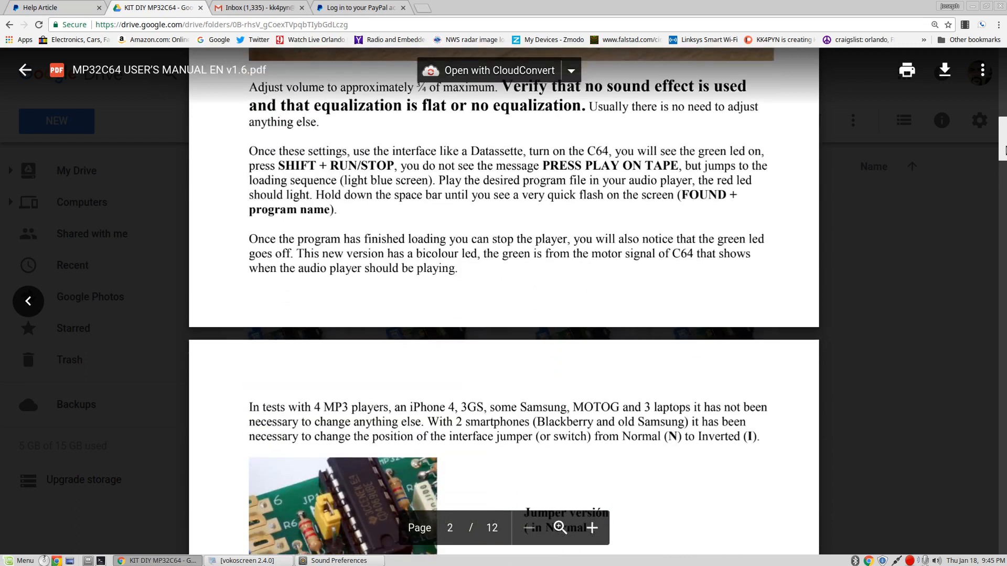
scroll("up", 3)
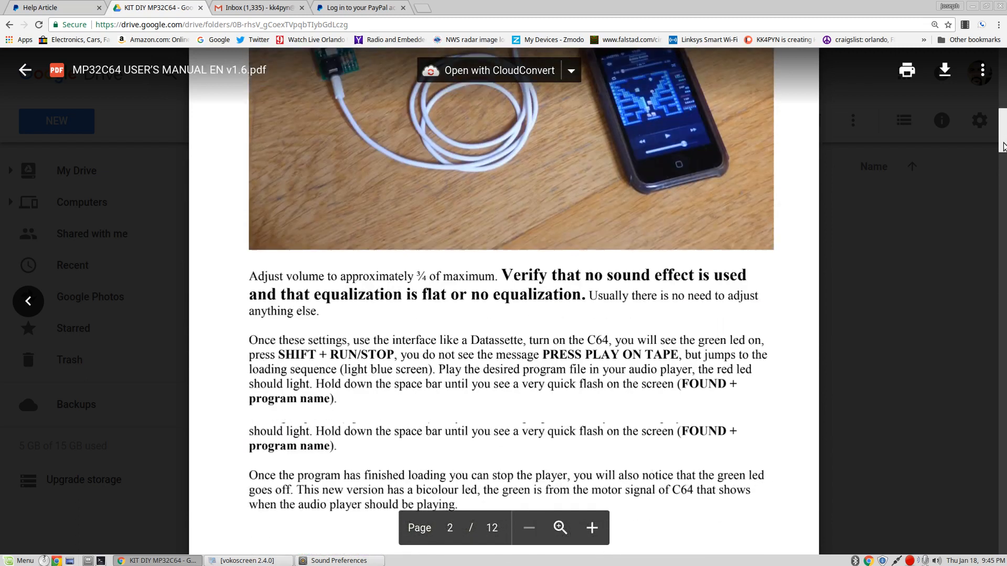
scroll("down", 3)
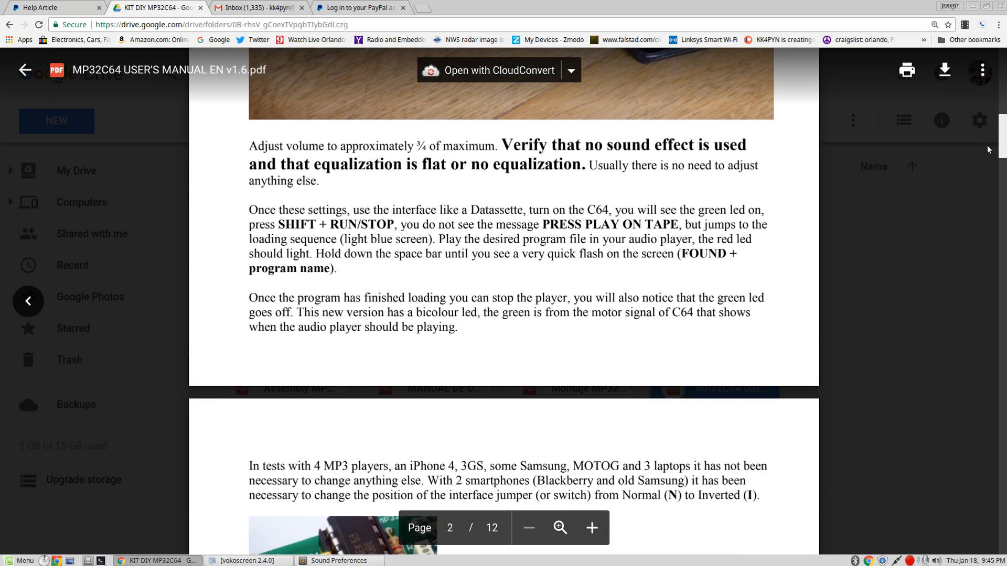
mouse_move(493, 279)
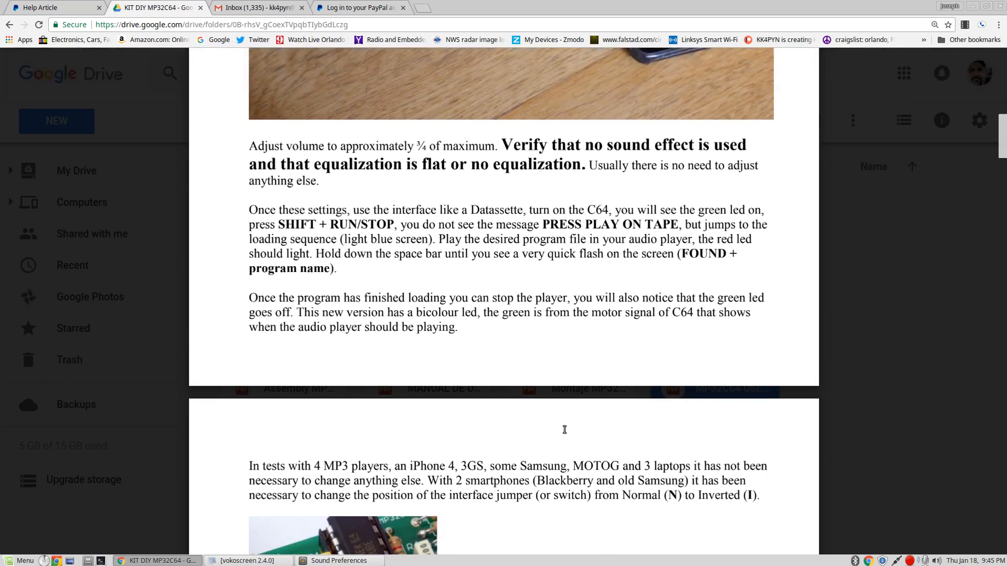
scroll("down", 3)
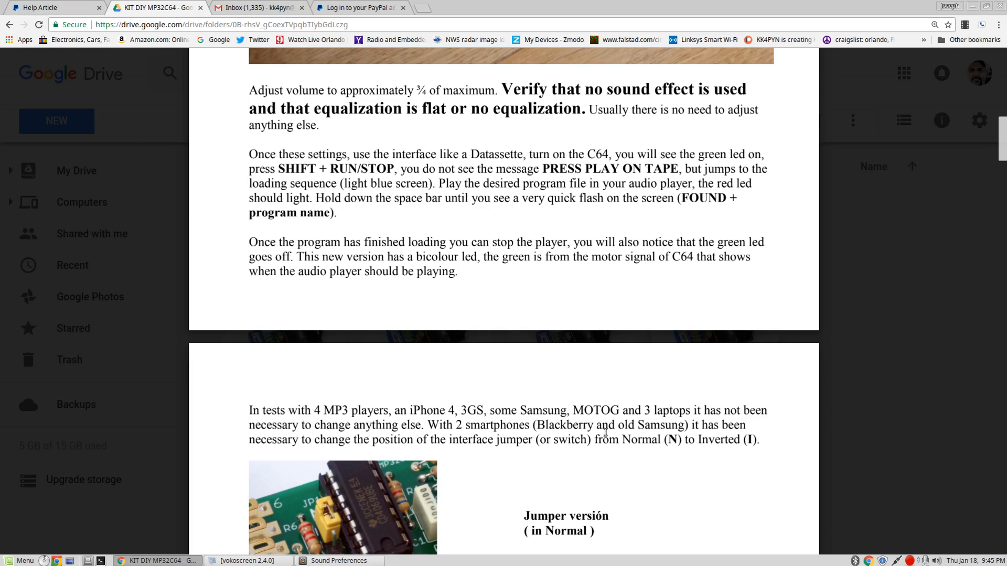
Scroll the manual preview back up to the cover page, page 1
scroll("down", 3)
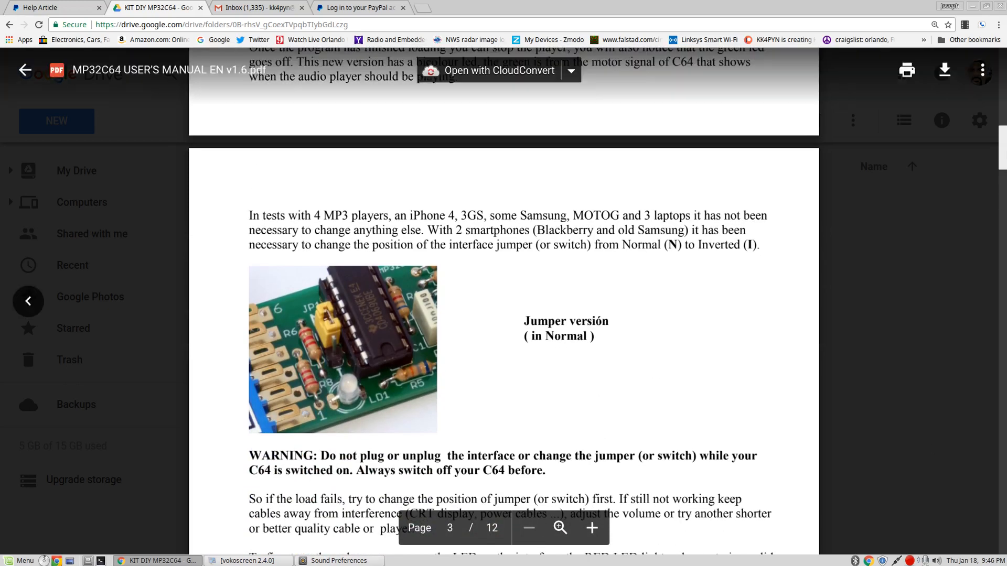
scroll("down", 3)
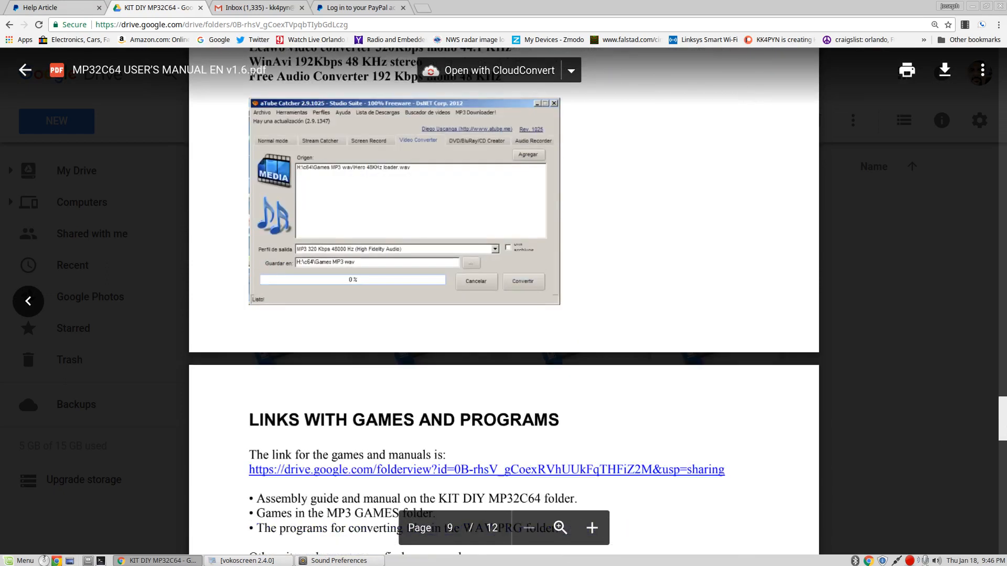
scroll("down", 3)
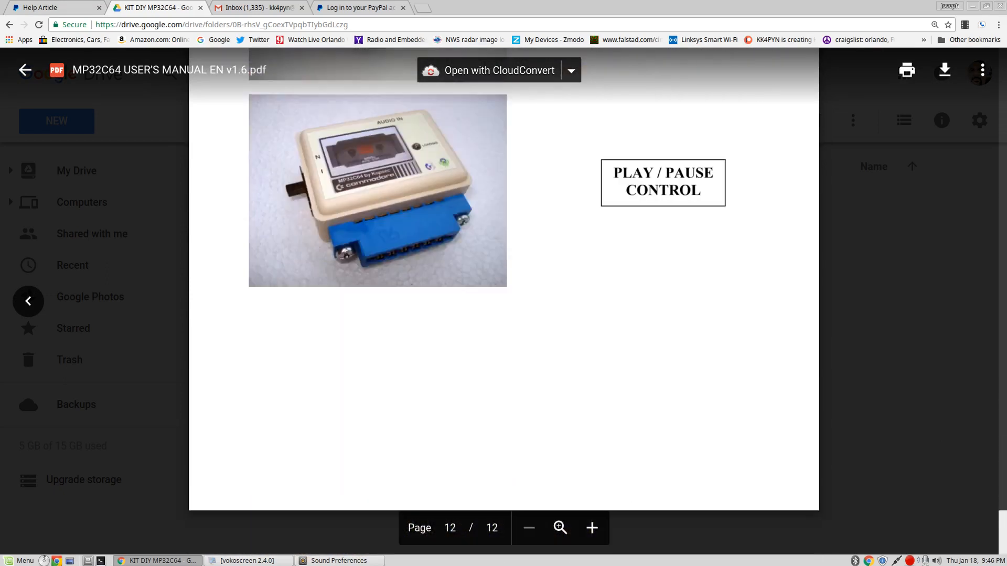
scroll("up", 3)
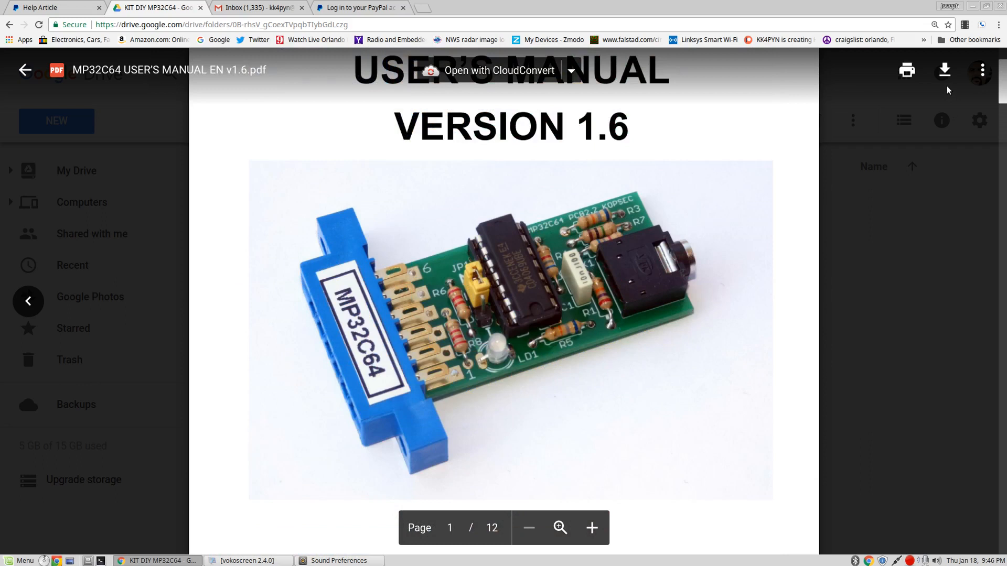
scroll("down", 3)
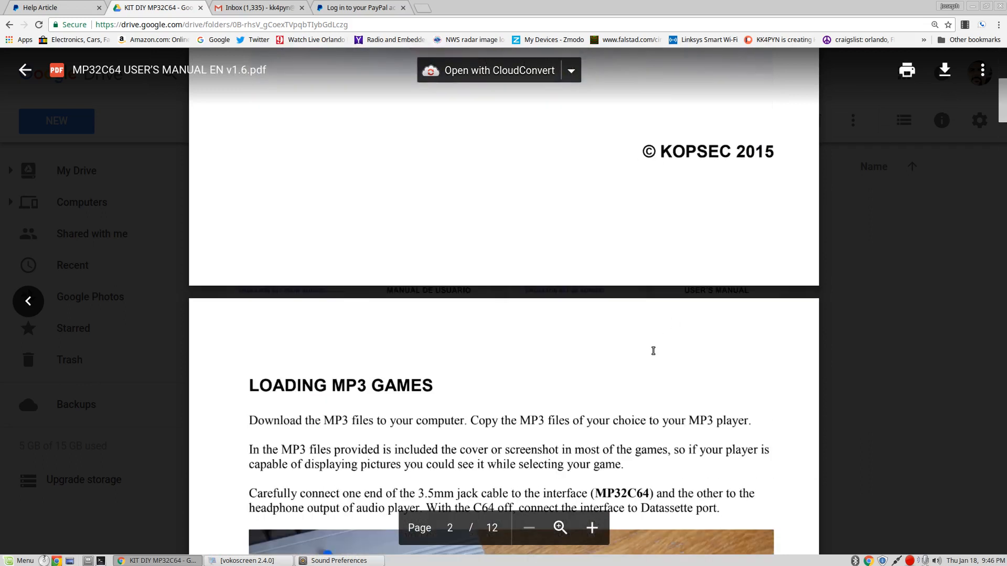
scroll("up", 3)
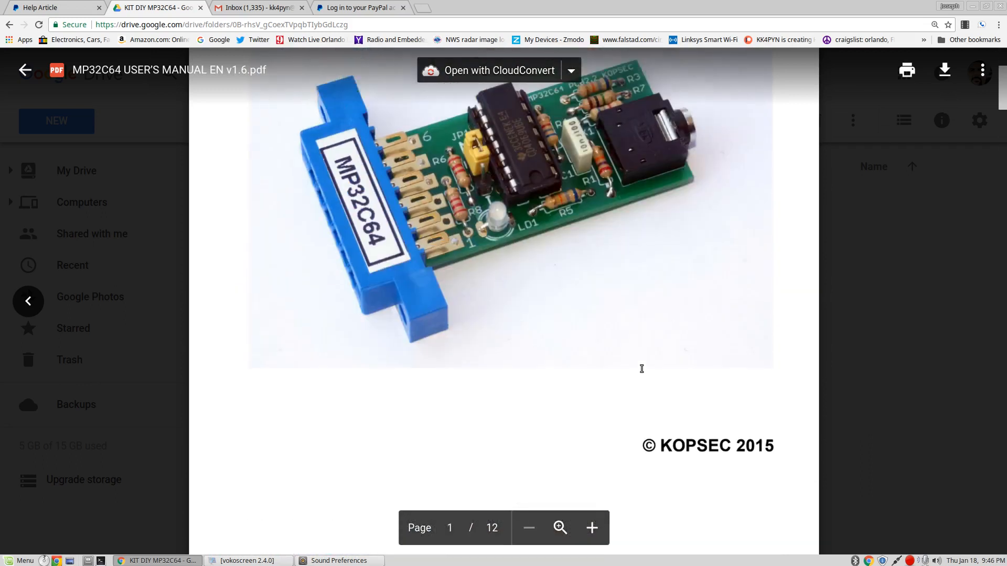
scroll("up", 3)
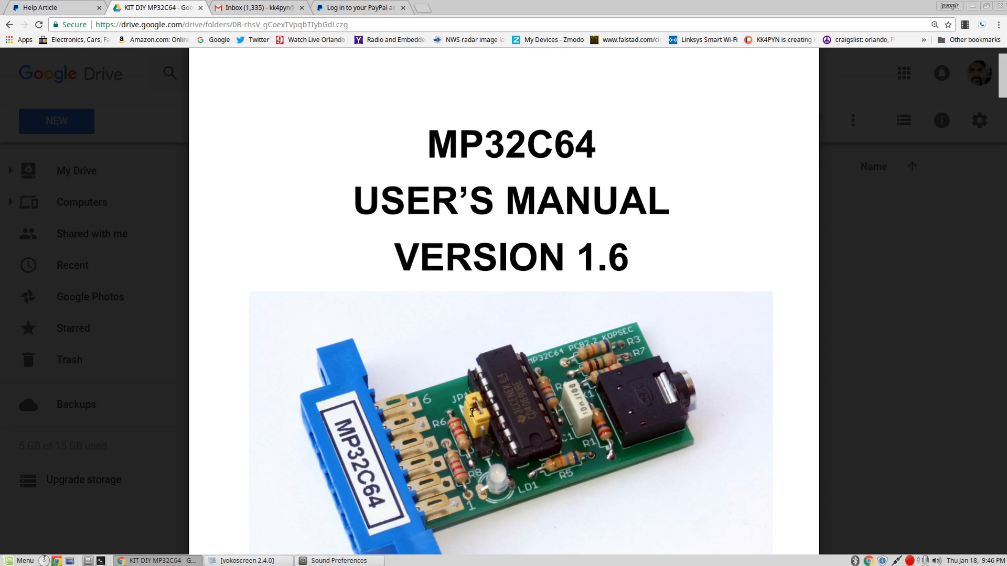
mouse_move(399, 333)
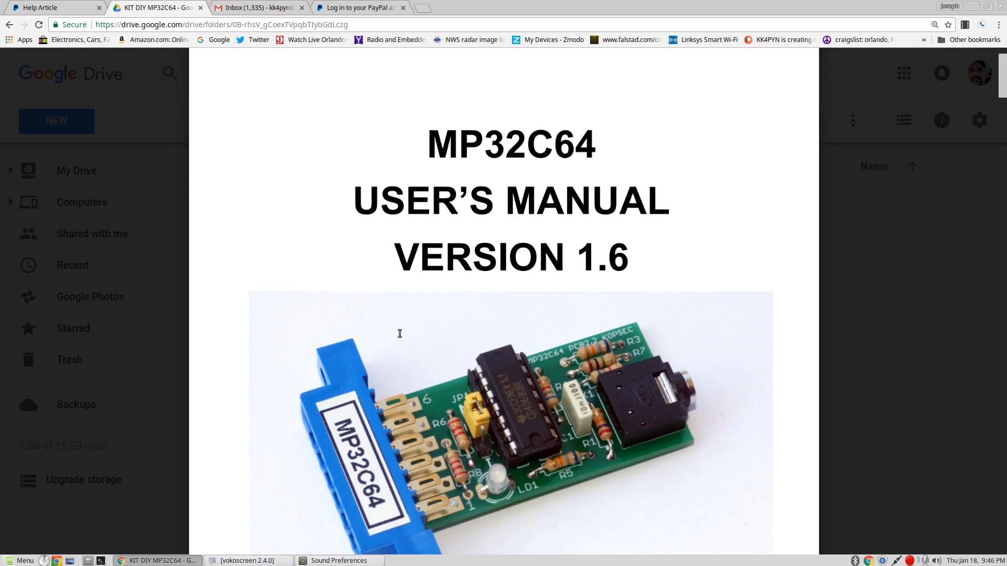
mouse_move(460, 442)
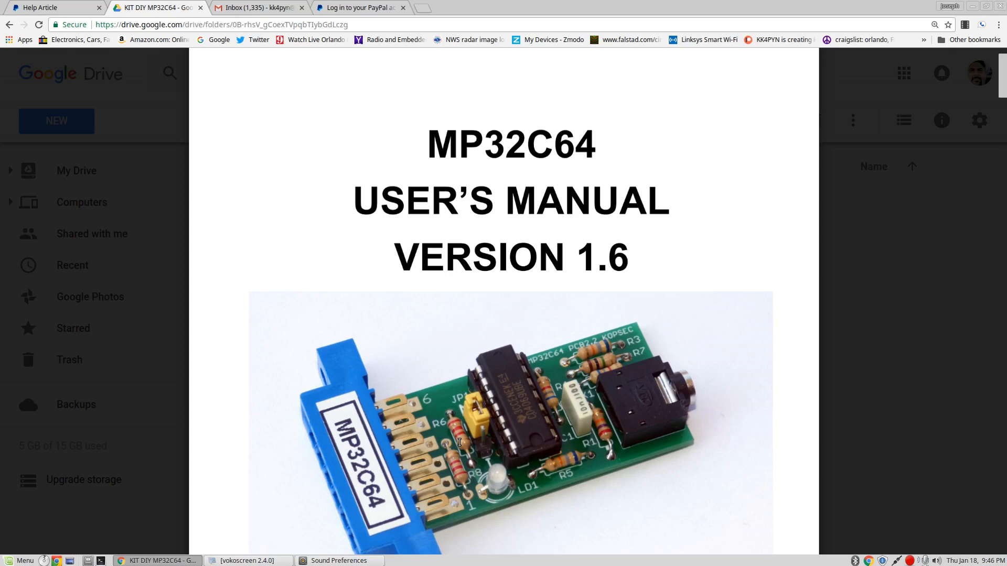
scroll("down", 3)
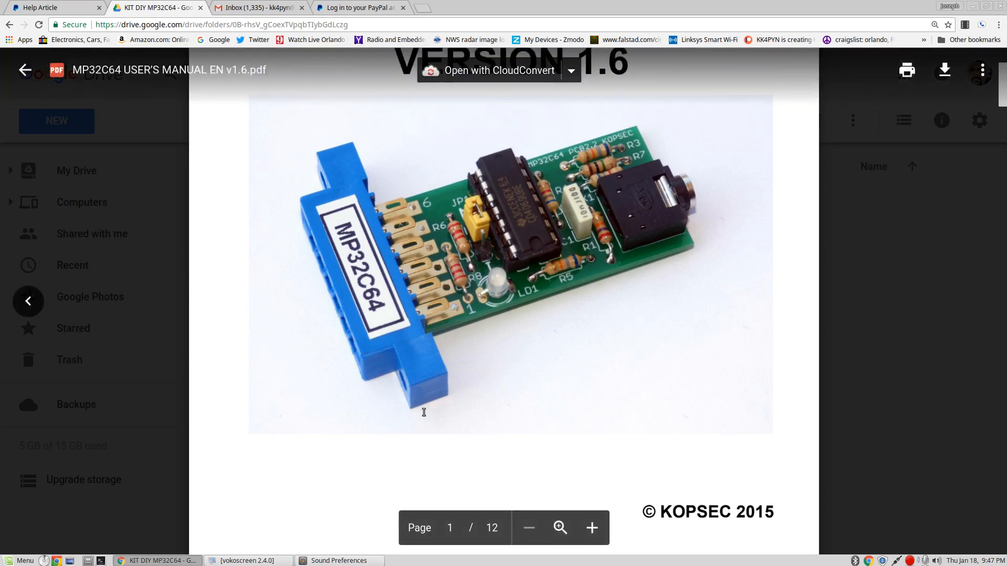
scroll("up", 3)
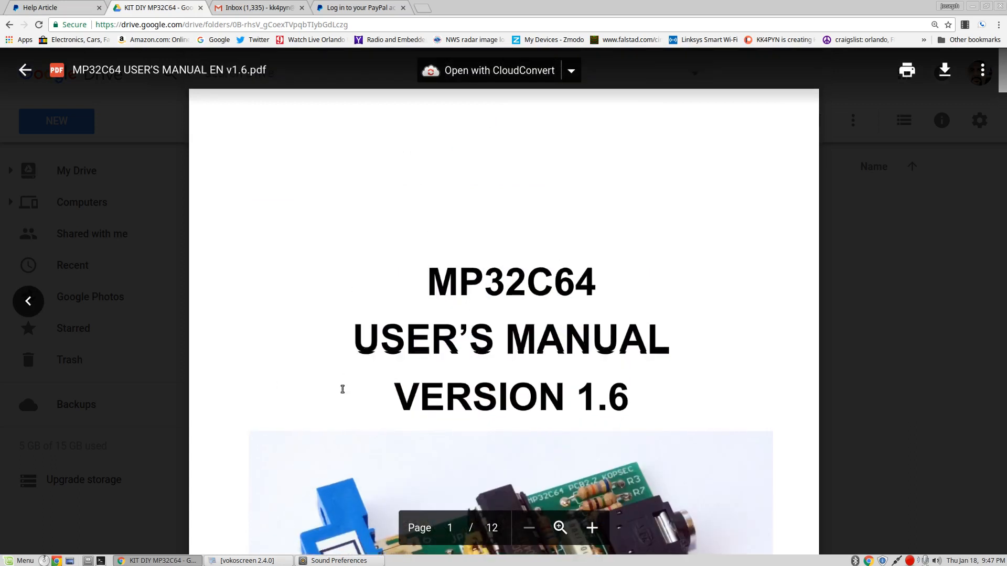
scroll("down", 3)
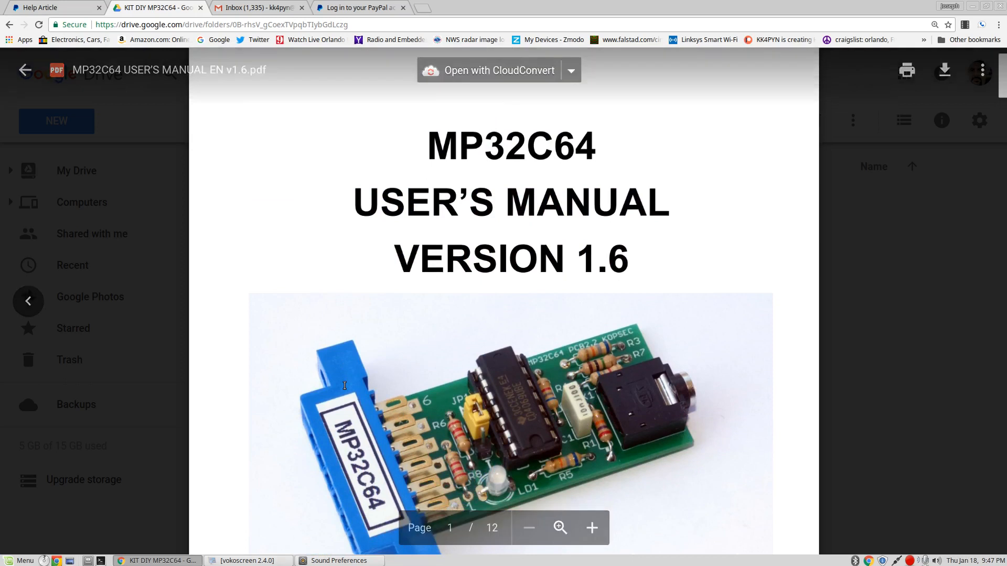
scroll("down", 3)
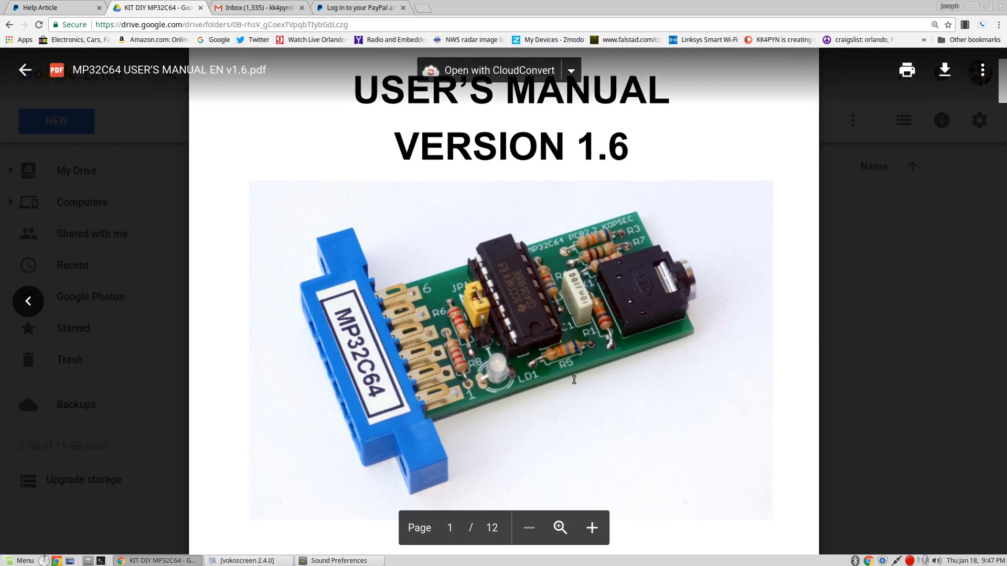
scroll("down", 3)
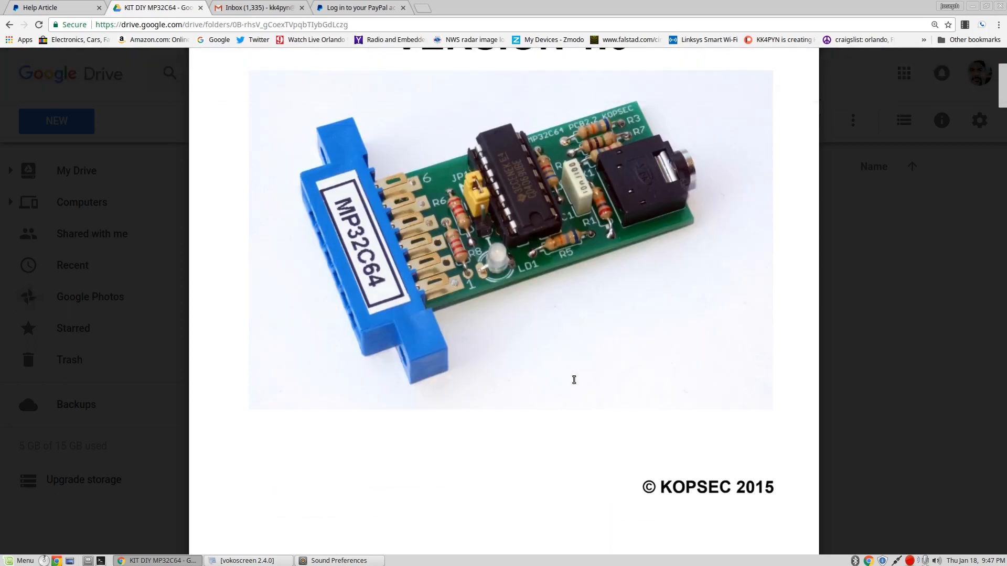
mouse_move(501, 370)
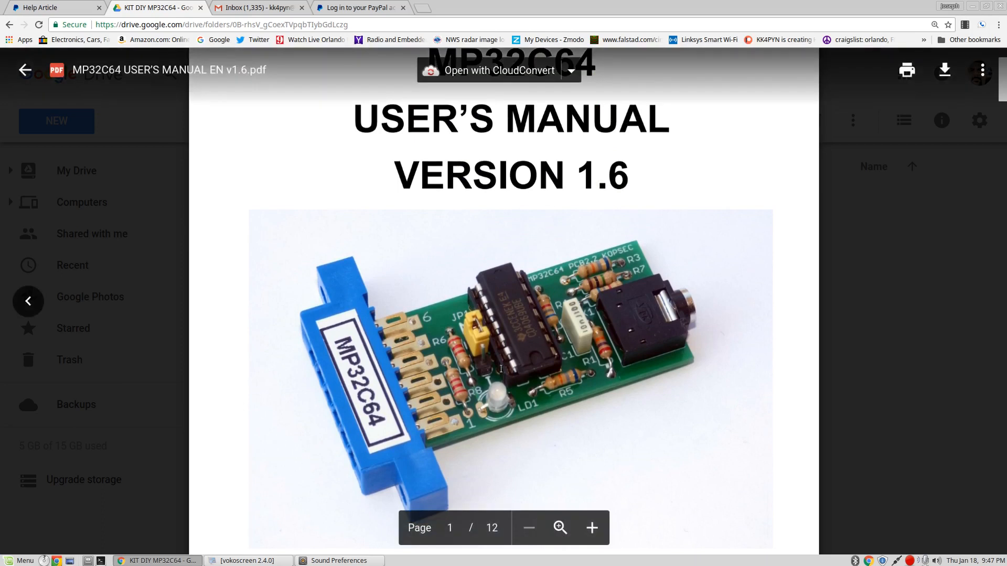
mouse_move(930, 119)
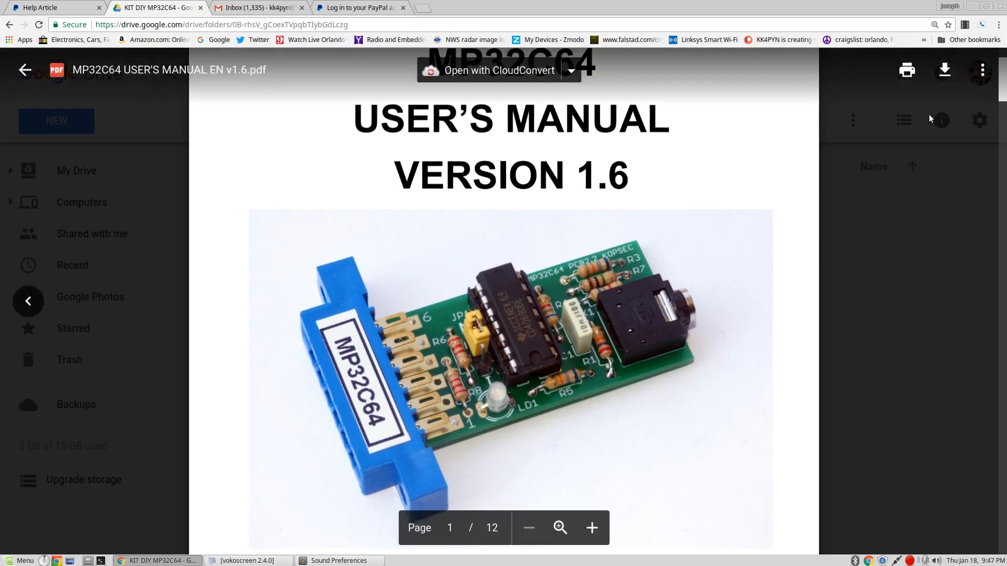
mouse_move(822, 216)
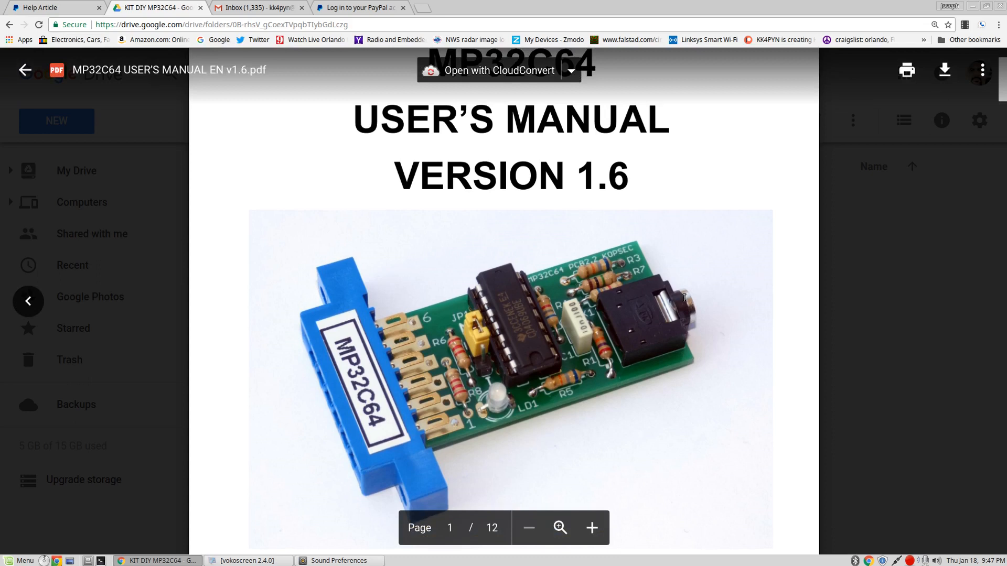
scroll("up", 3)
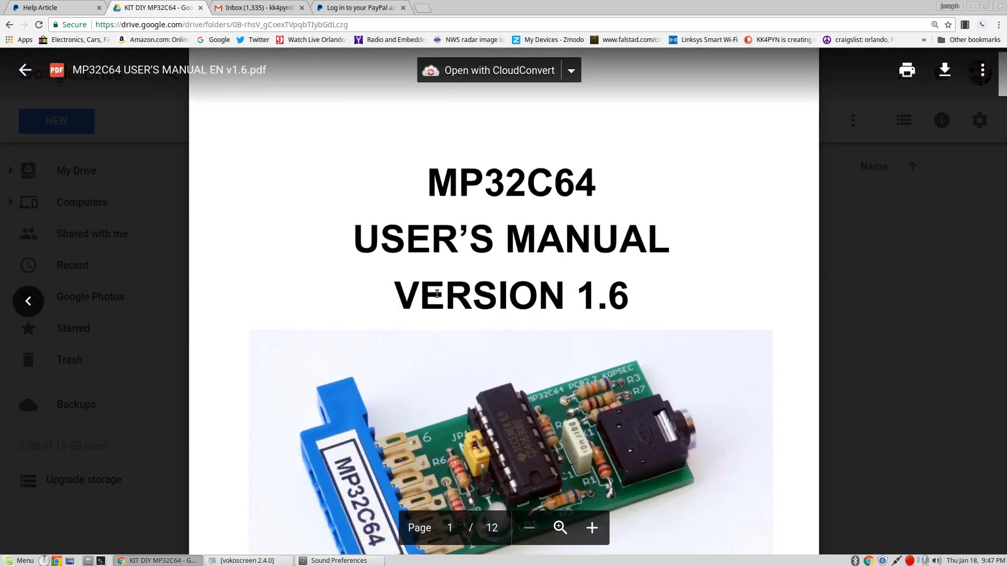
scroll("down", 3)
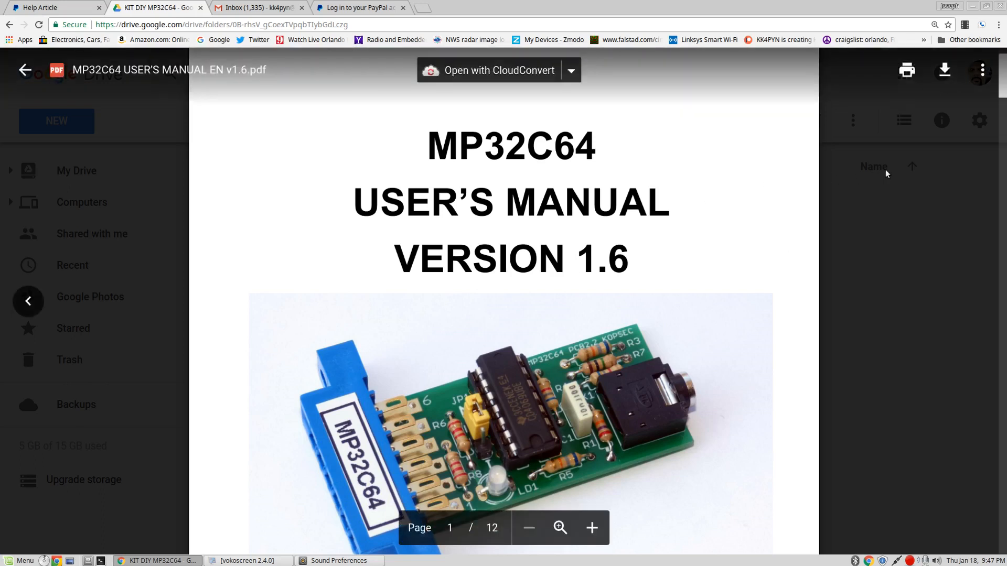
mouse_move(933, 112)
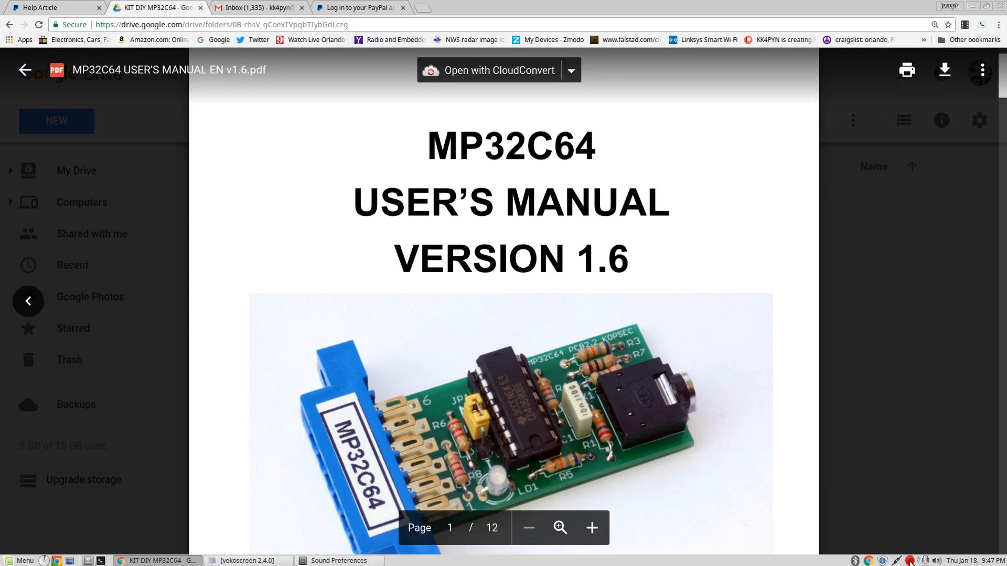
mouse_move(707, 341)
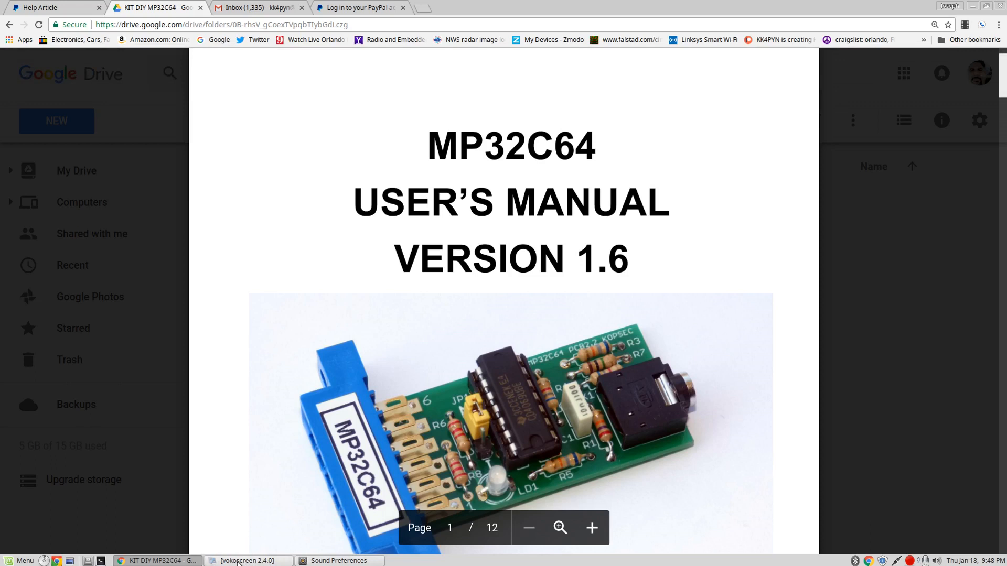
left_click(248, 560)
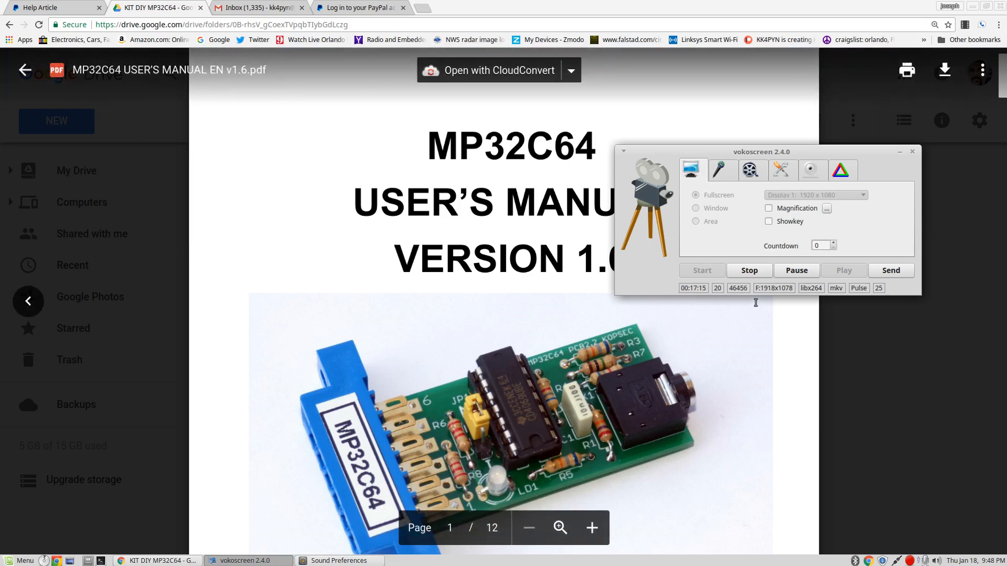
mouse_move(451, 379)
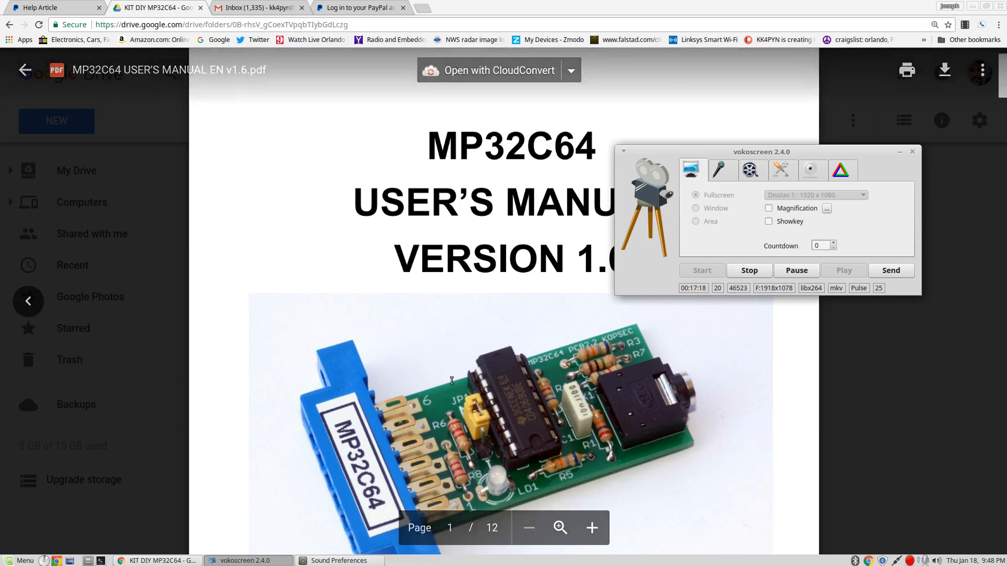
Restore the vokoscreen recorder window over the manual's cover page
scroll("down", 3)
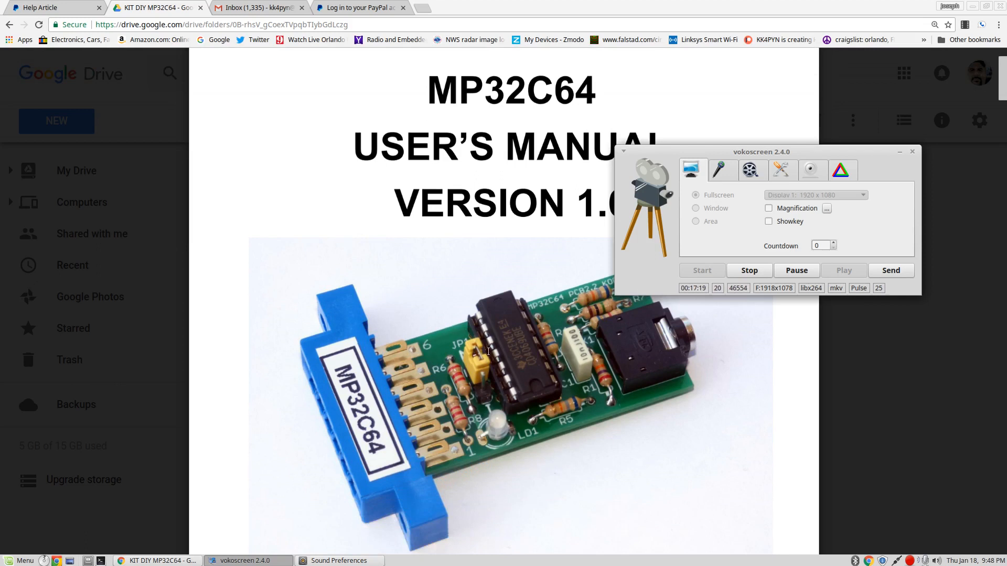